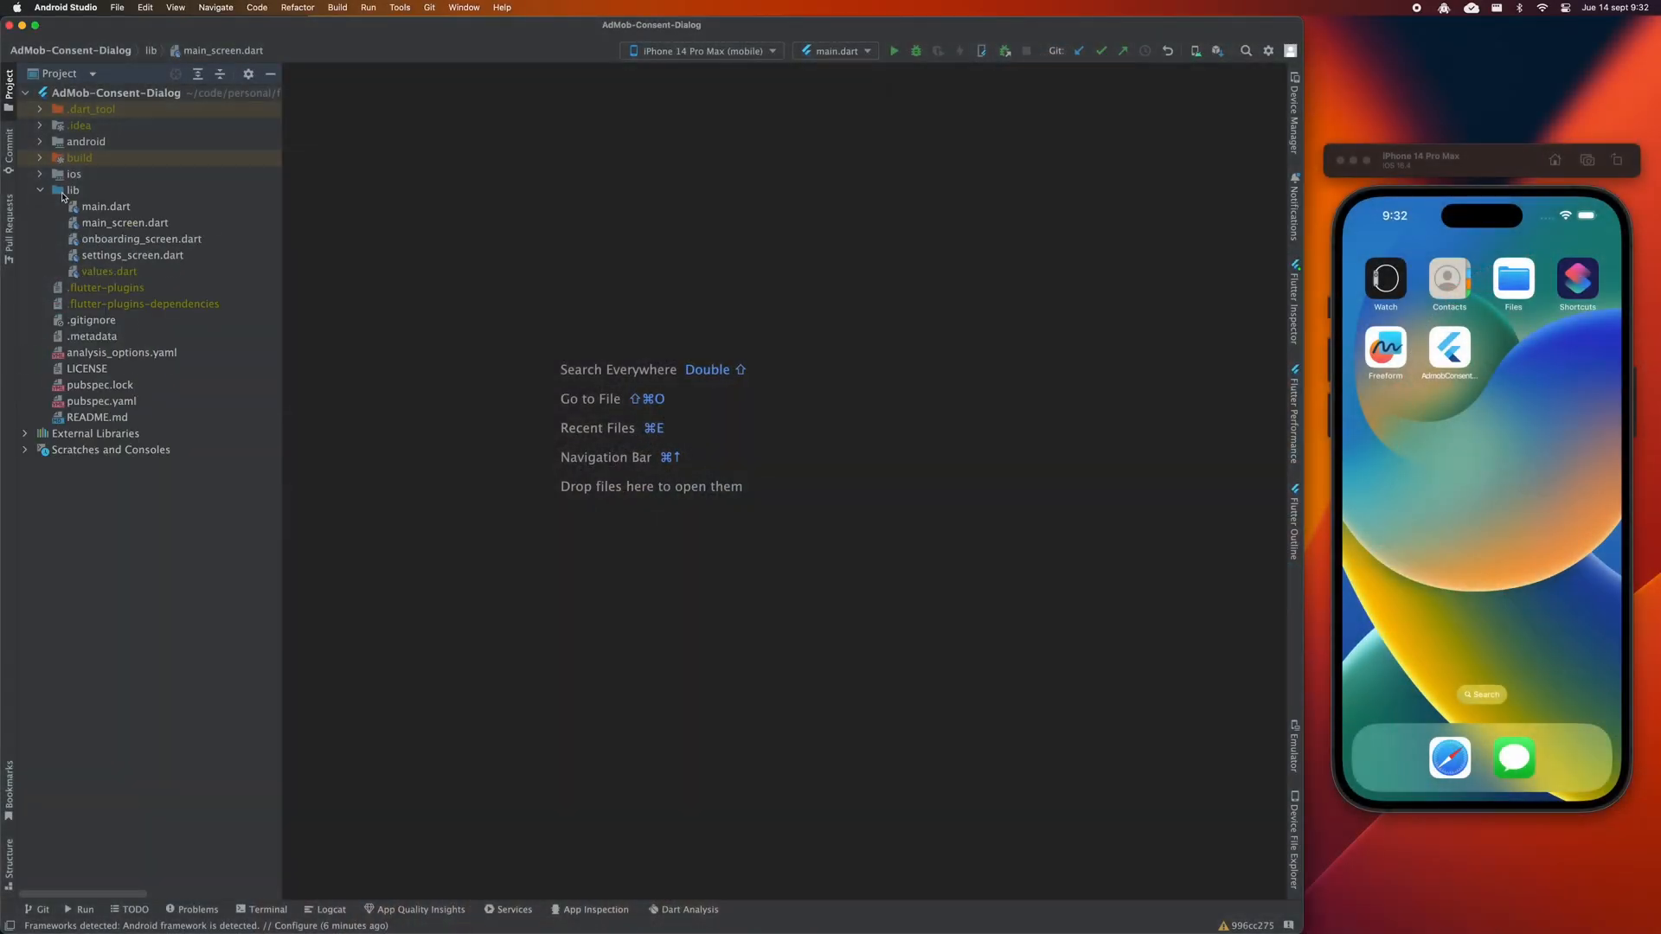
Write InitializationHelper.initialize() calling requestConsentInfoUpdate and awaiting isConsentFormAvailable in initialization_helper.dart.
type("initialization_help")
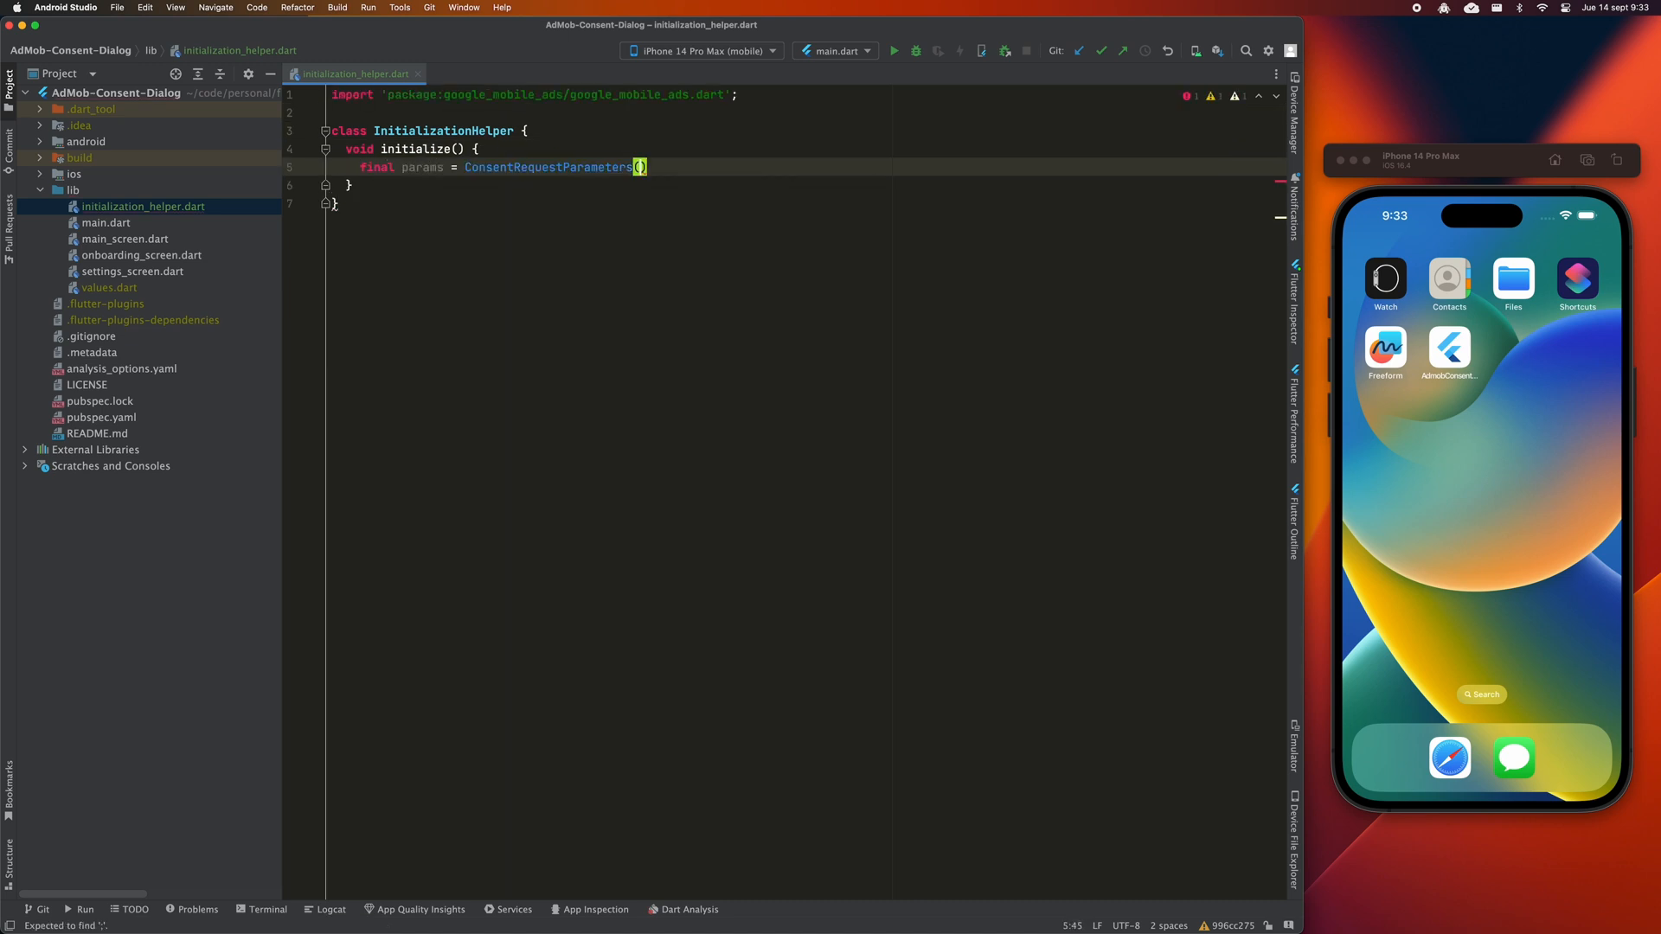
type("ConsentInformation.instance.requestConsentInfoUpdate(params, () {}, (error) {});")
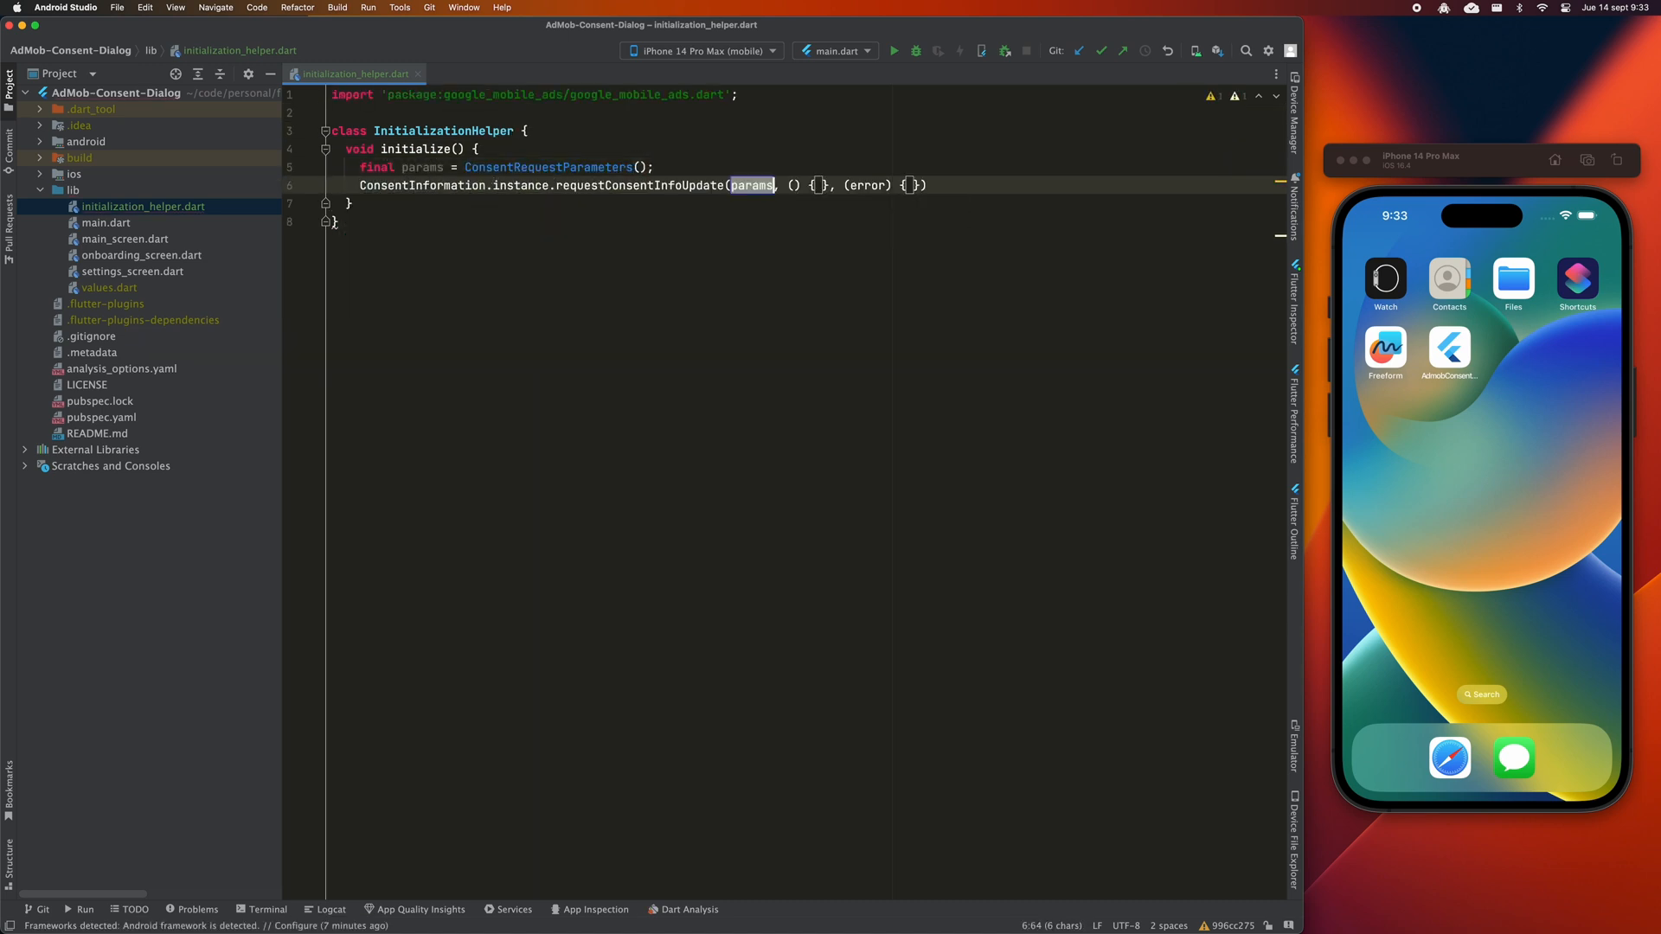
type("// Handle error")
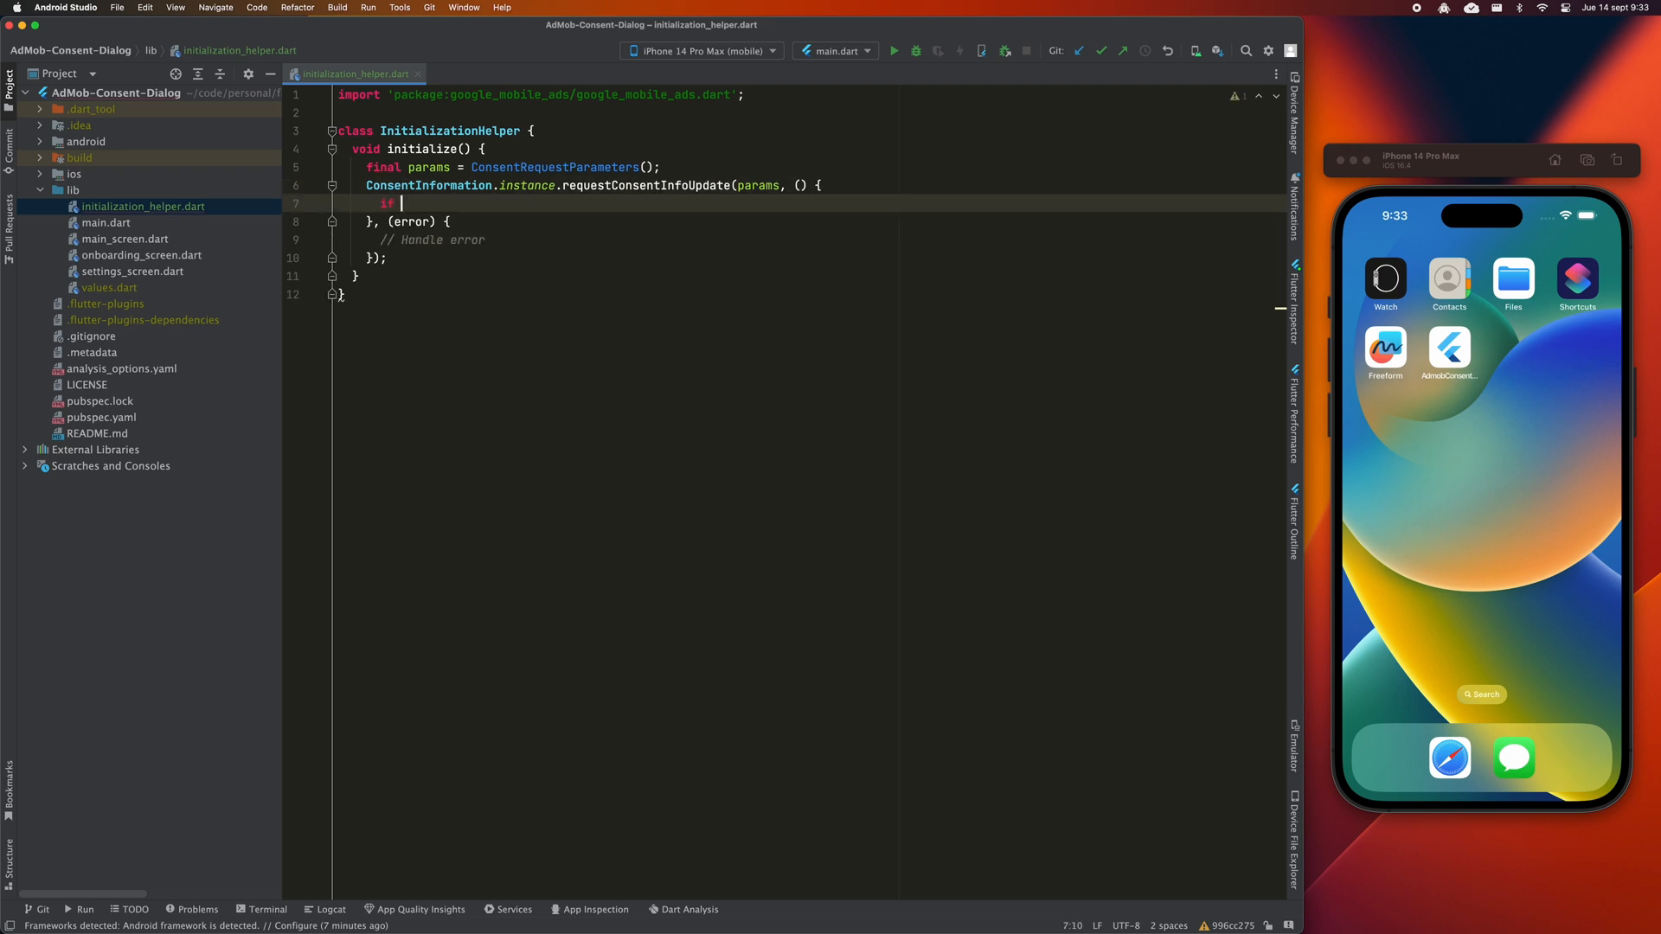
type("(await ConsentInformation.instance.isConsentFormAvailable()) {")
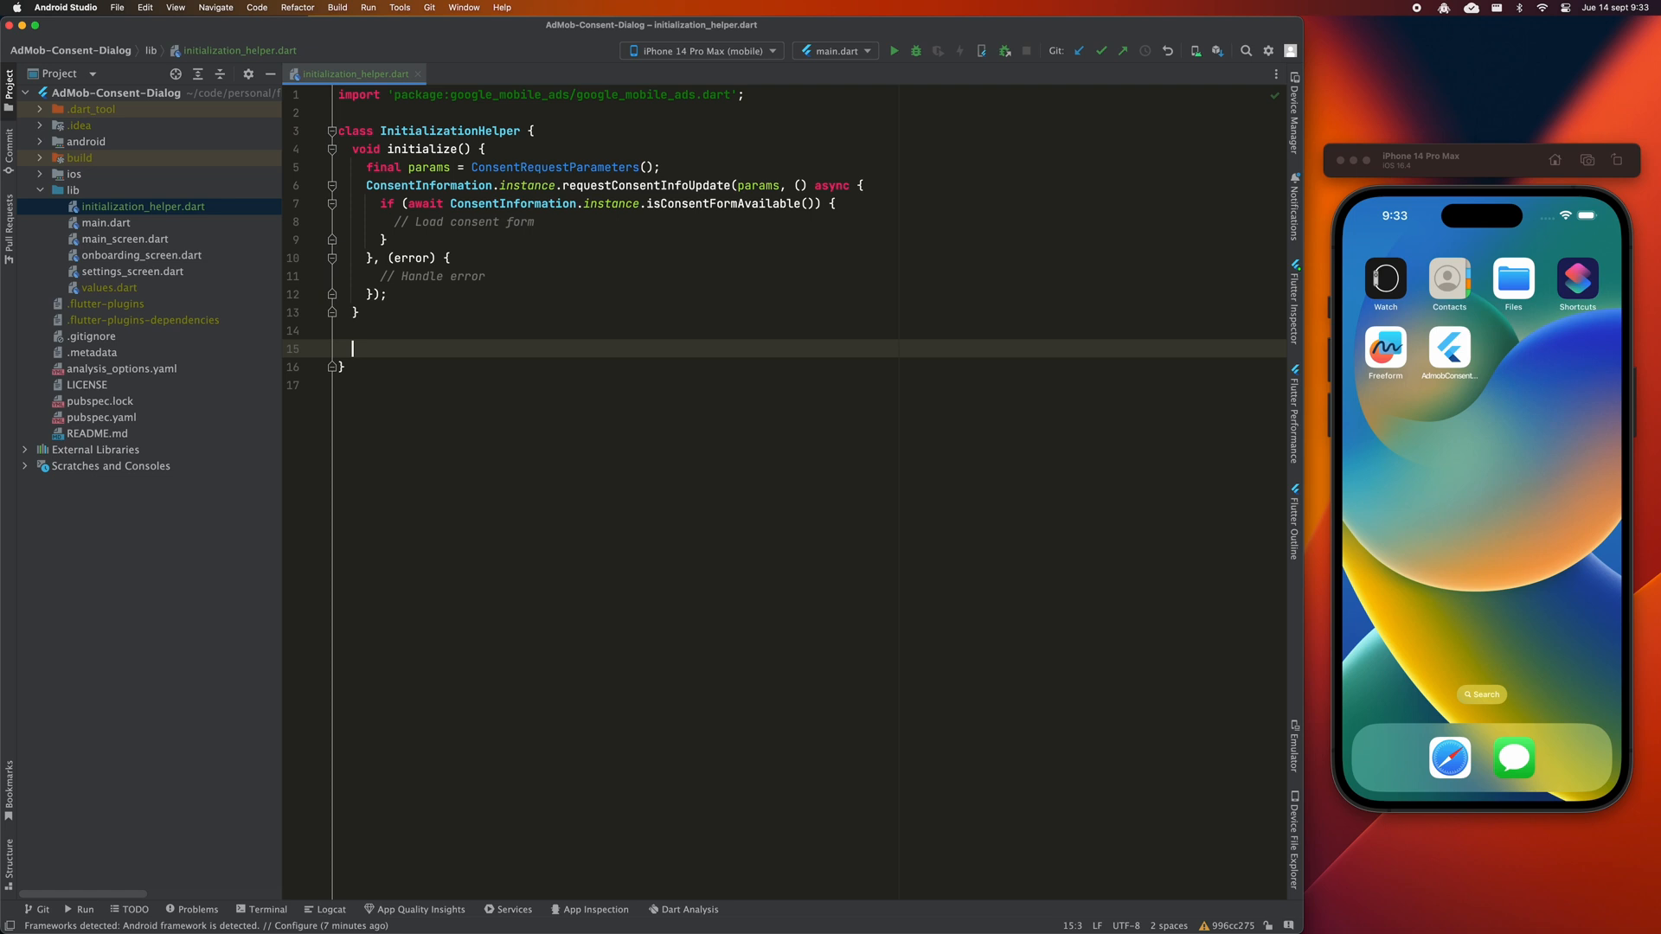
type("void _loadConsentForm() {")
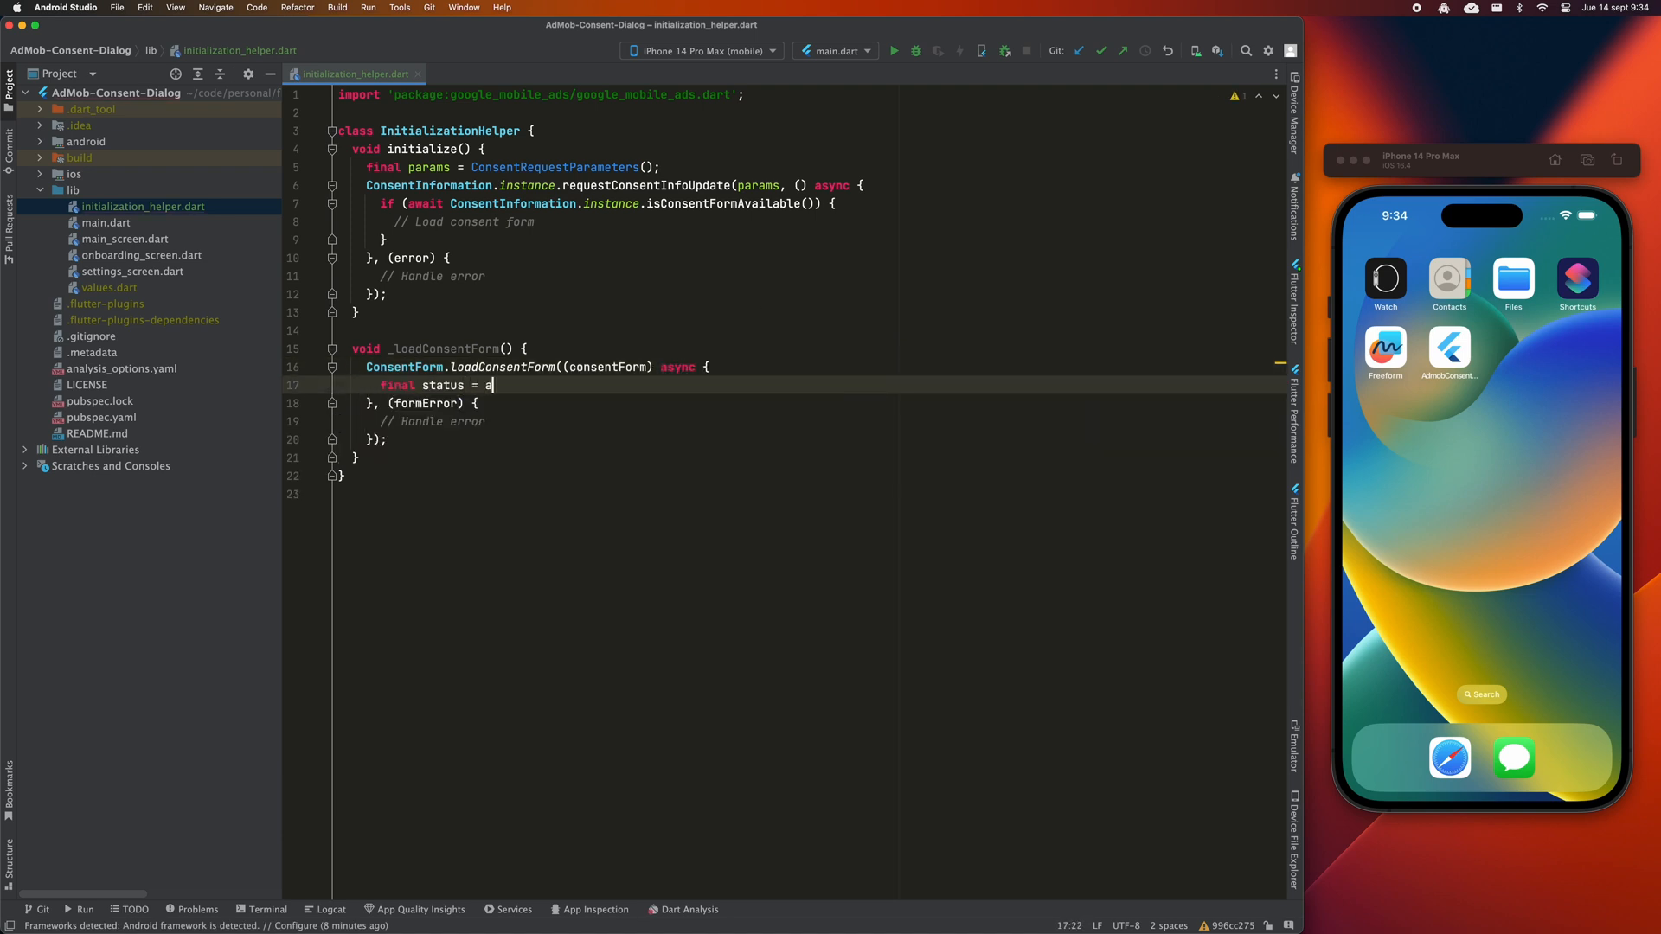
Write _loadConsentForm awaiting getConsentStatus and calling consentForm.show when consent is required.
type("wait ConsentInformation.instance.getConsentStatus();")
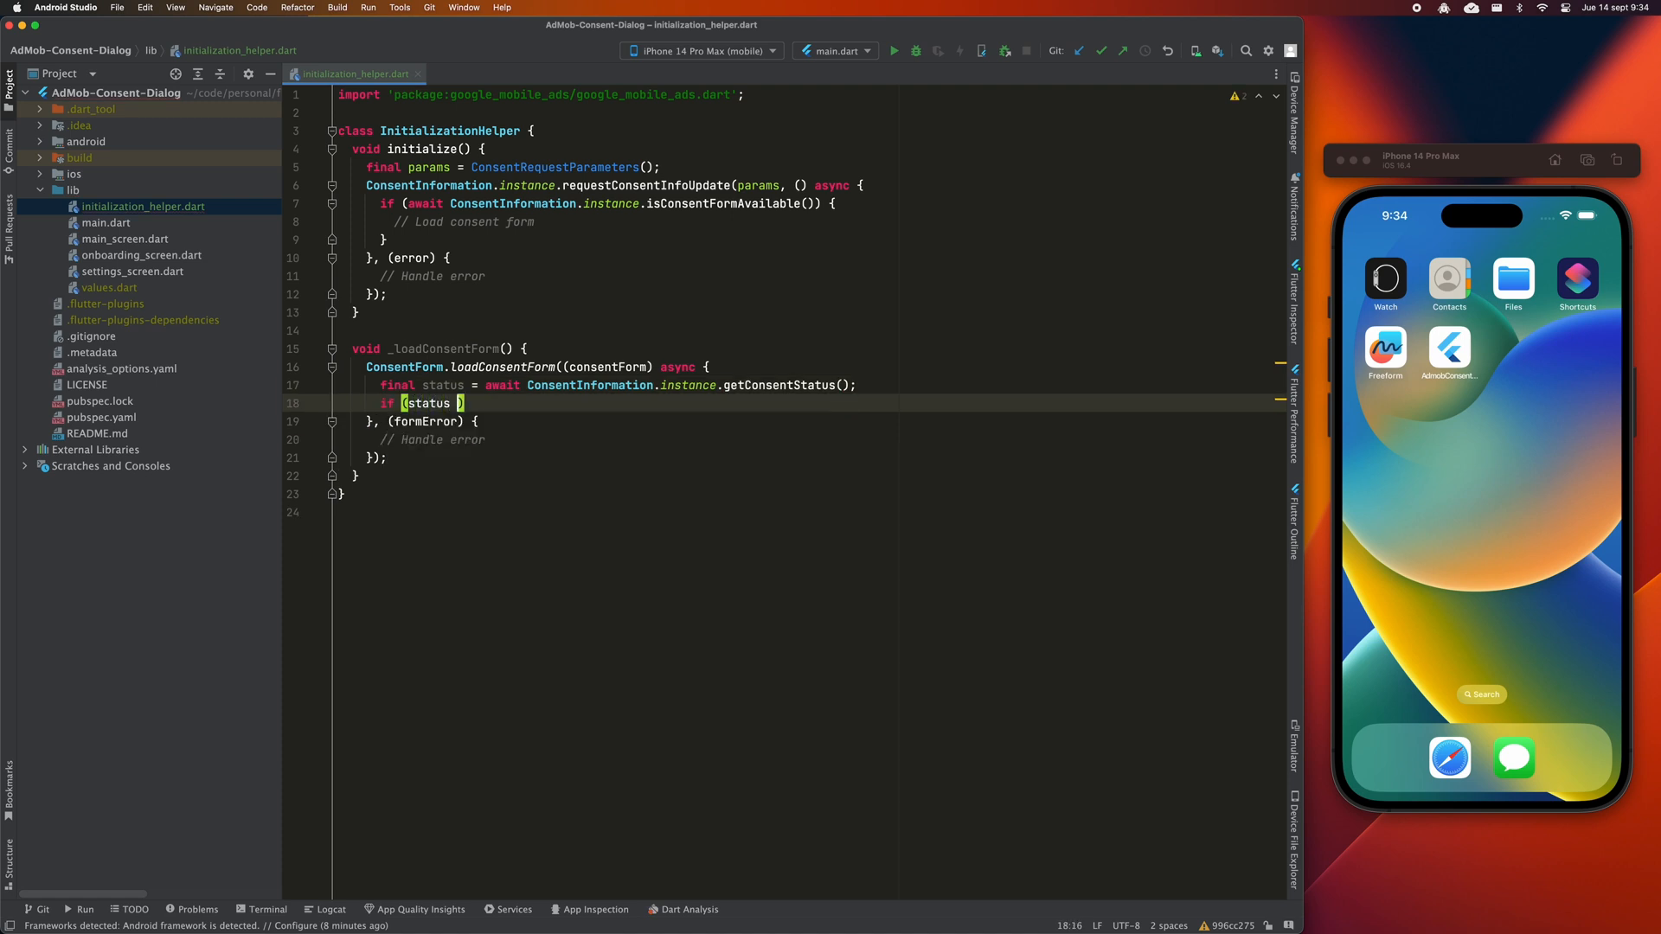
type("consentForm.show((formError) {")
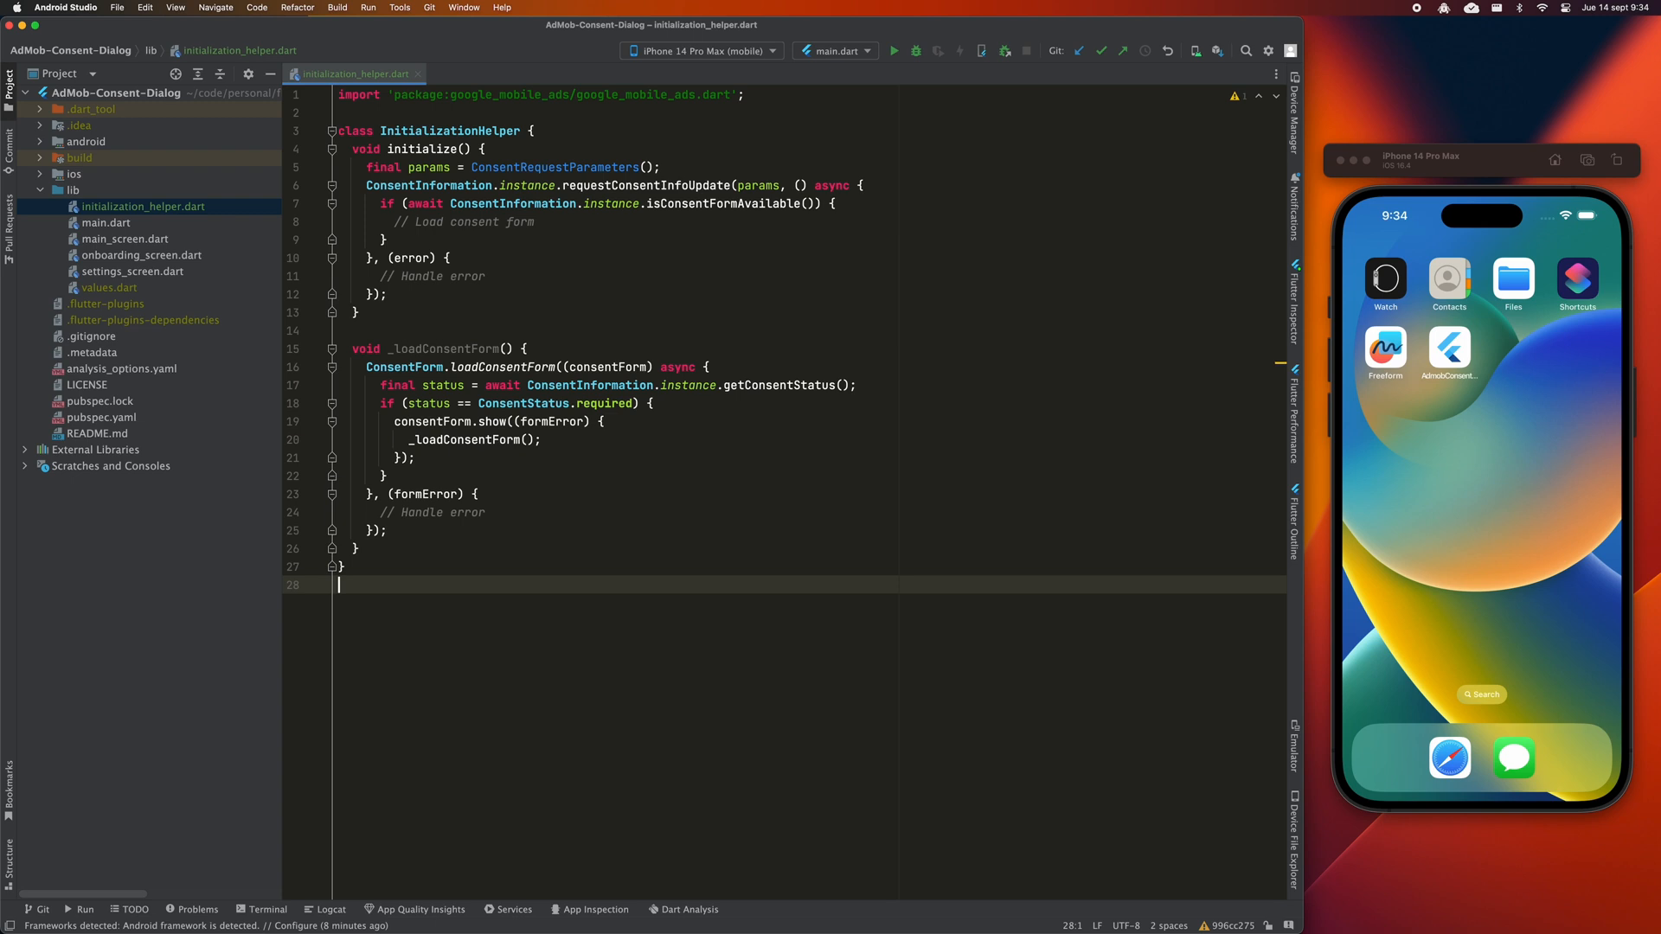
type("Future<void> _initialize() async {")
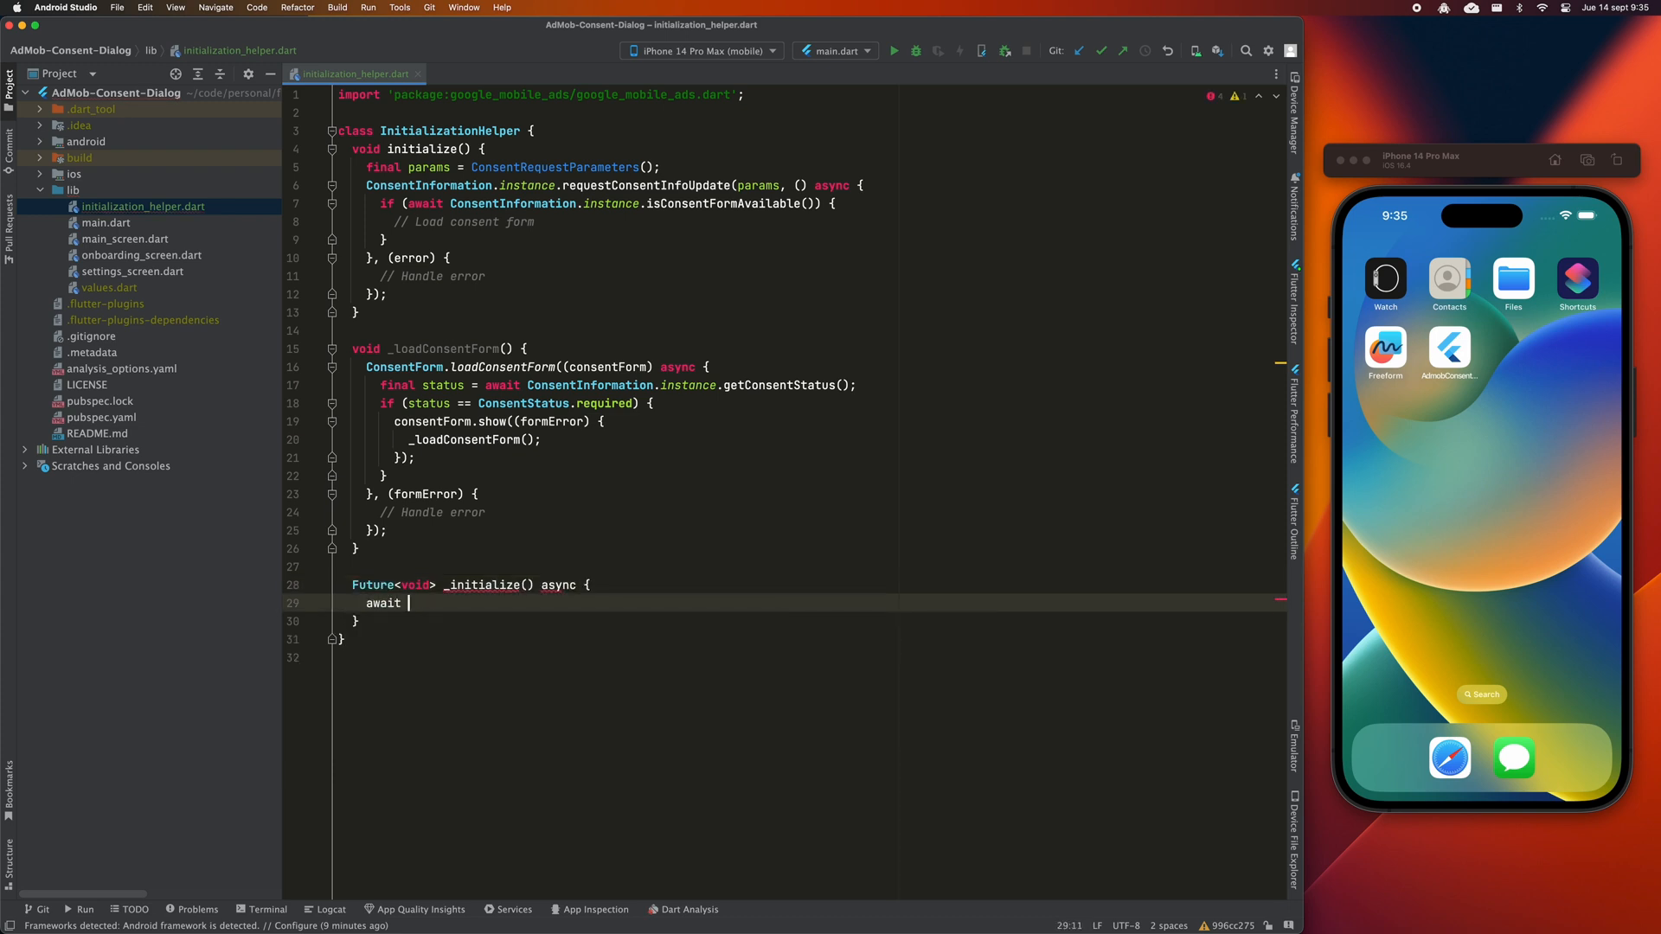
Add MobileAds.instance.initialize() and Completer<FormError?> results, then name the new file initialize_screen.
type("MobileAds.instance.initialize();")
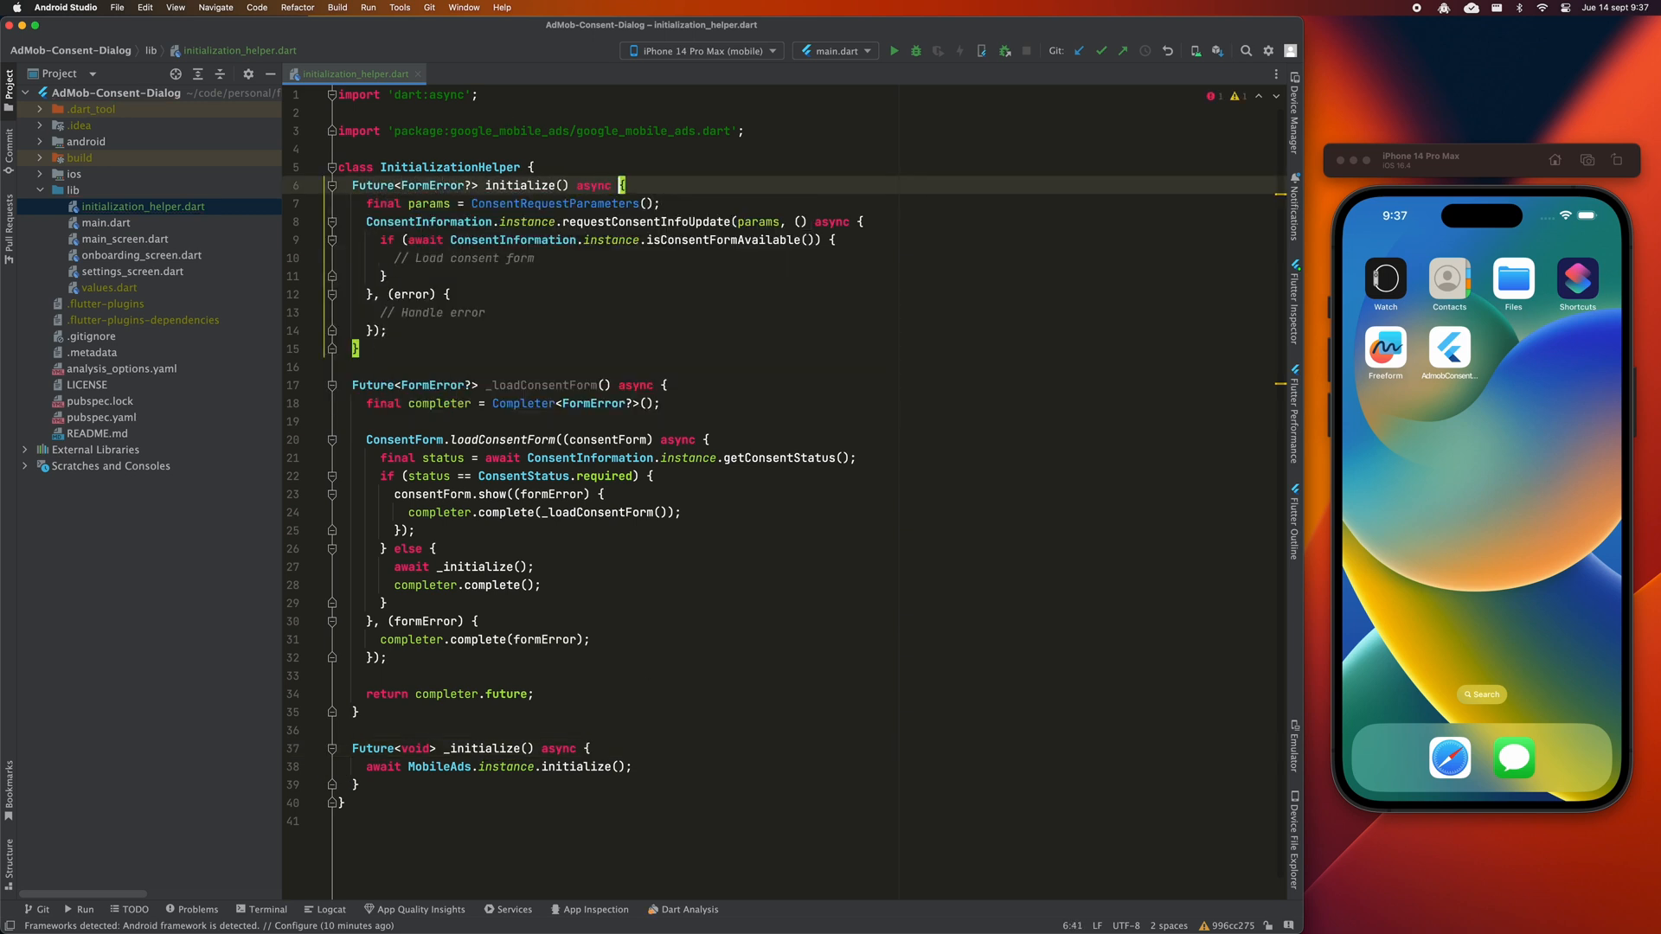
type("final completer = Completer<FormError?>();")
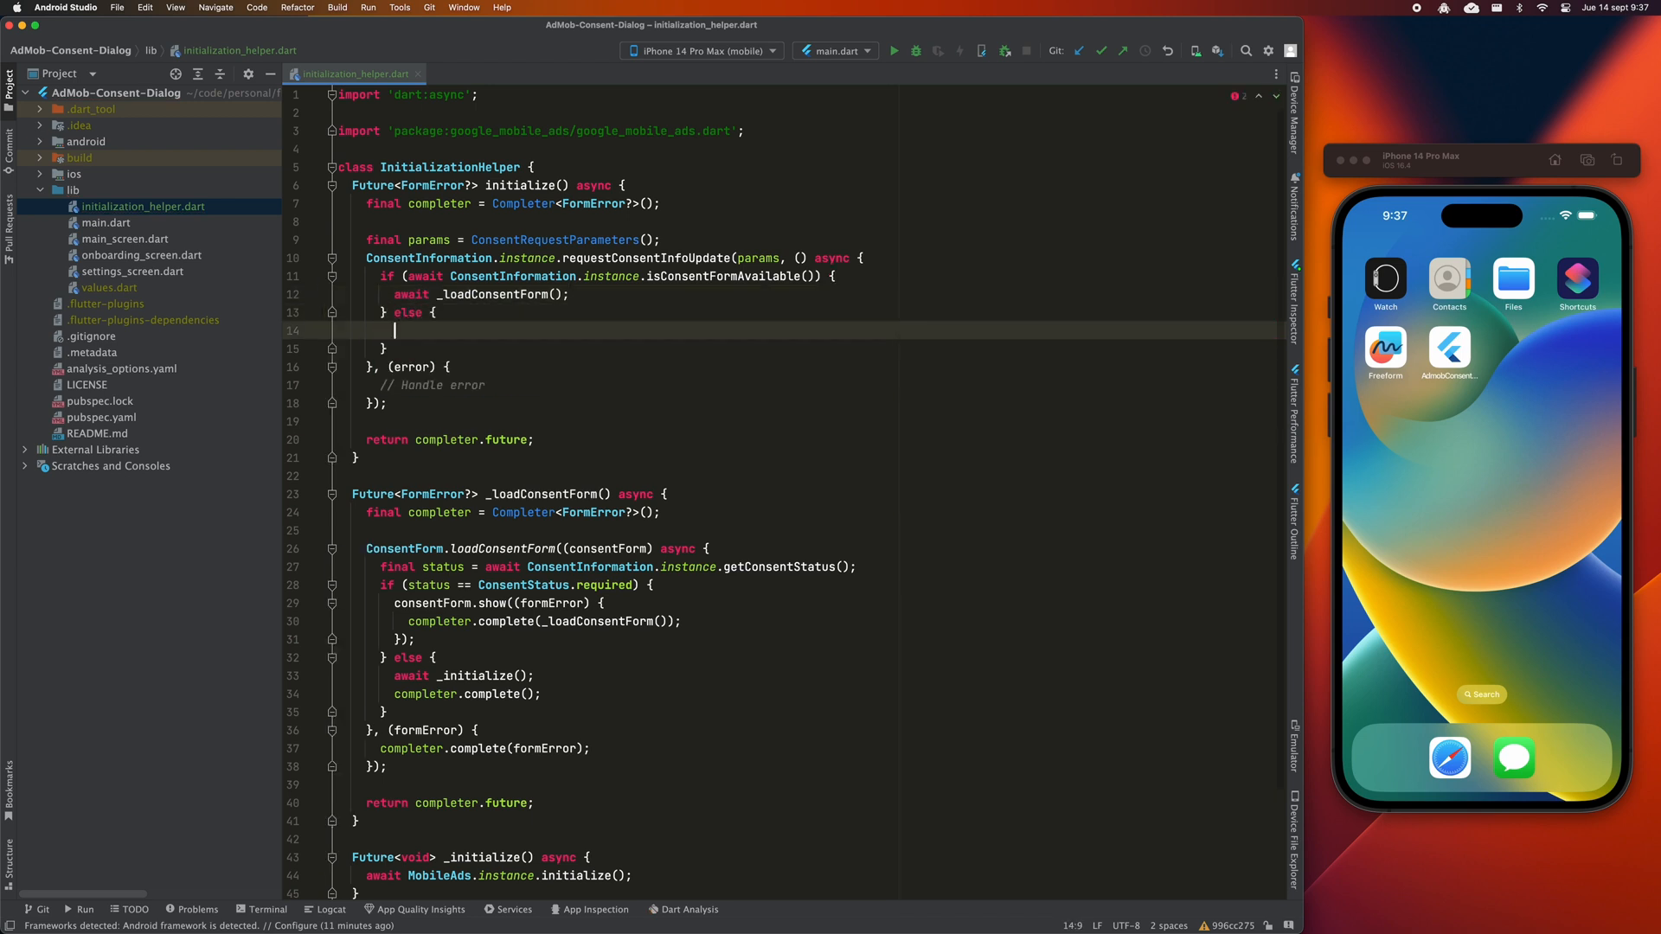
type("completer.complete(error);")
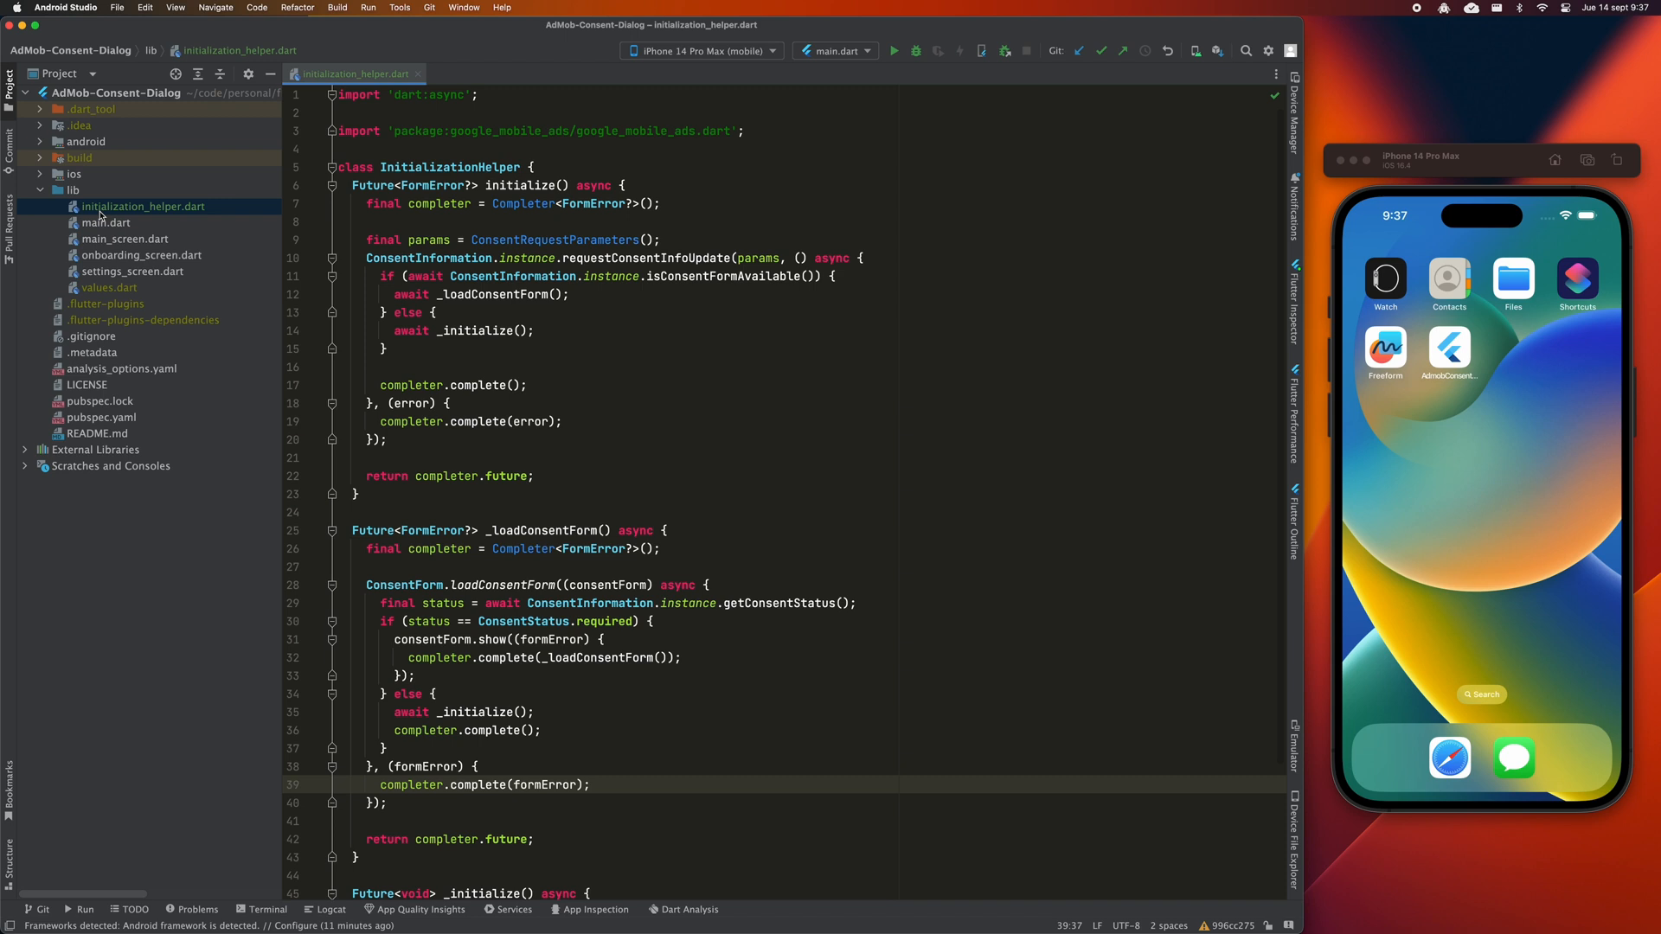
type("initializeScr")
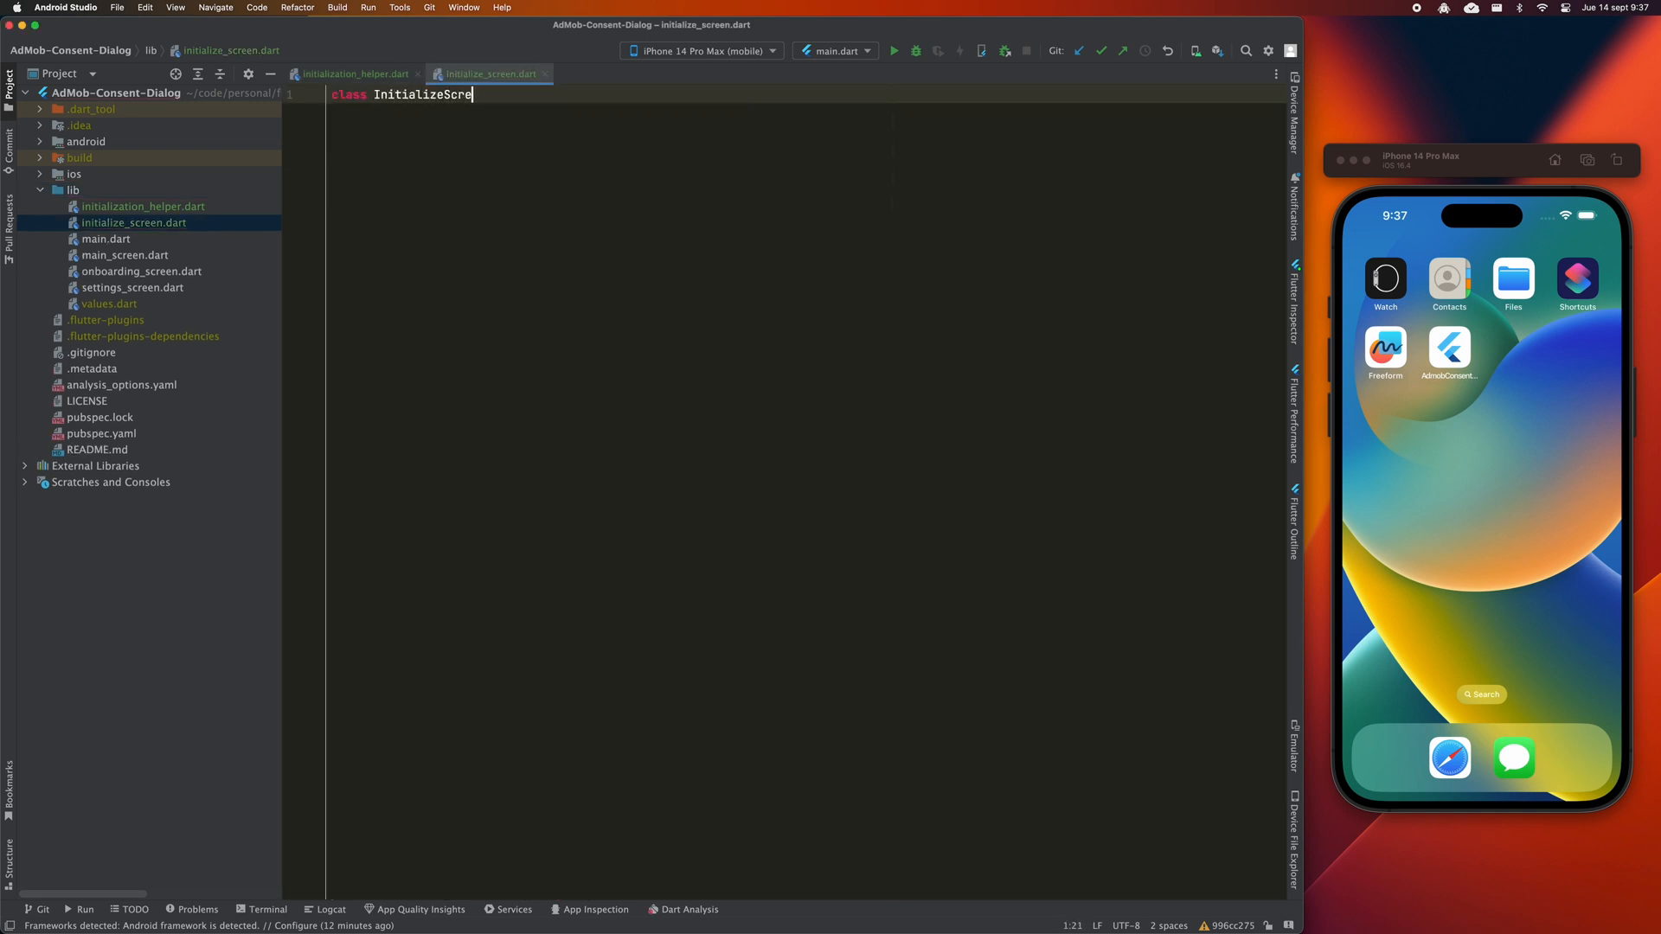
Declare InitializeScreen as a StatefulWidget with an overridden state holding a final _initializationHelper.
type("extends Statef")
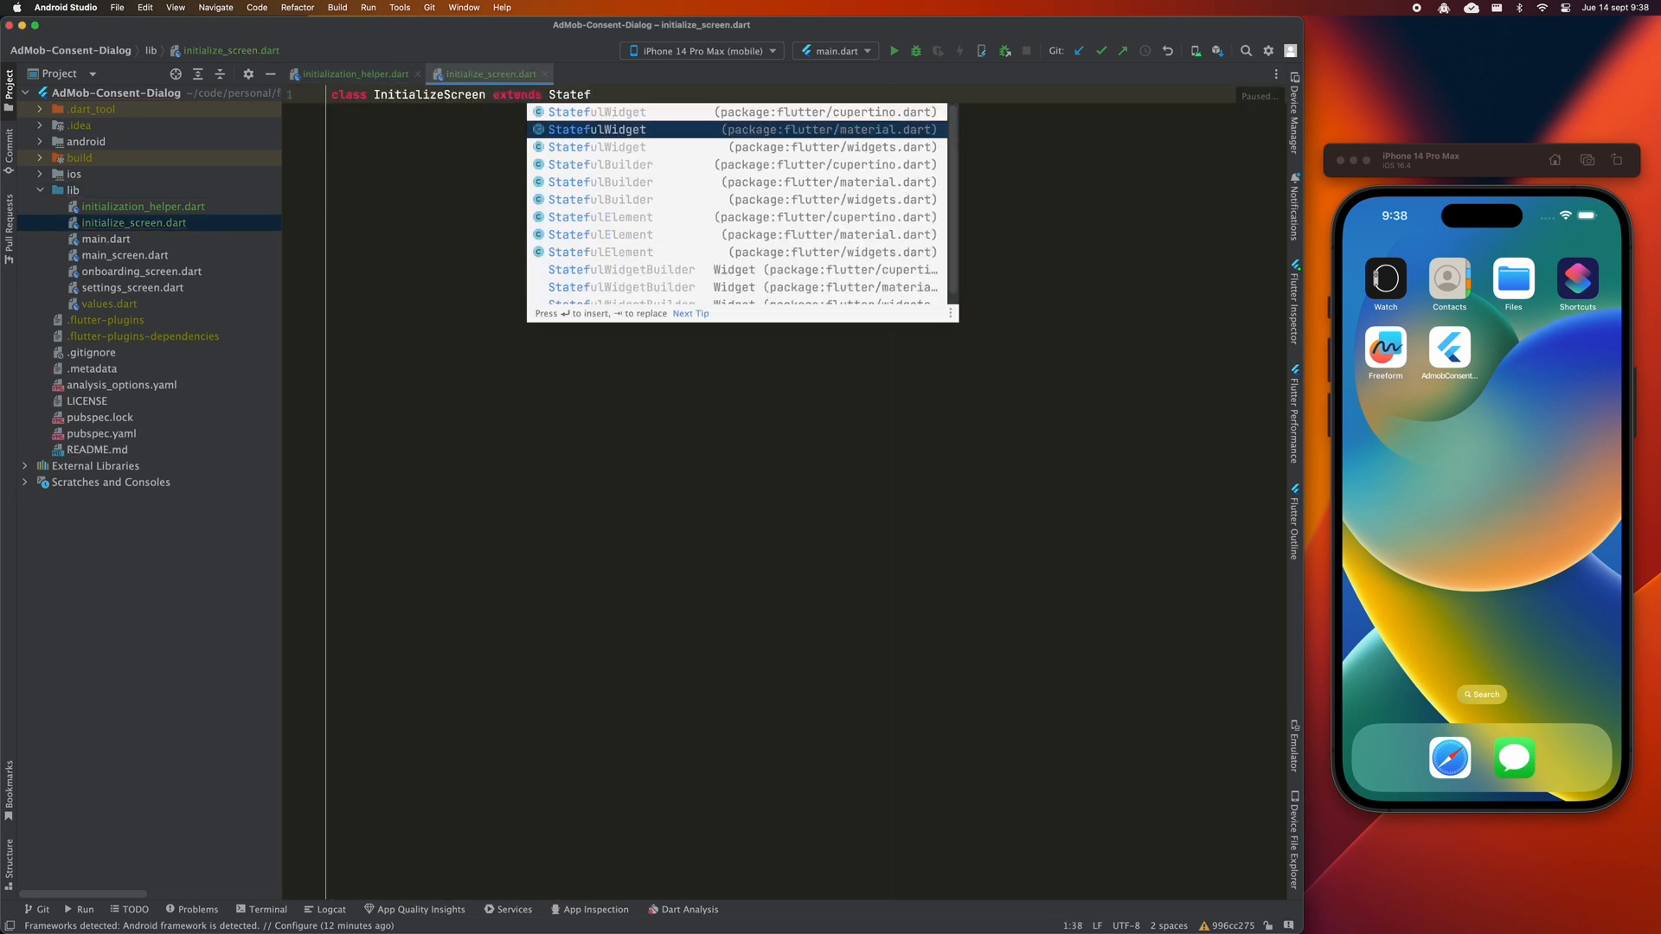
key("Enter")
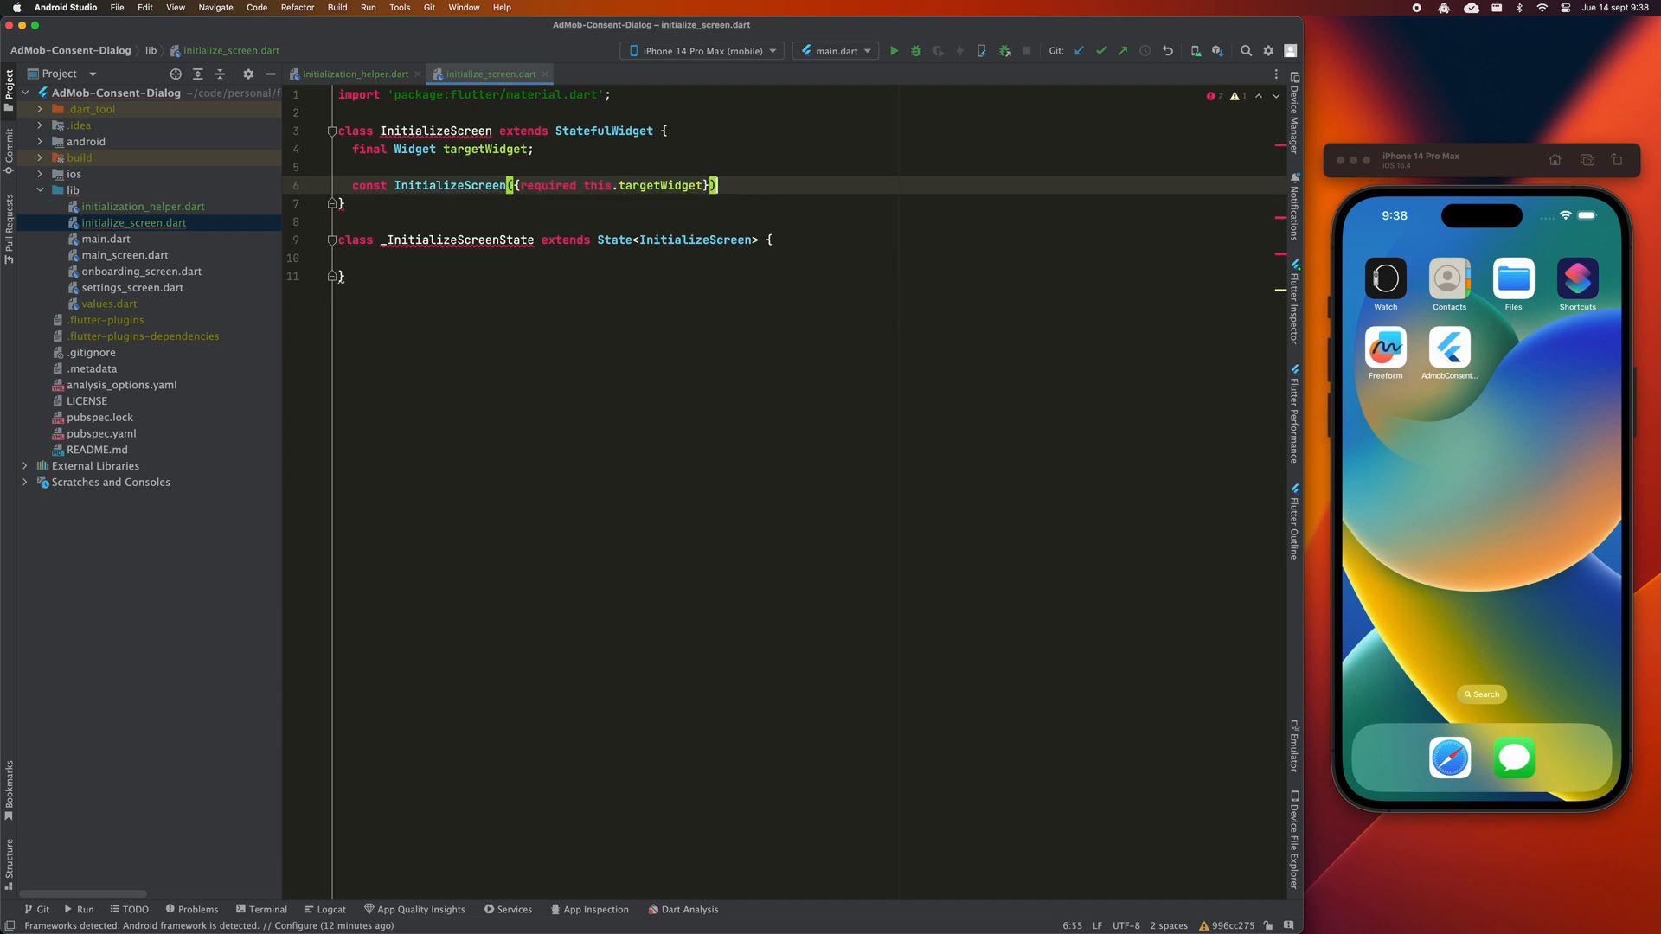
type("@override")
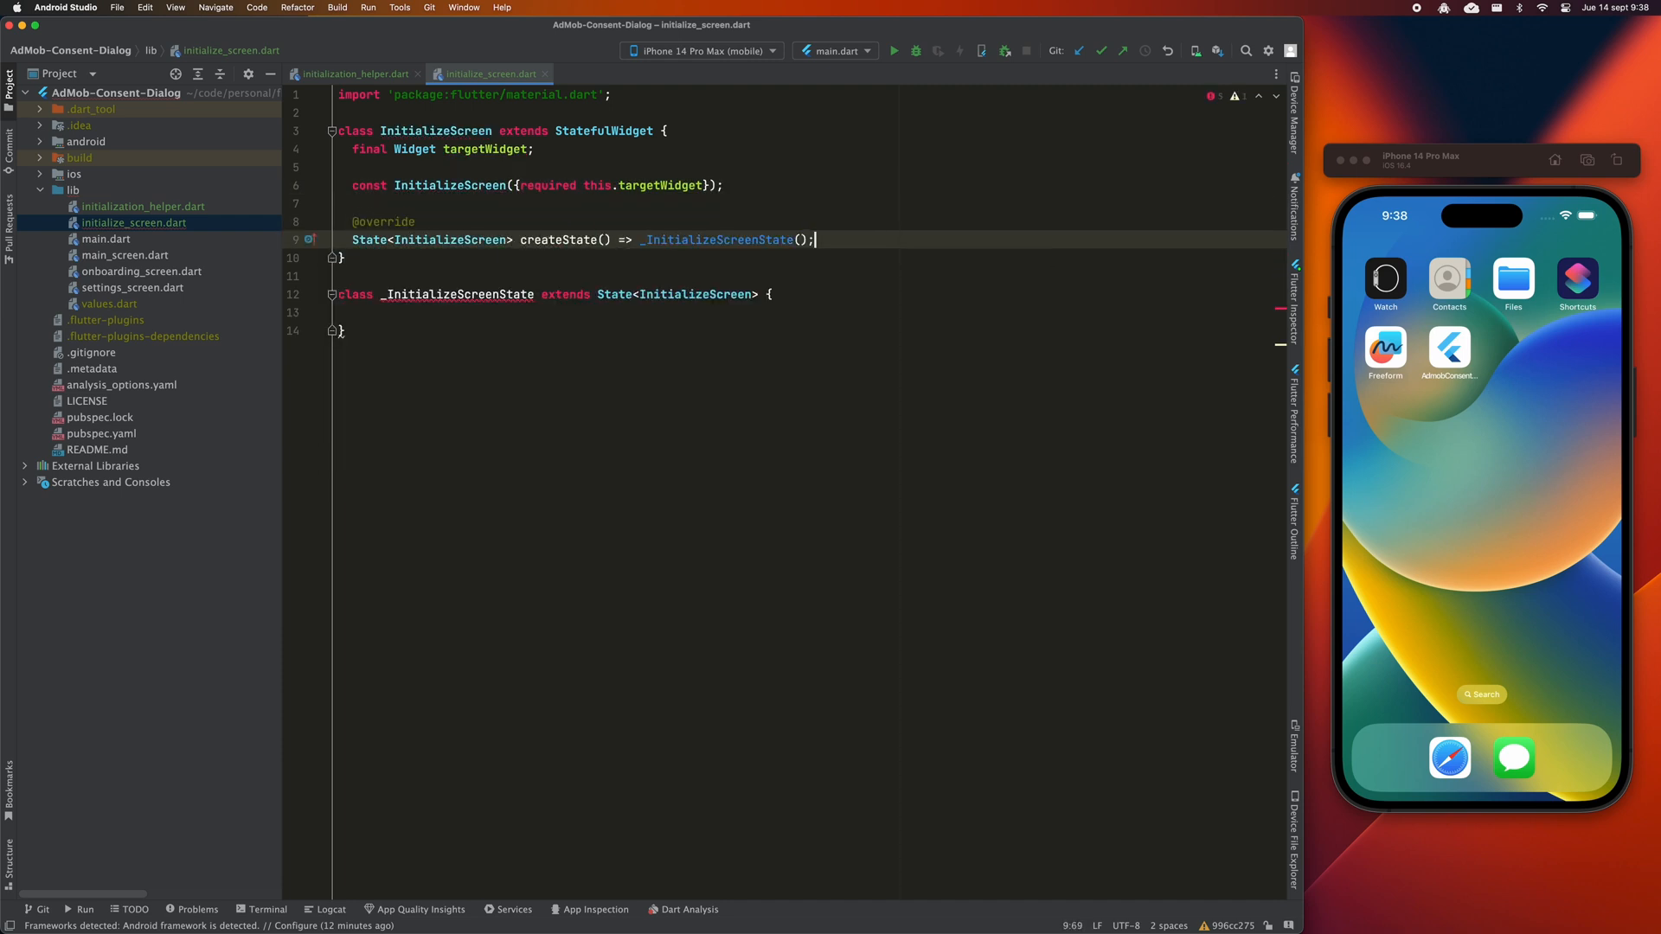
type("final _initializationHelper = InitializationHelper();")
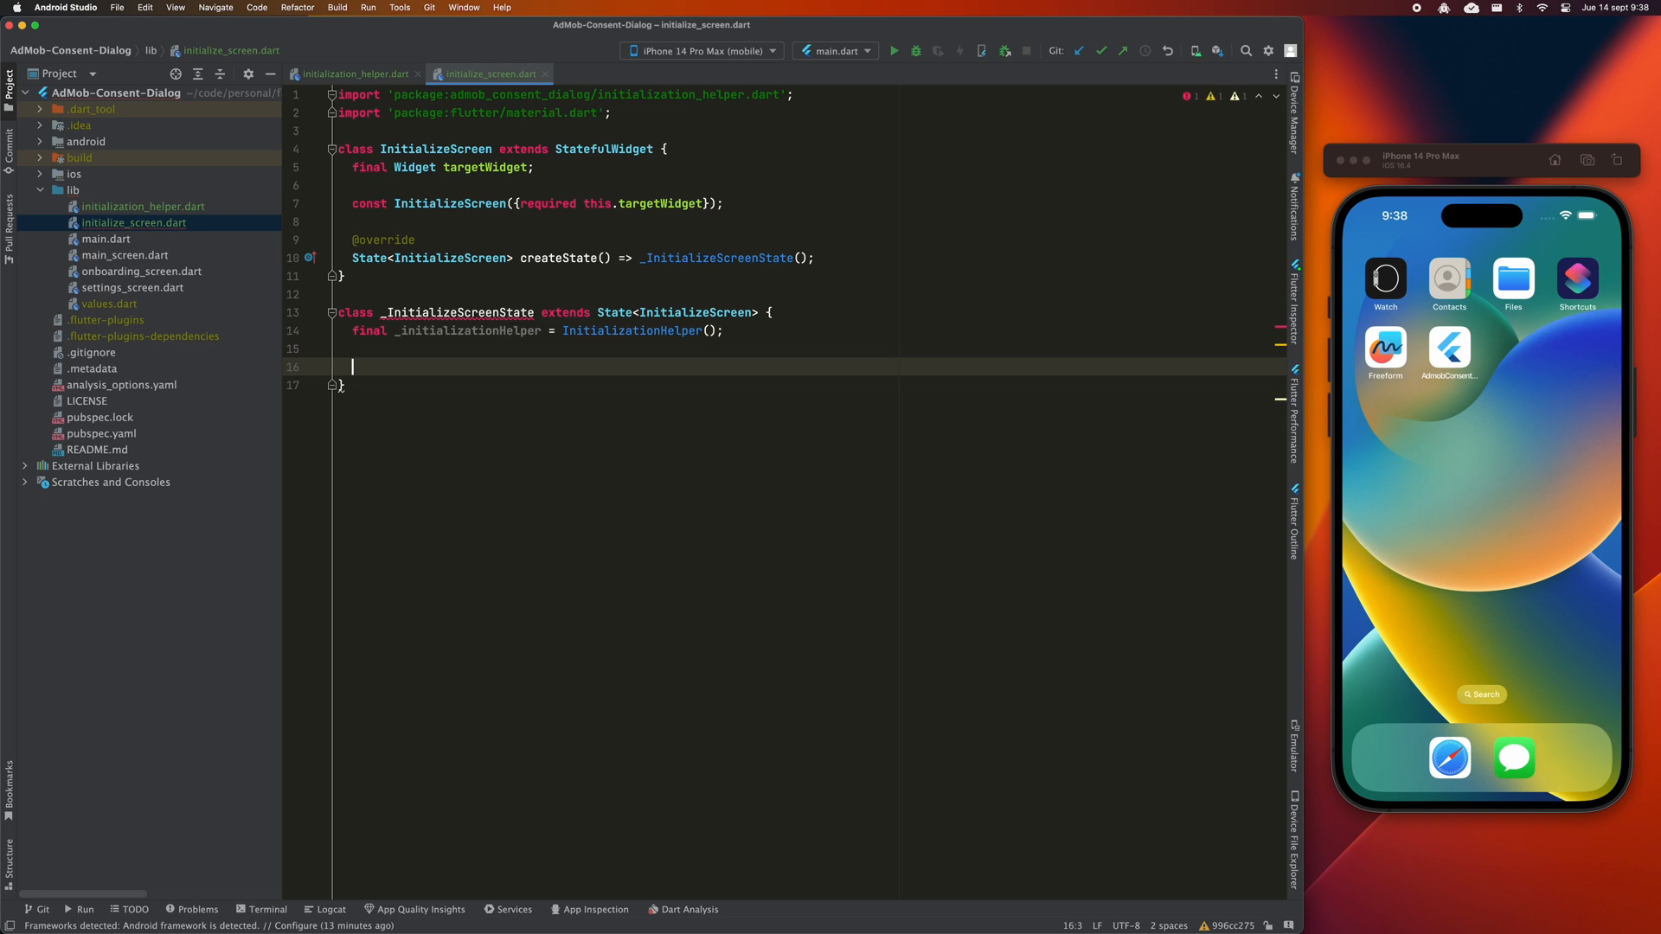
Write async _initialize() capturing Navigator.of(context), awaiting the helper, scheduled from initState via WidgetsBinding.
type("Future<void> _initialize() async {")
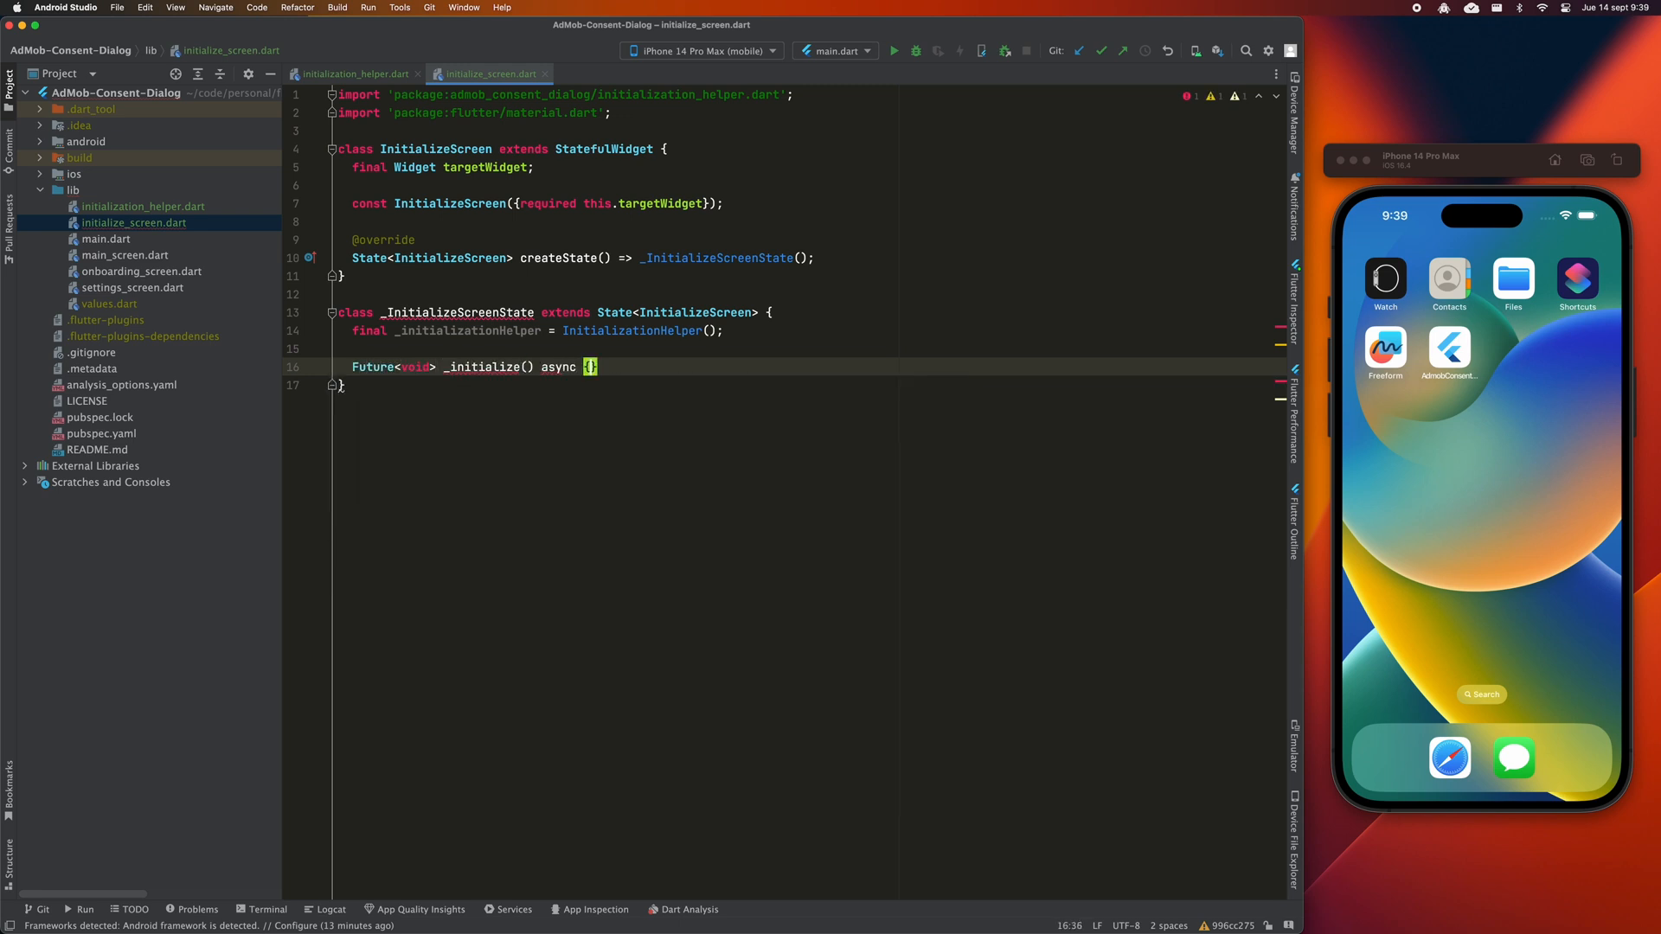
type("final navigator = Navigator.of(context)")
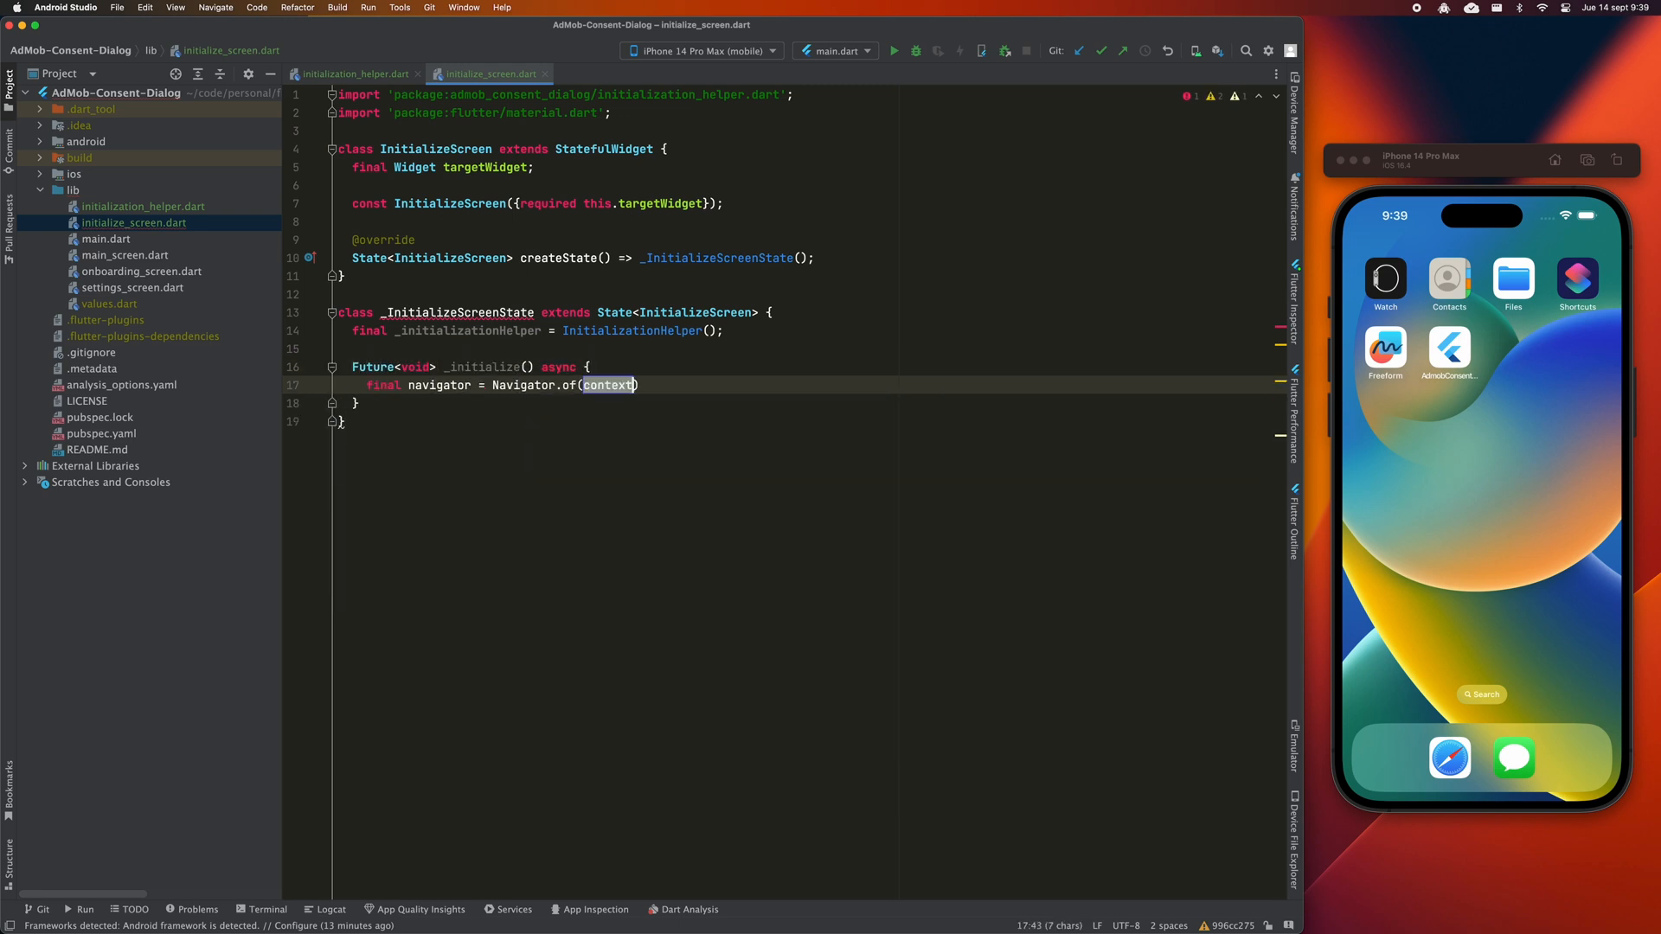
type("WidgetsBinding.instance.addPostFrameCallback((_) { });")
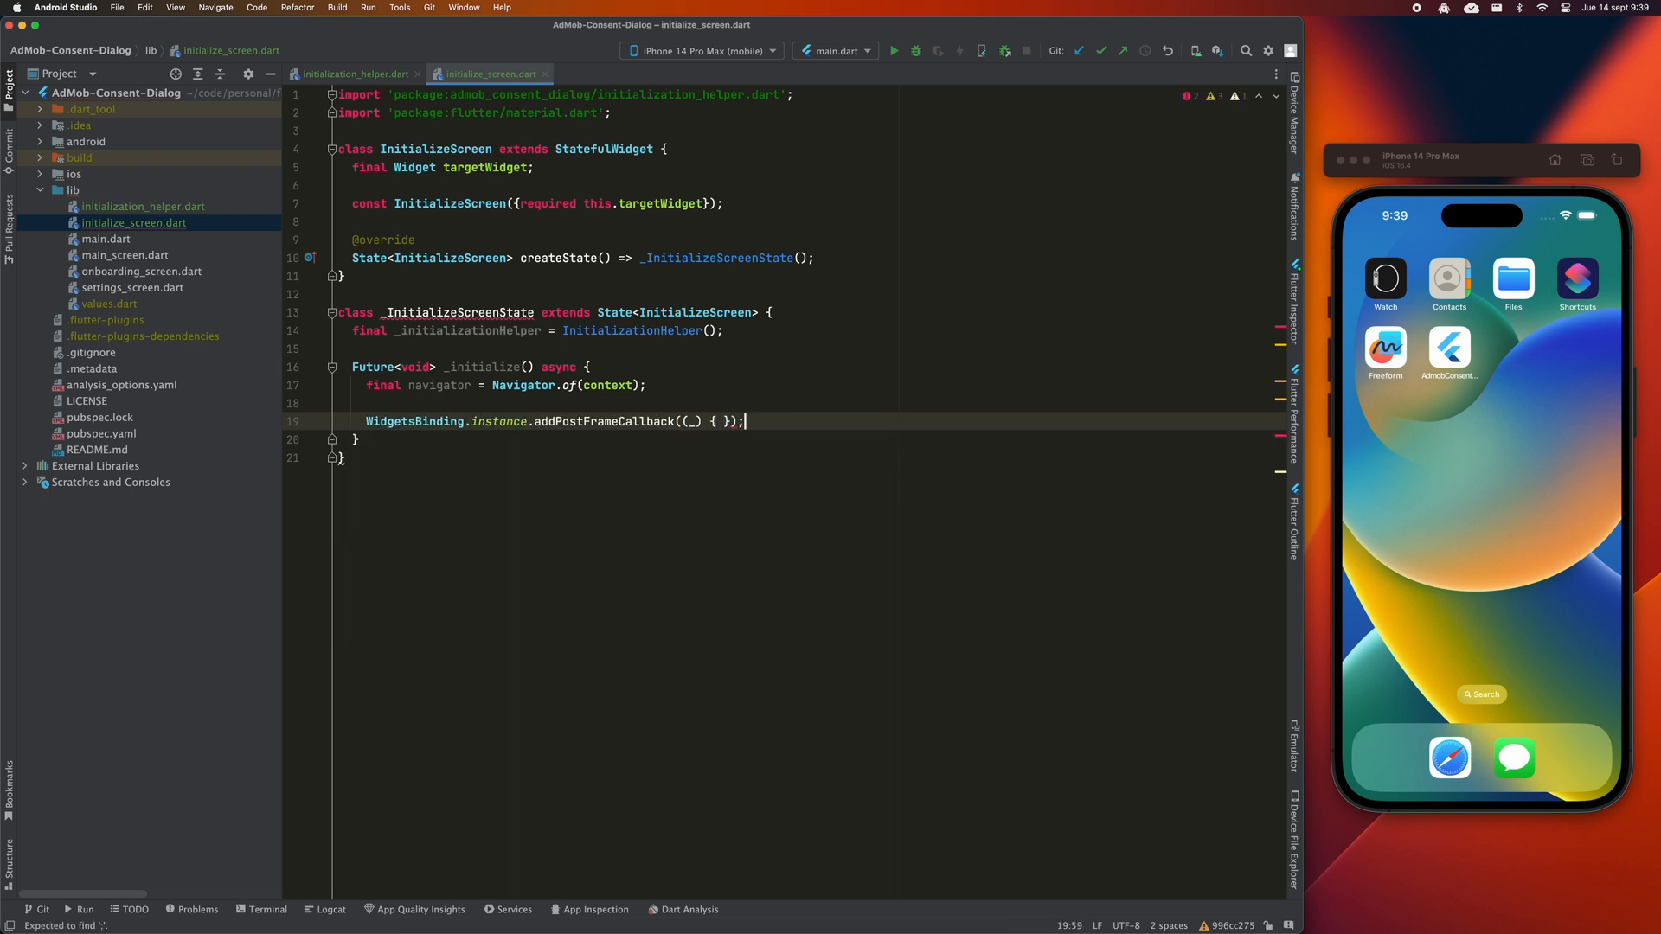
type("await _initializationHelper.initialize();")
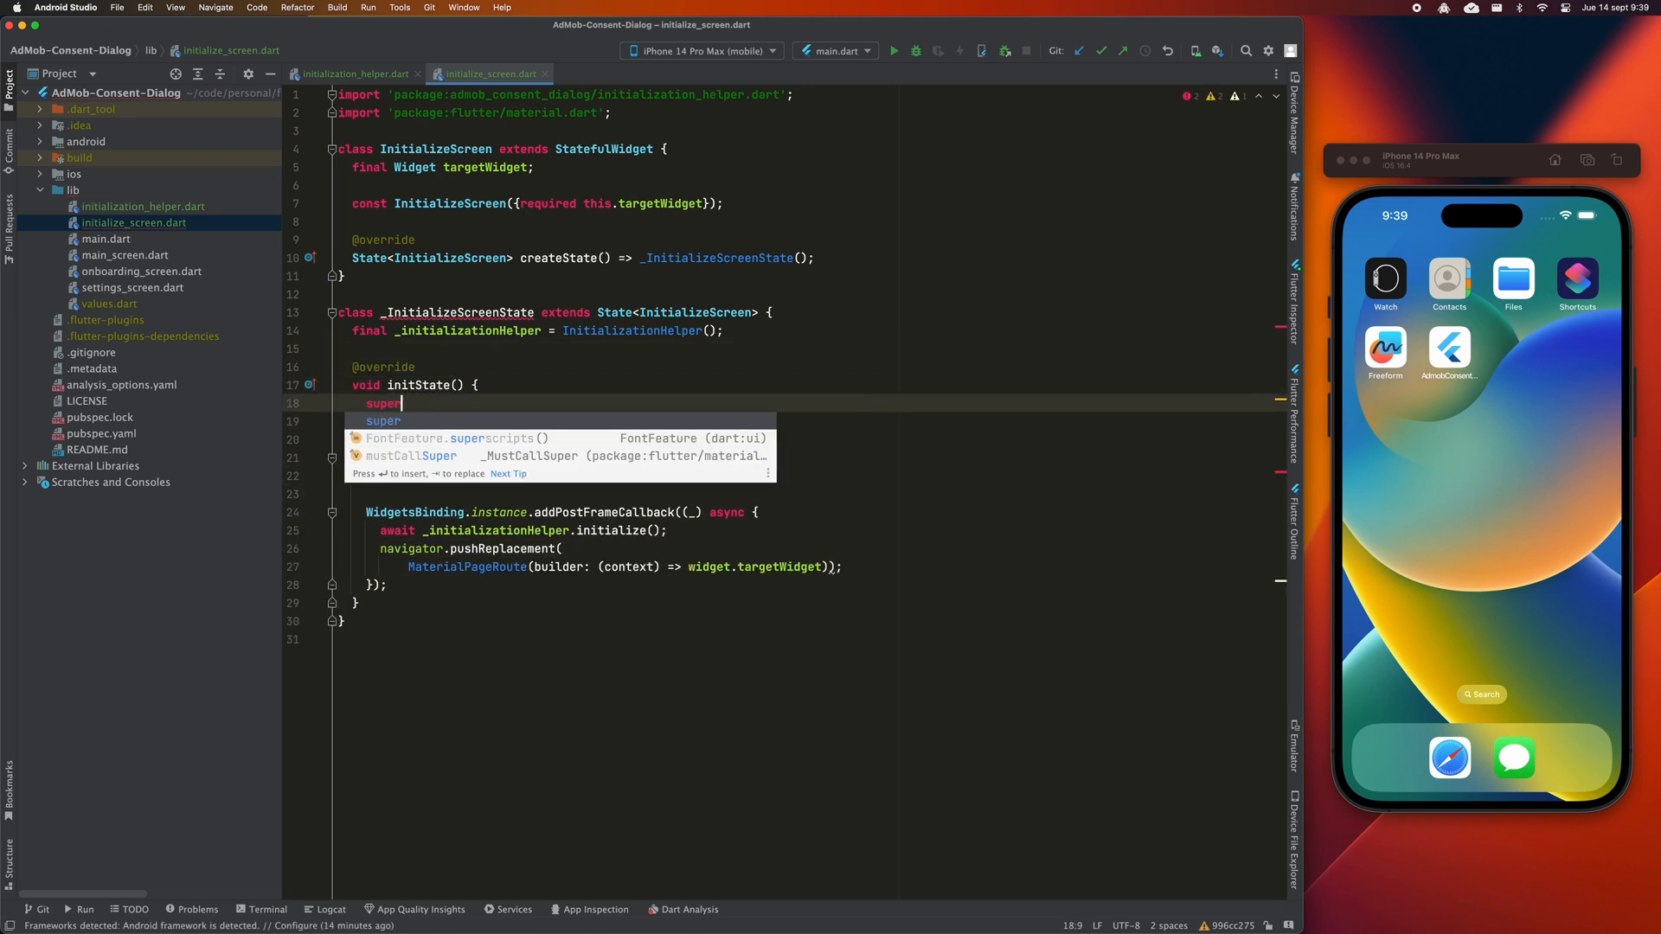
type(".initState();")
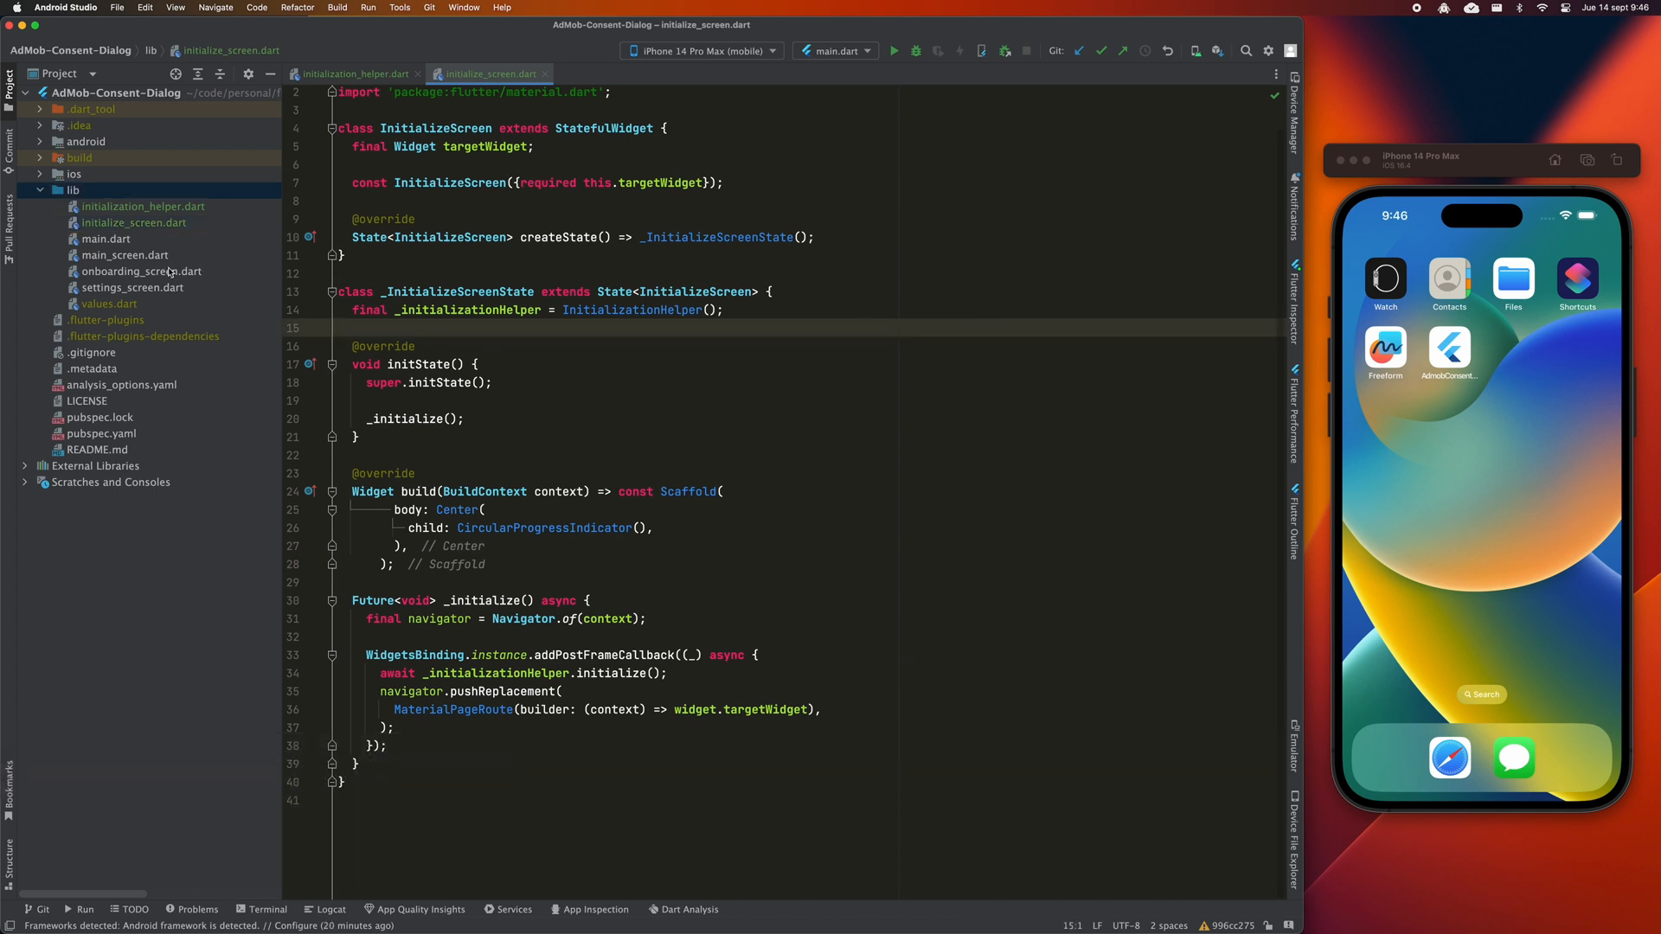
Route the onboarding Done action through InitializeScreen targeting MainScreen() and run the app.
left_click(141, 271)
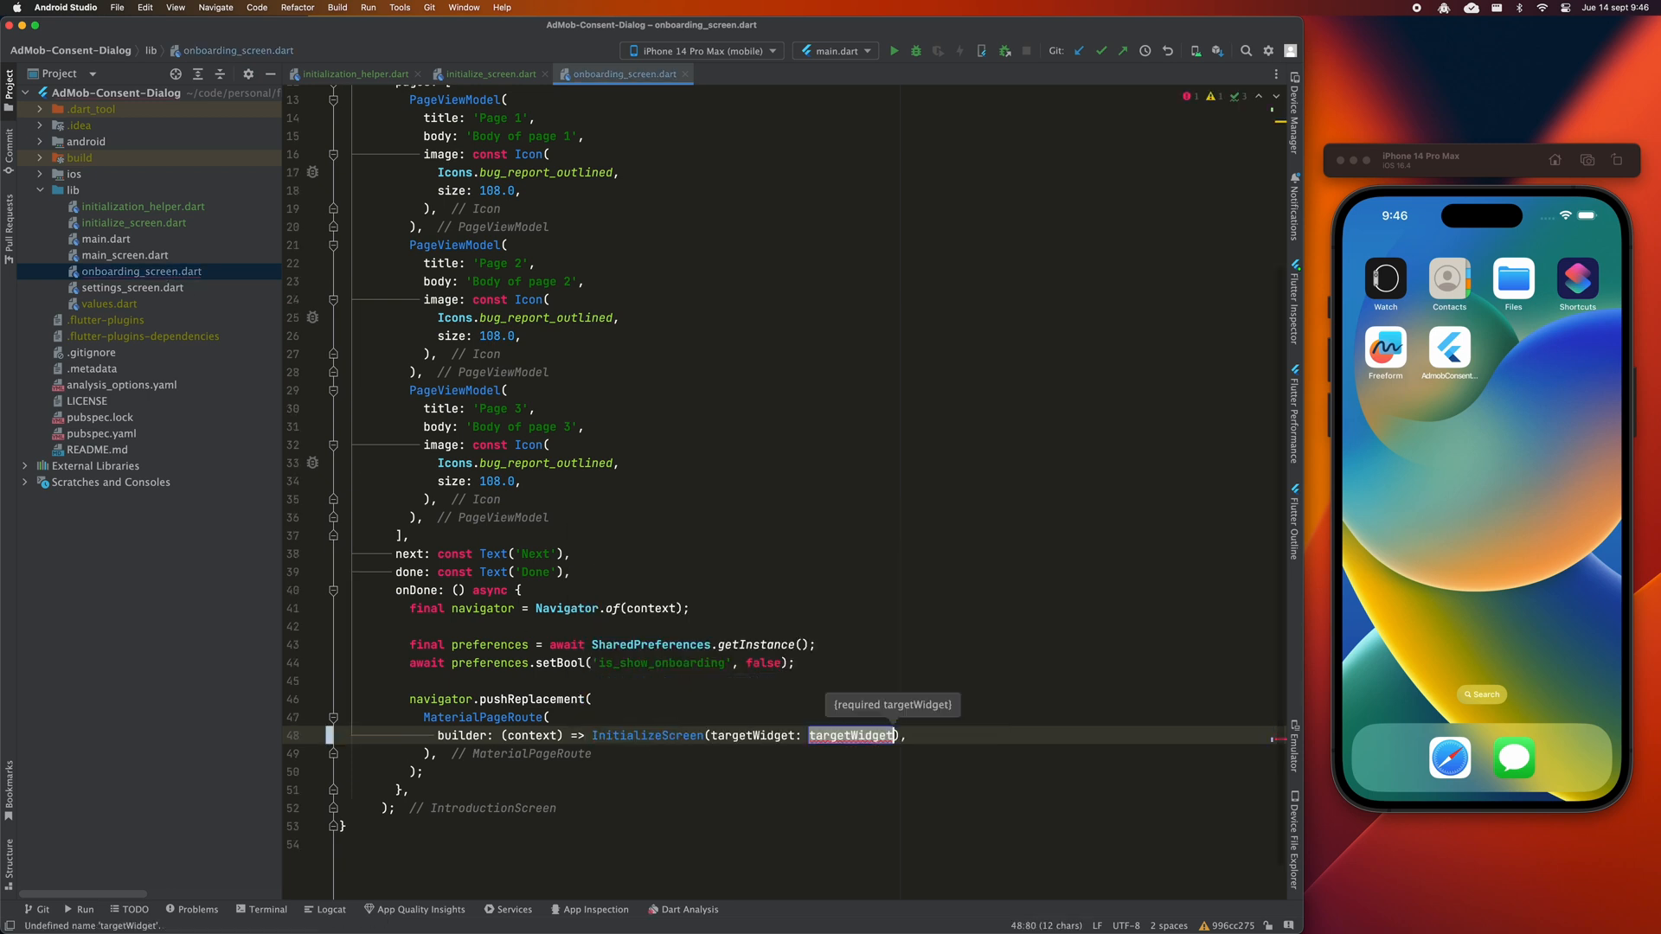
type("MainScreen()")
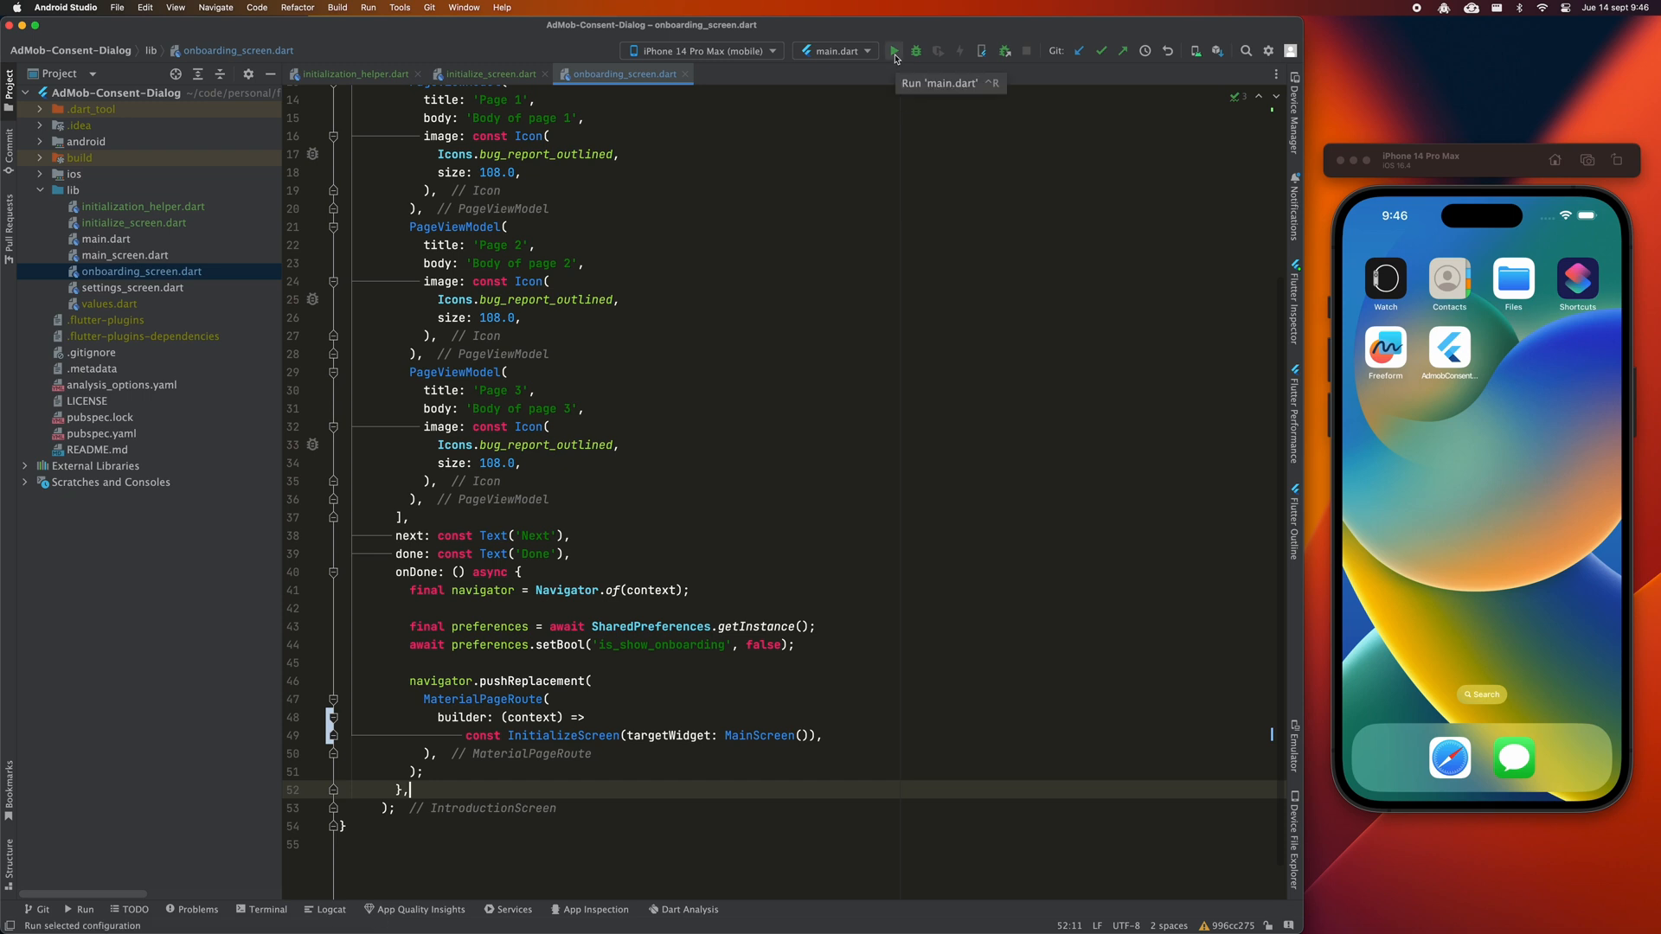
left_click(895, 51)
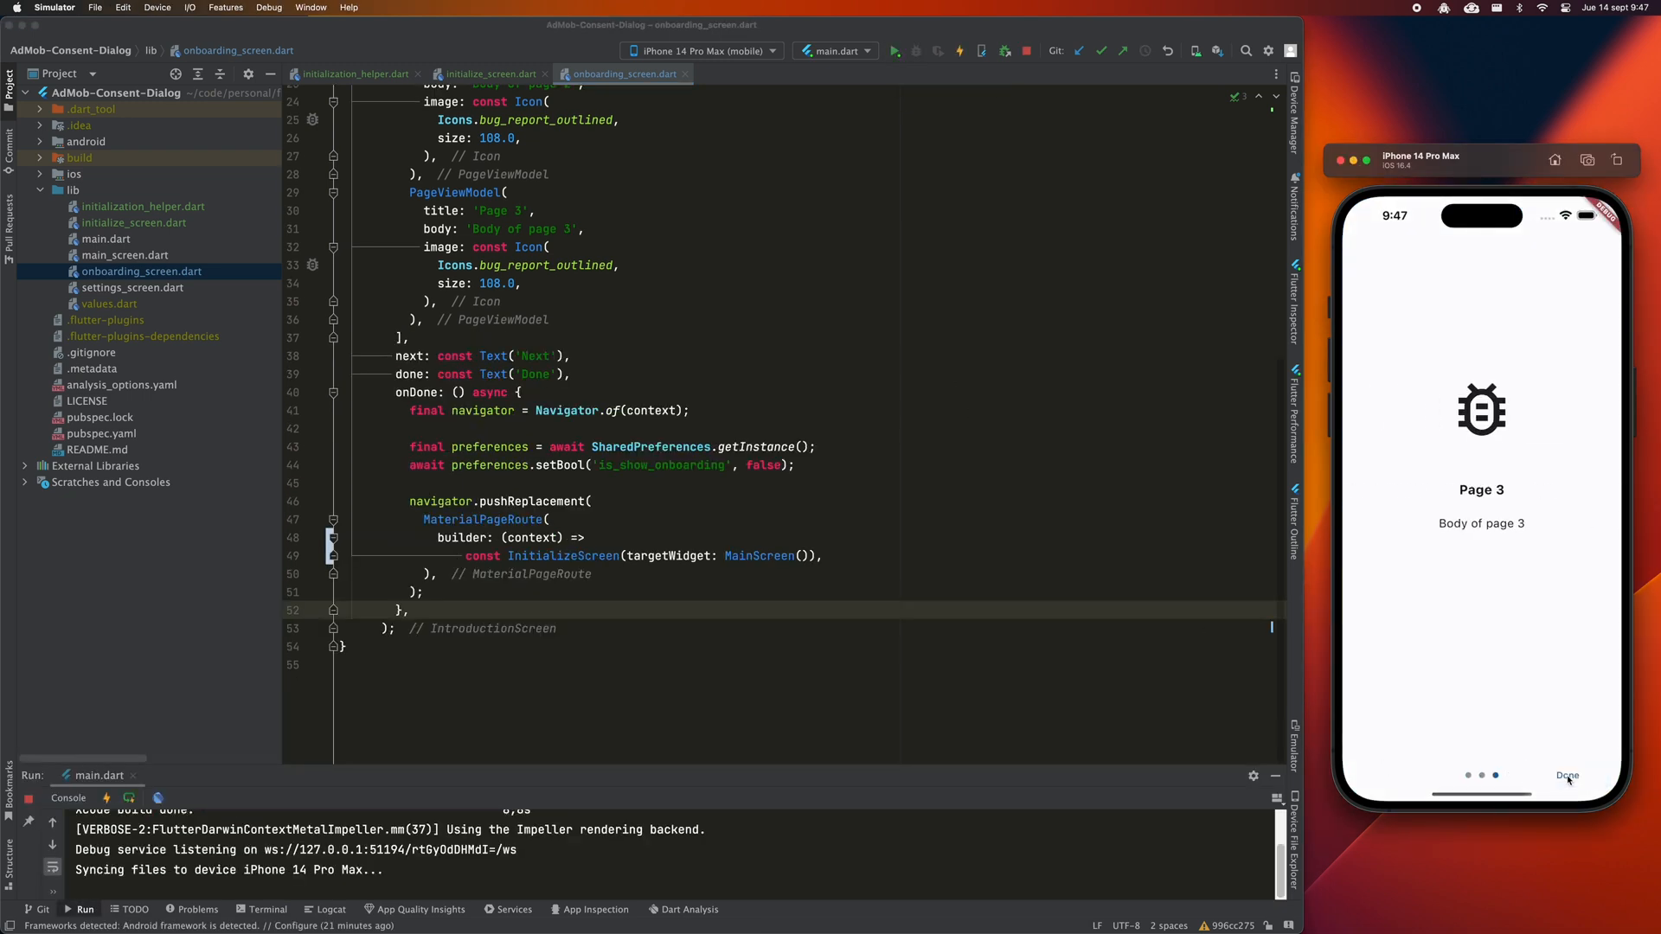
Finish onboarding in the simulator, answer the consent dialog, and stop the app.
left_click(1567, 775)
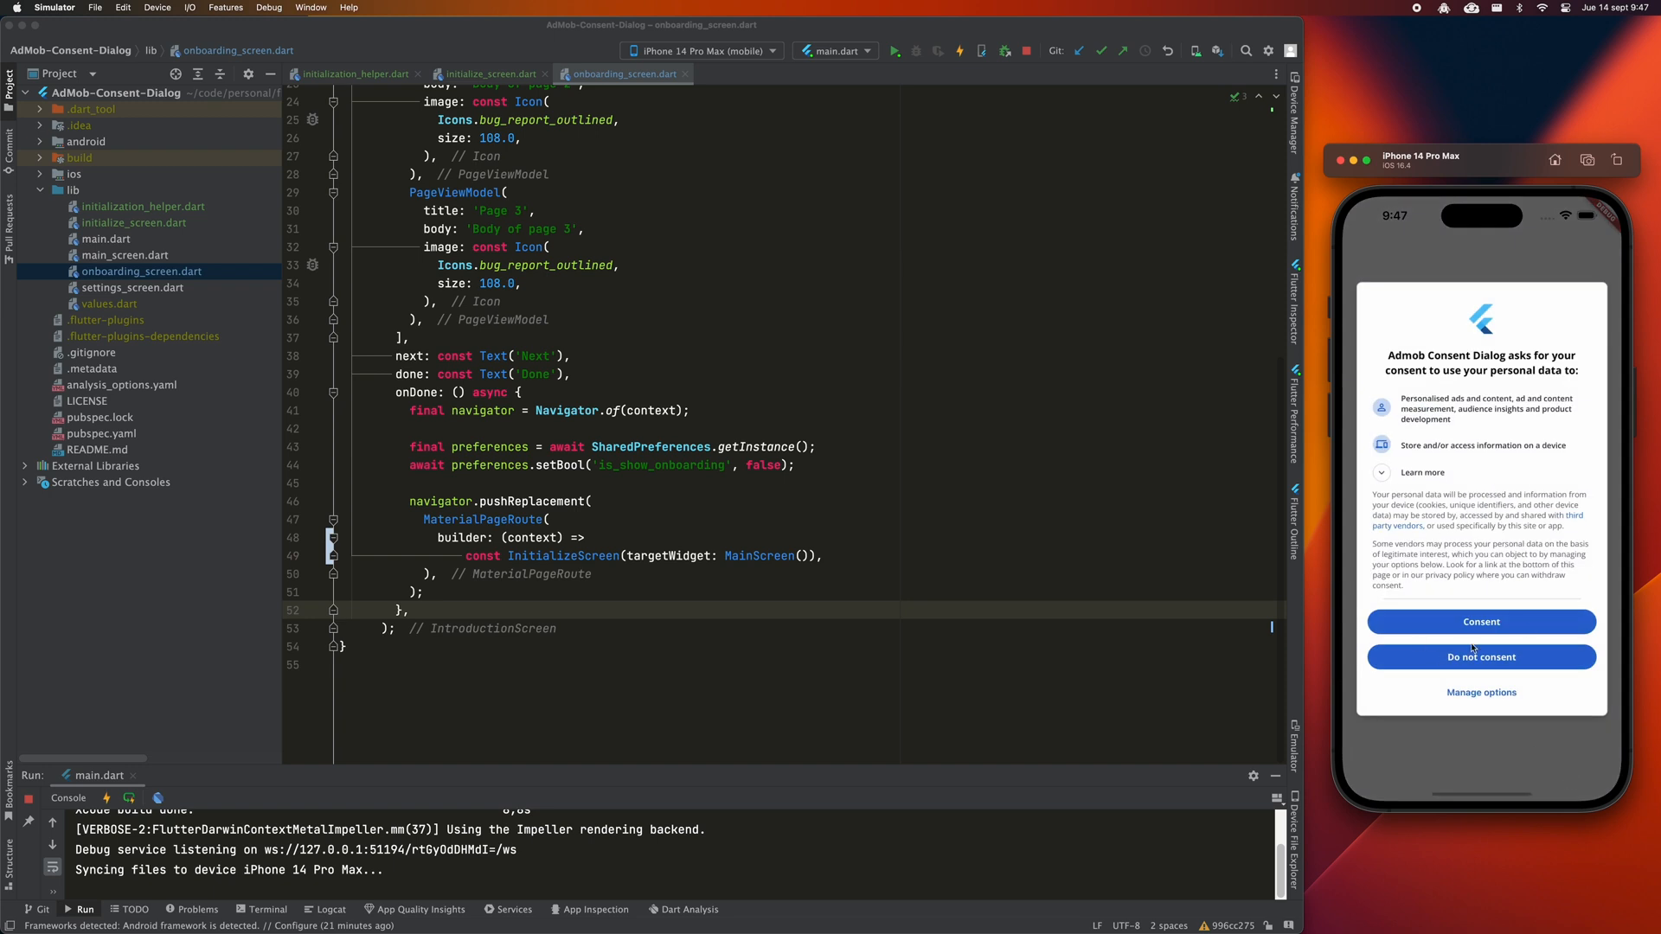
left_click(1481, 622)
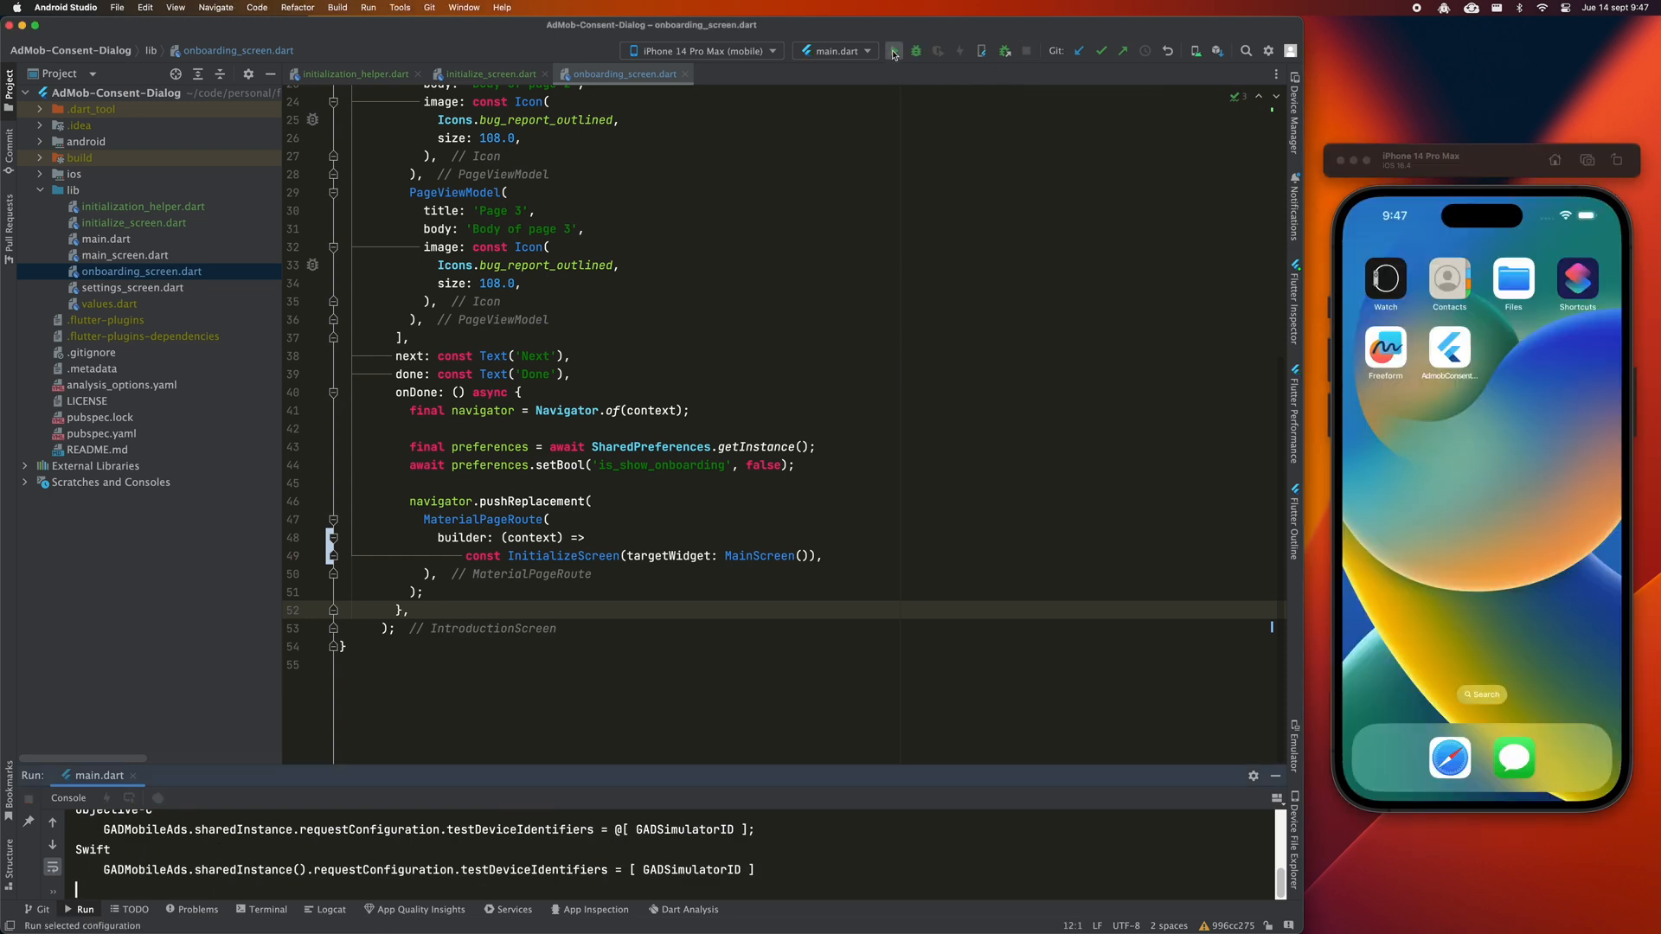
left_click(895, 51)
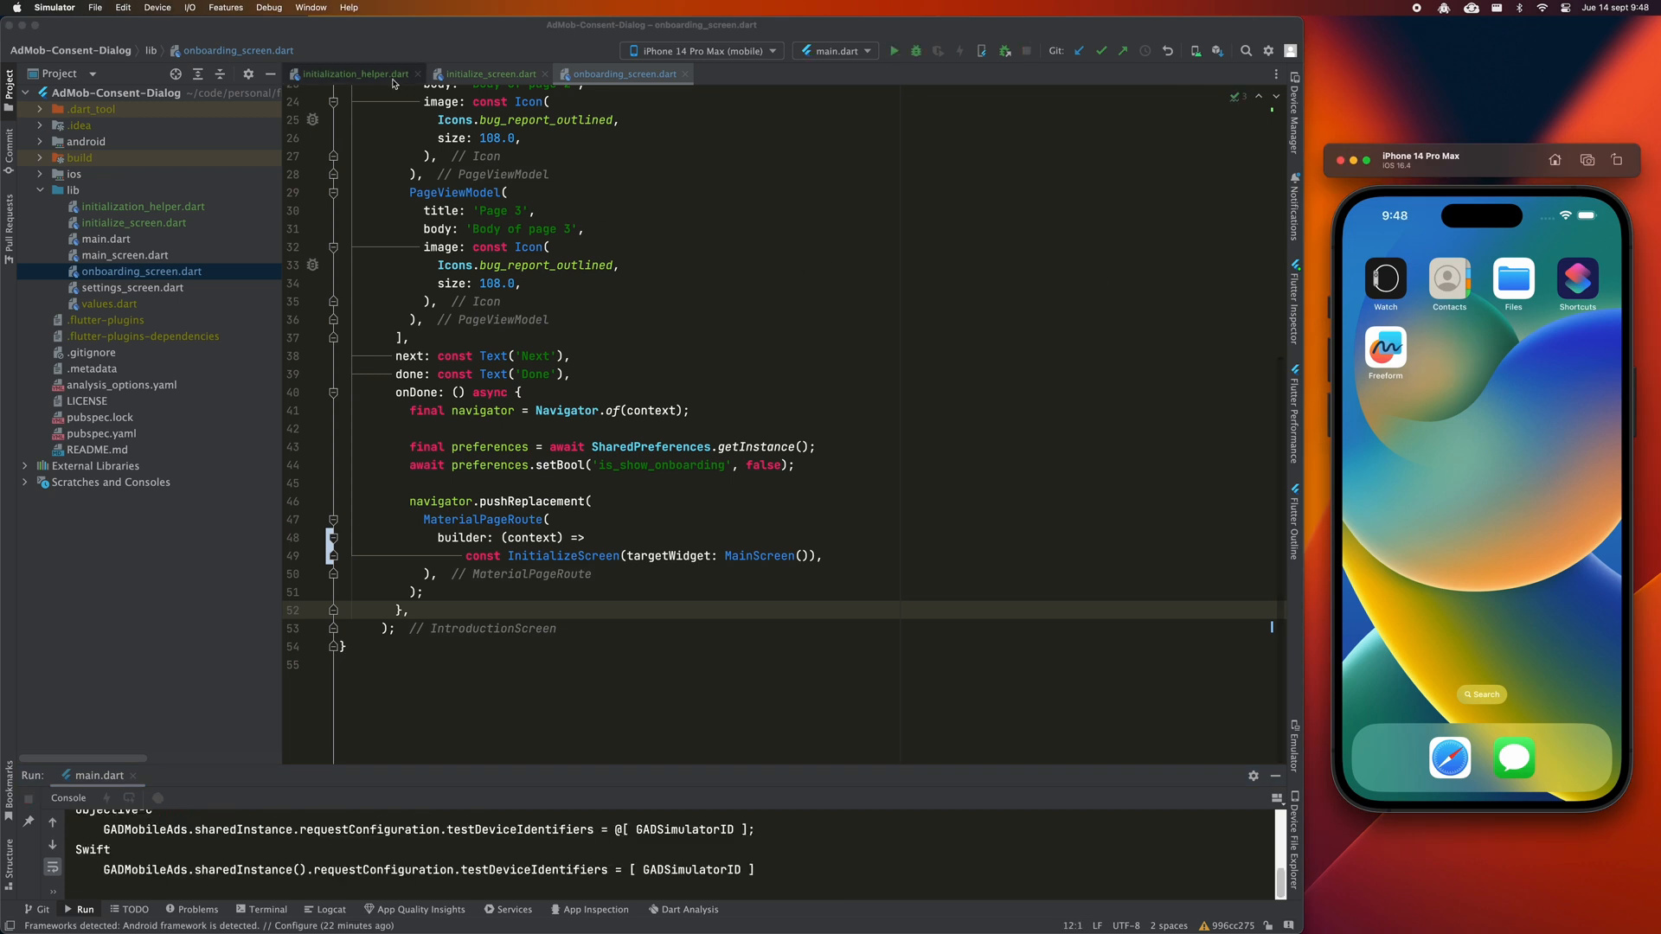
Add consentDebugSettings with a non-EEA debug geography, rerun the app and advance onboarding.
left_click(355, 75)
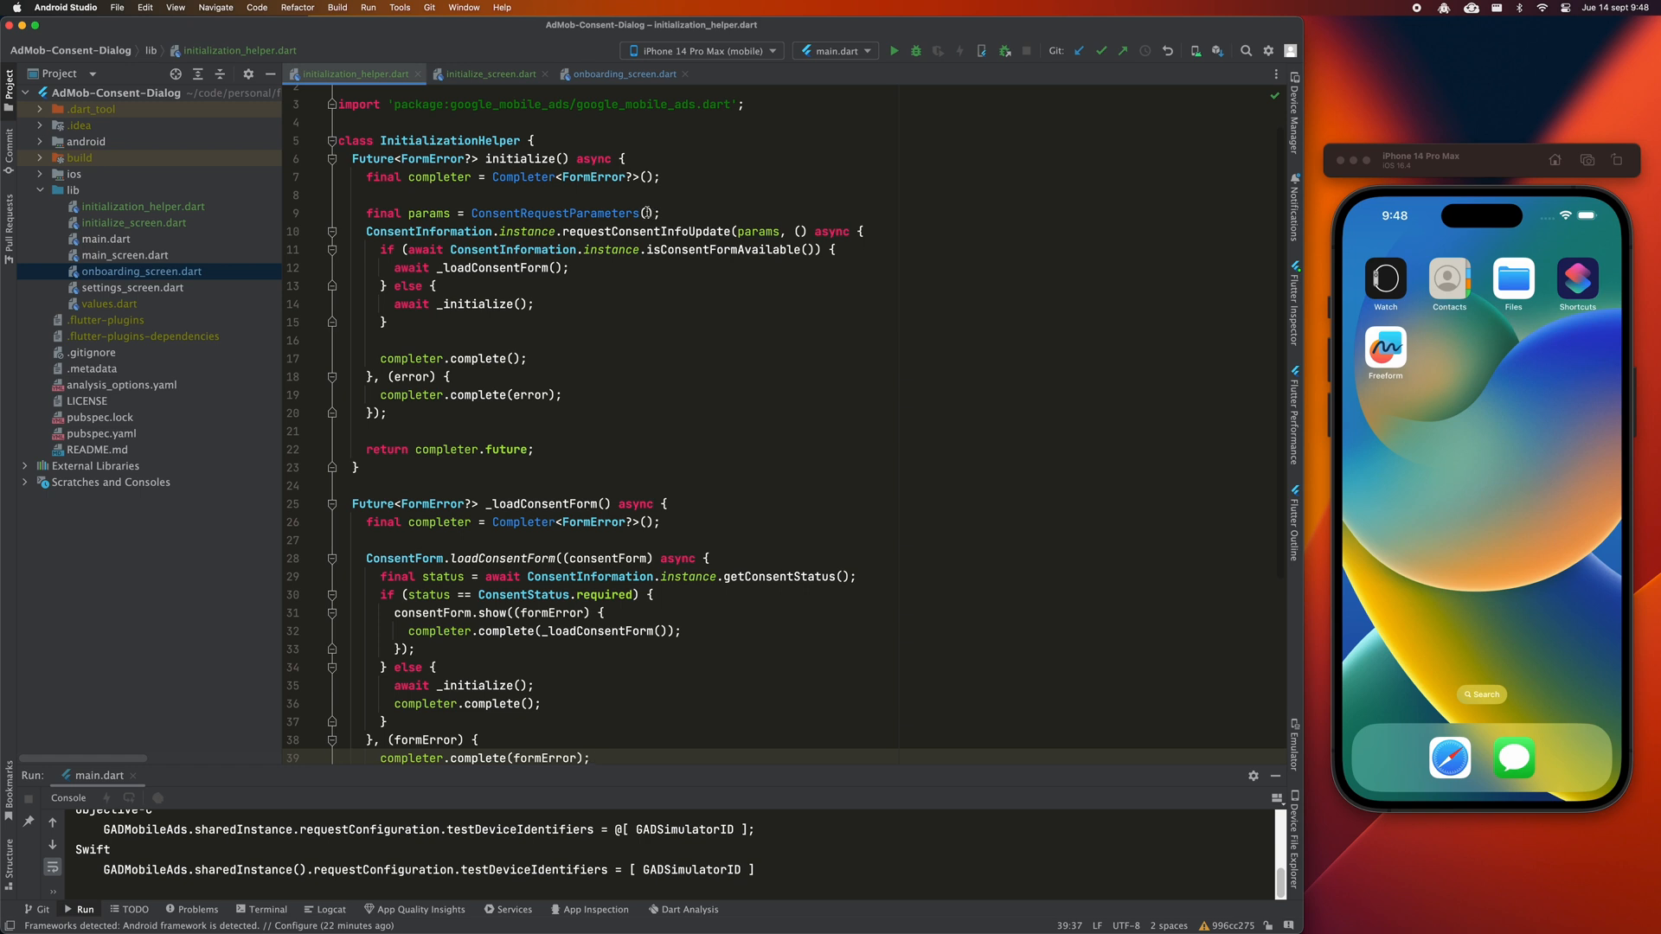
type("consentDebugSettings: ConsentDebugSettings(")
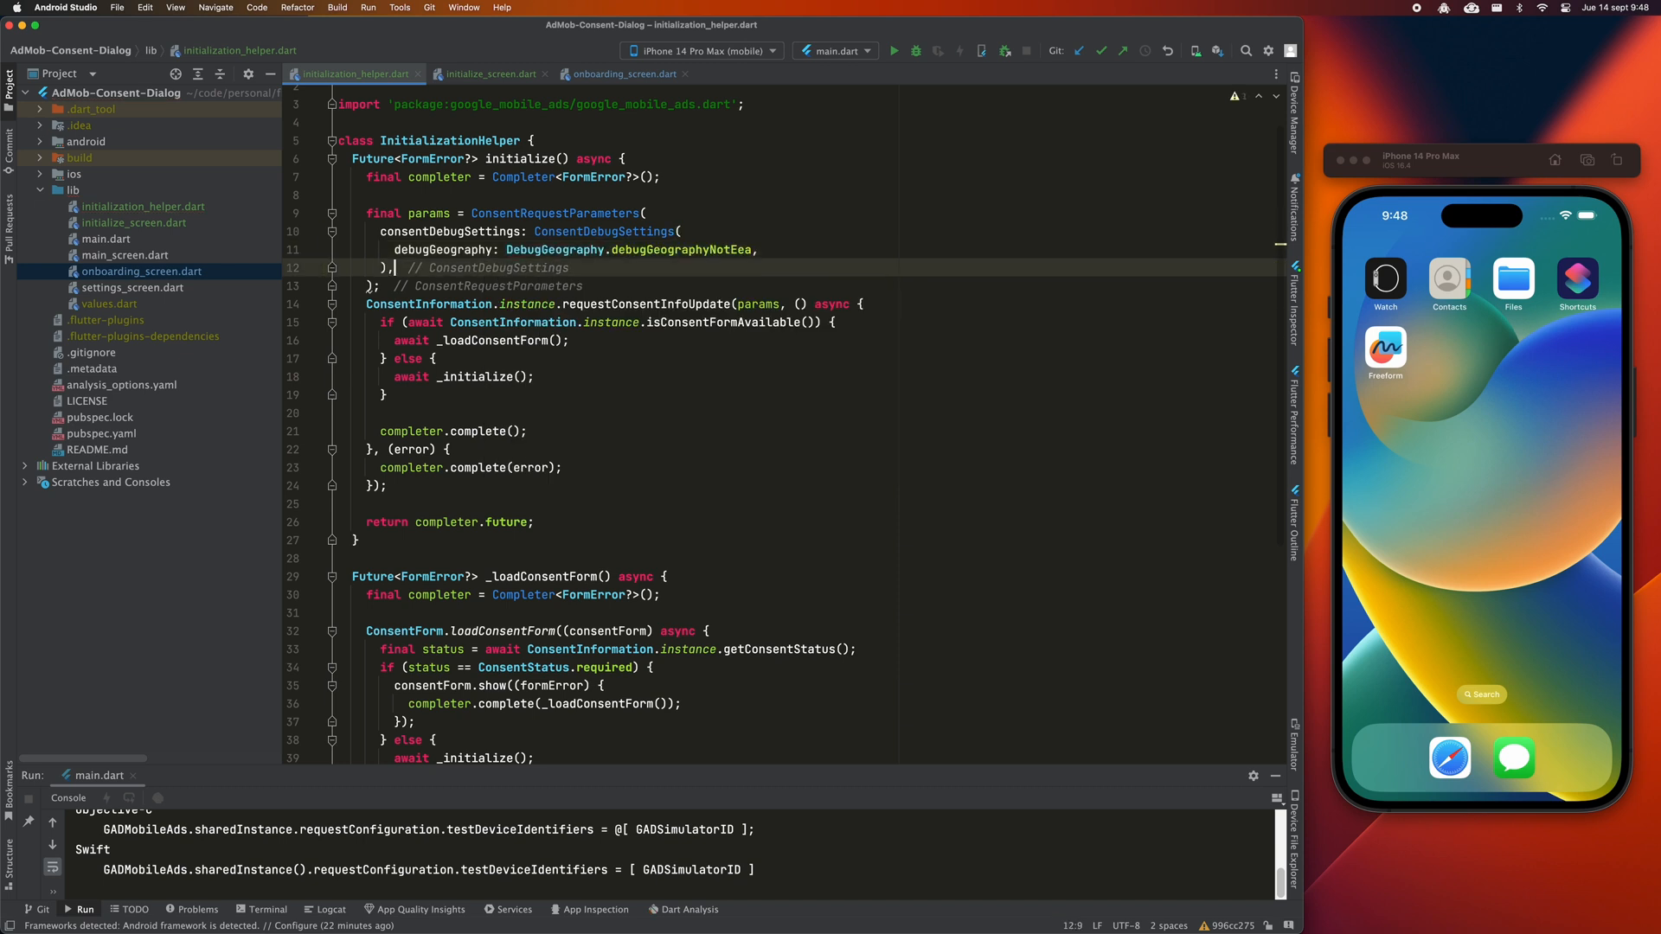
left_click(893, 51)
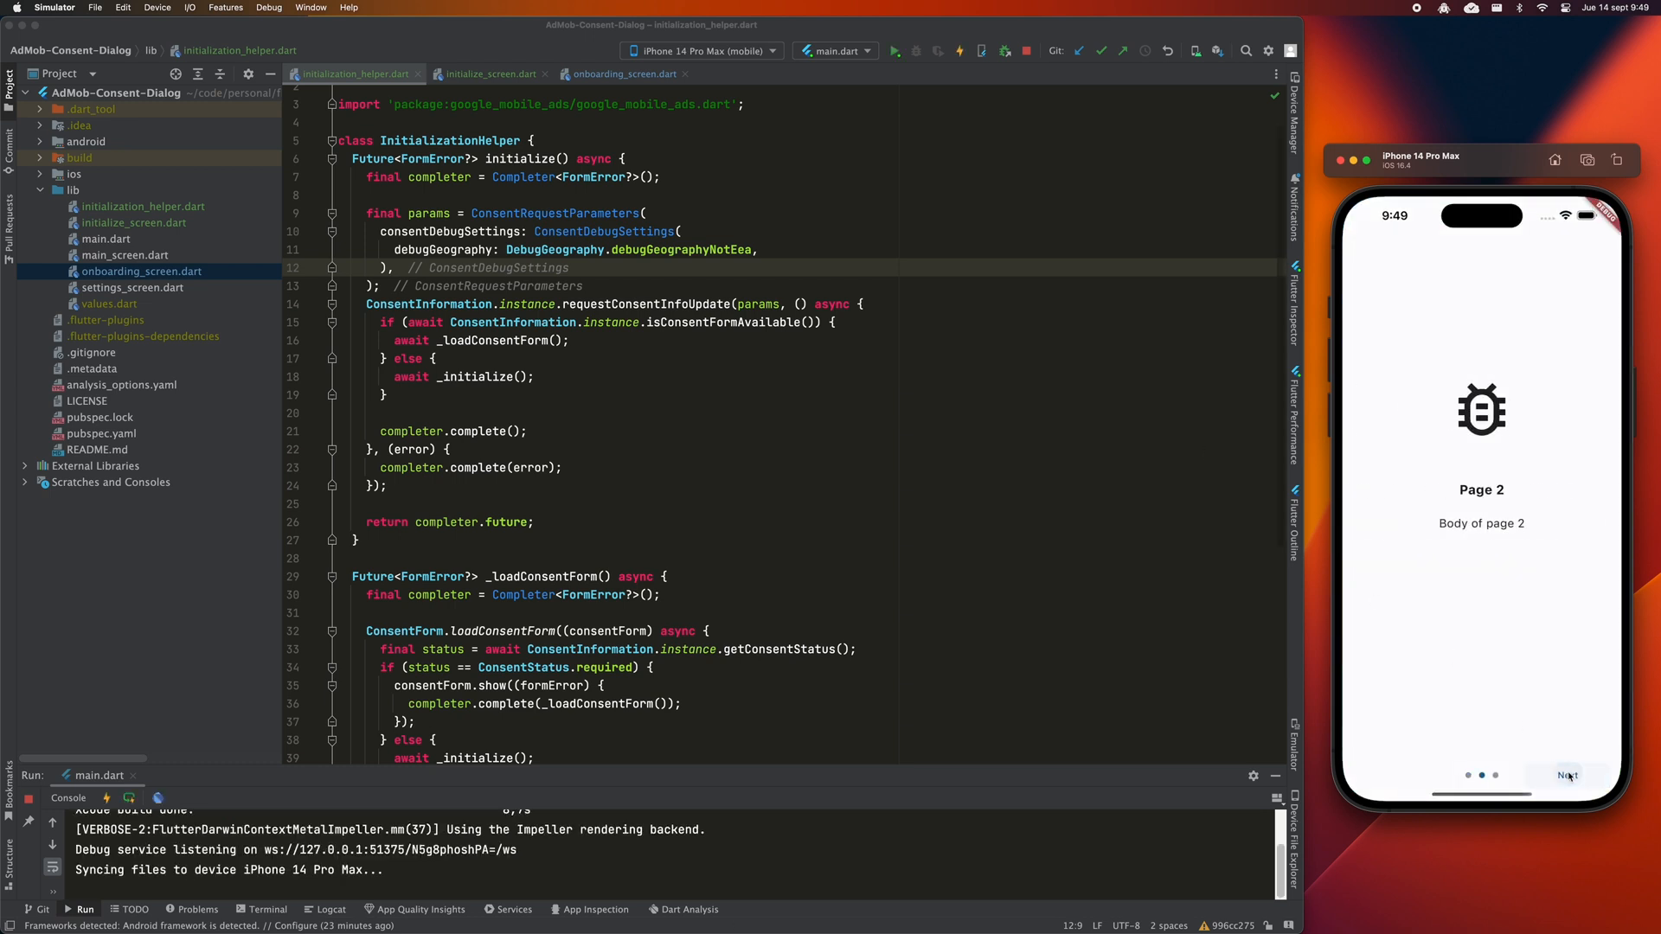
left_click(1566, 776)
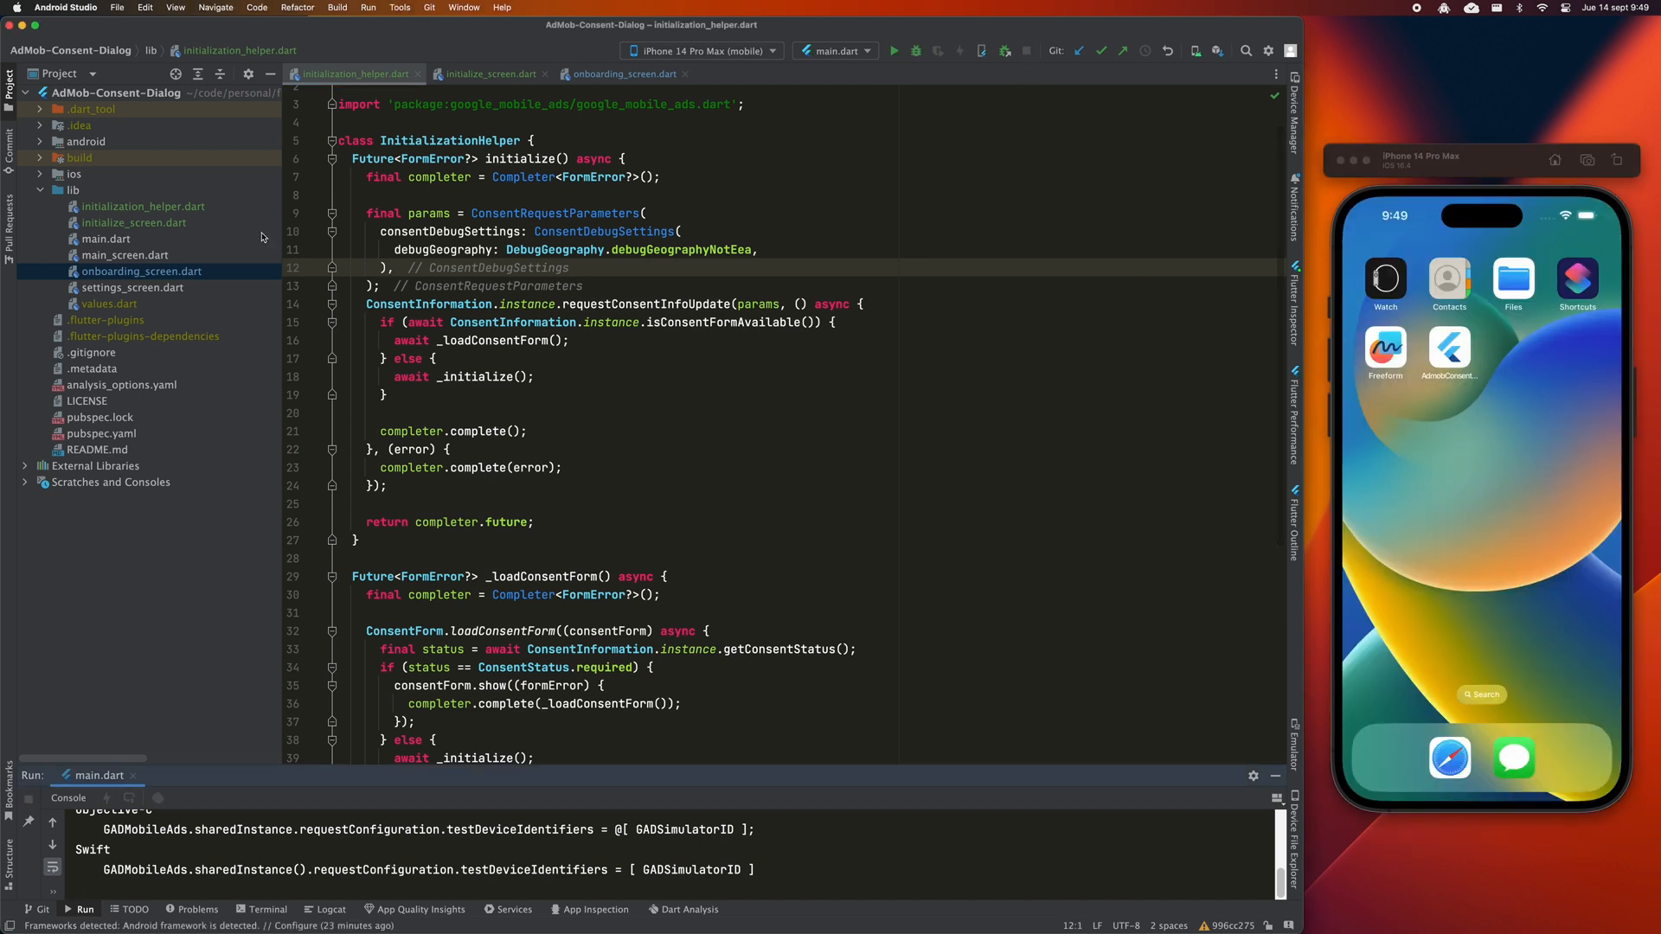
In main.dart set home's else branch to InitializeScreen(targetWidget: MainScreen()).
left_click(106, 239)
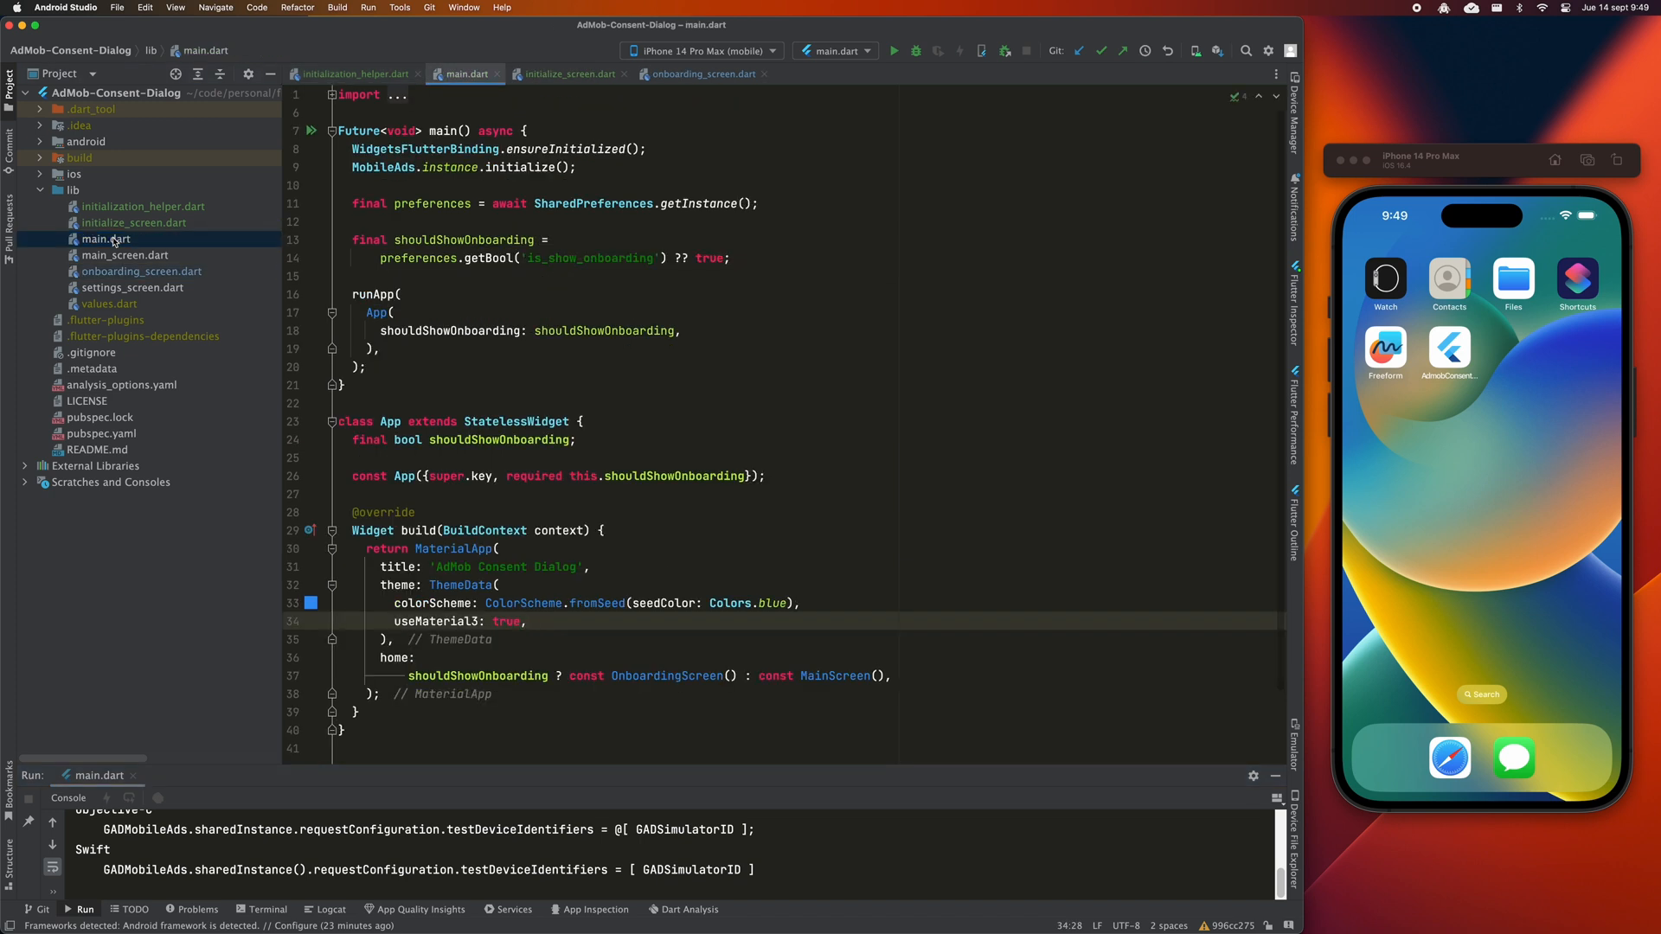
left_click(884, 674)
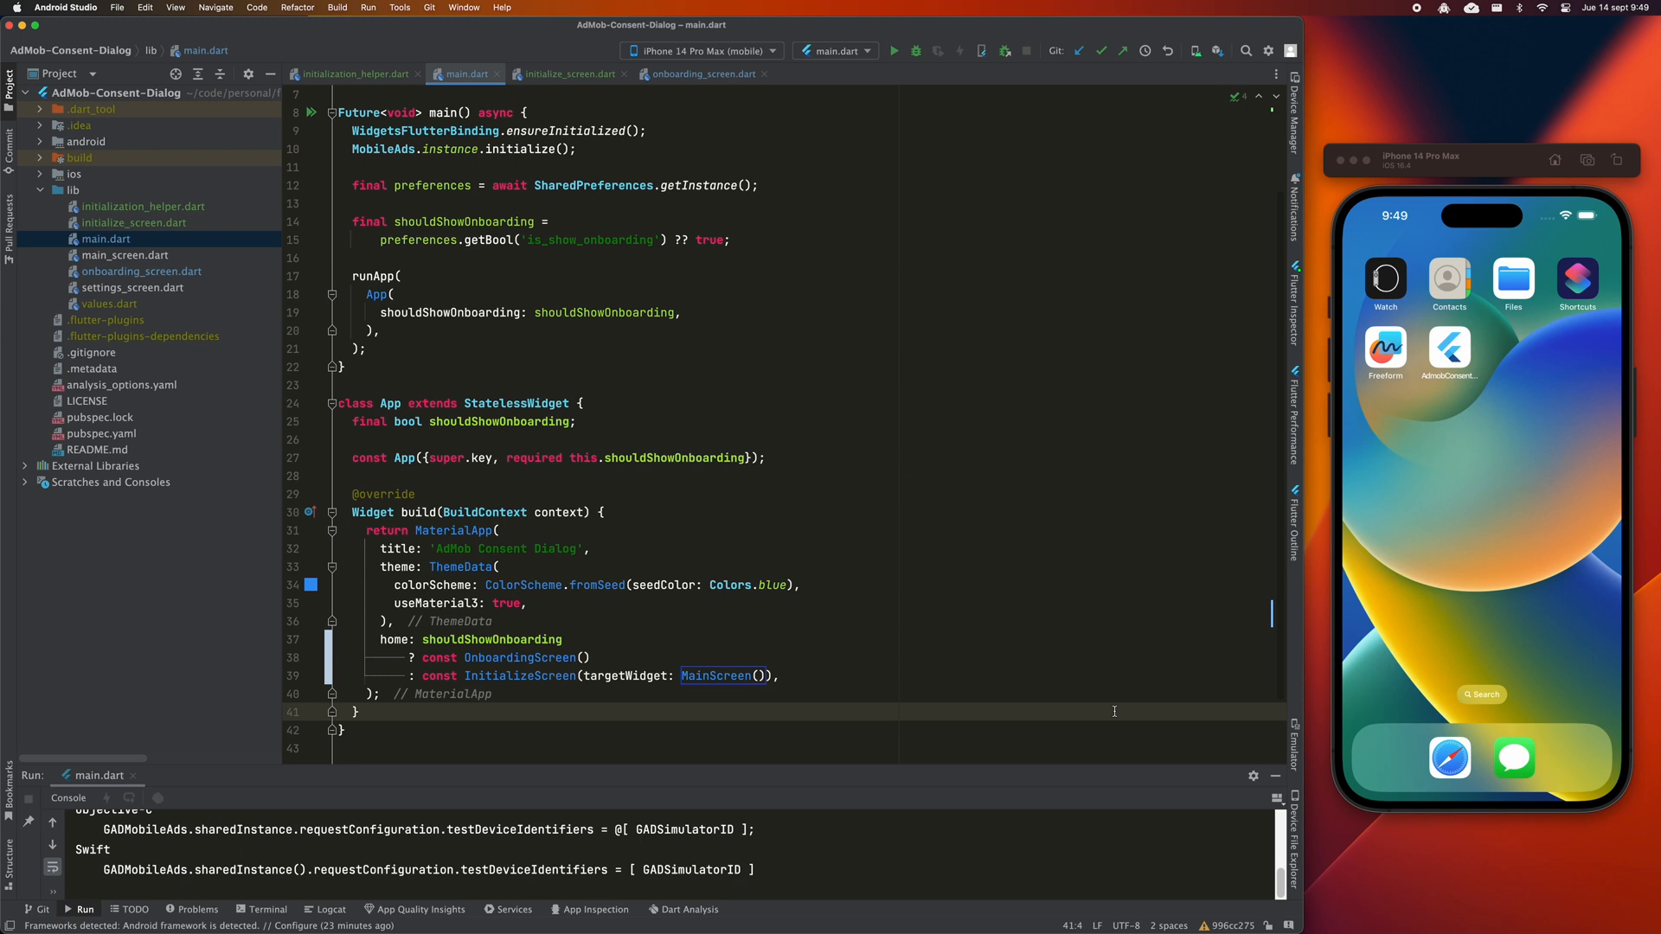
mouse_move(715, 316)
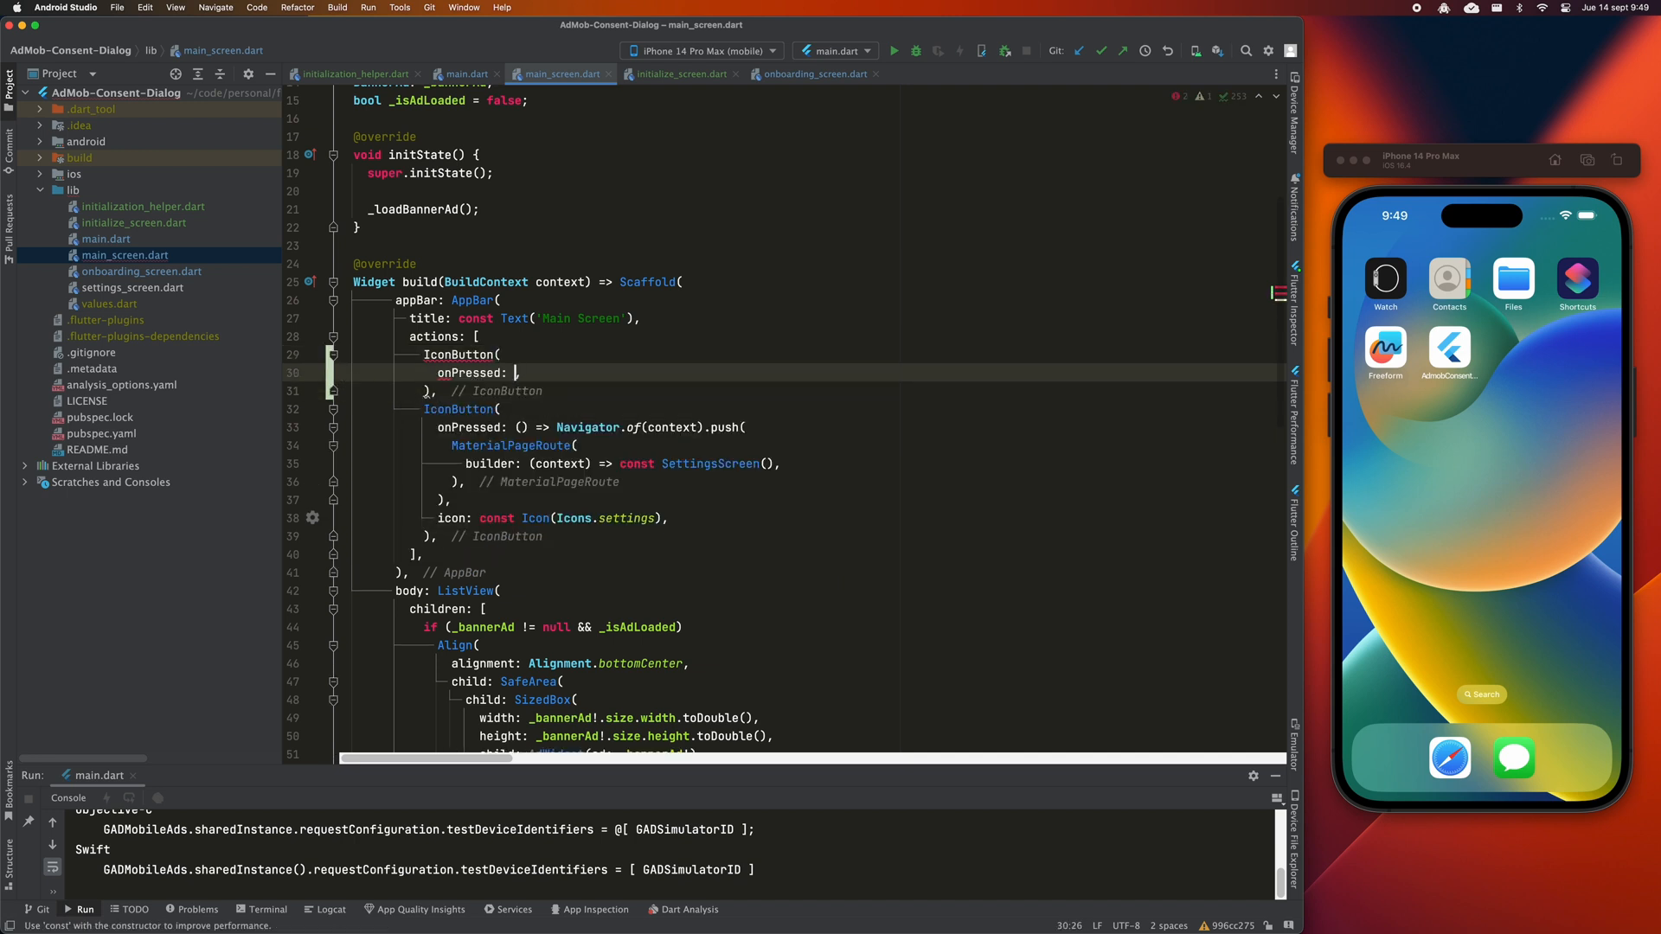
Give the new app bar IconButton an onPressed handler starting ConsentInformation.instance.
type("() {")
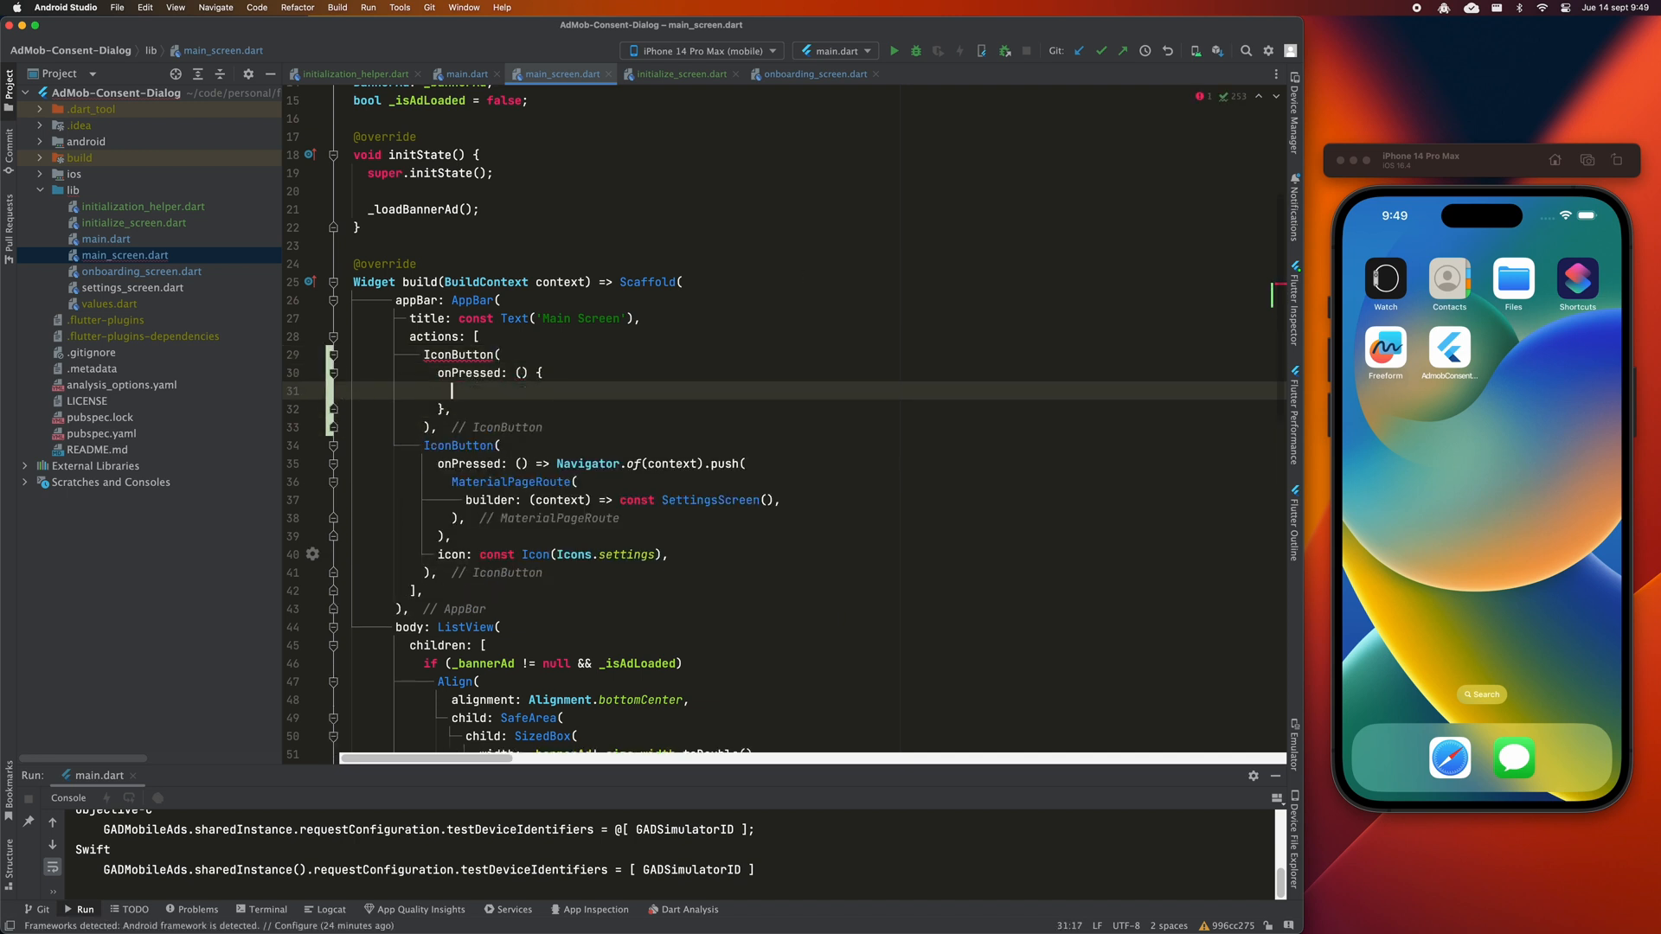
type("ConsentInformation.i")
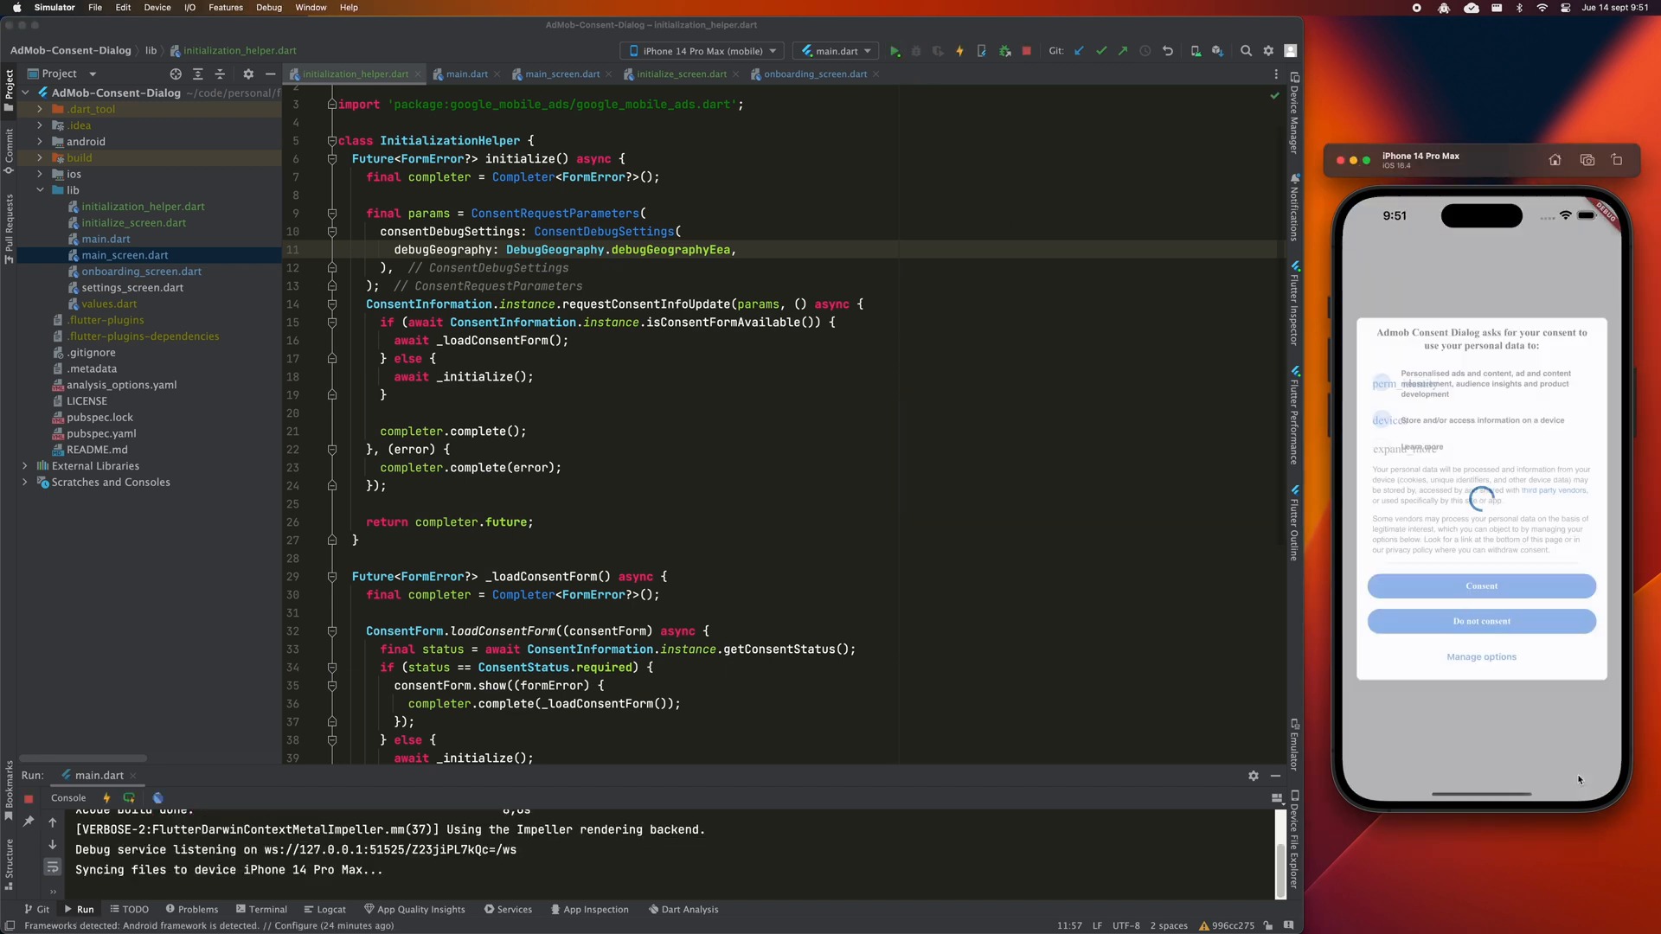
Accept the EEA consent form in the simulator, reopen it from the app bar button and respond again.
left_click(1482, 585)
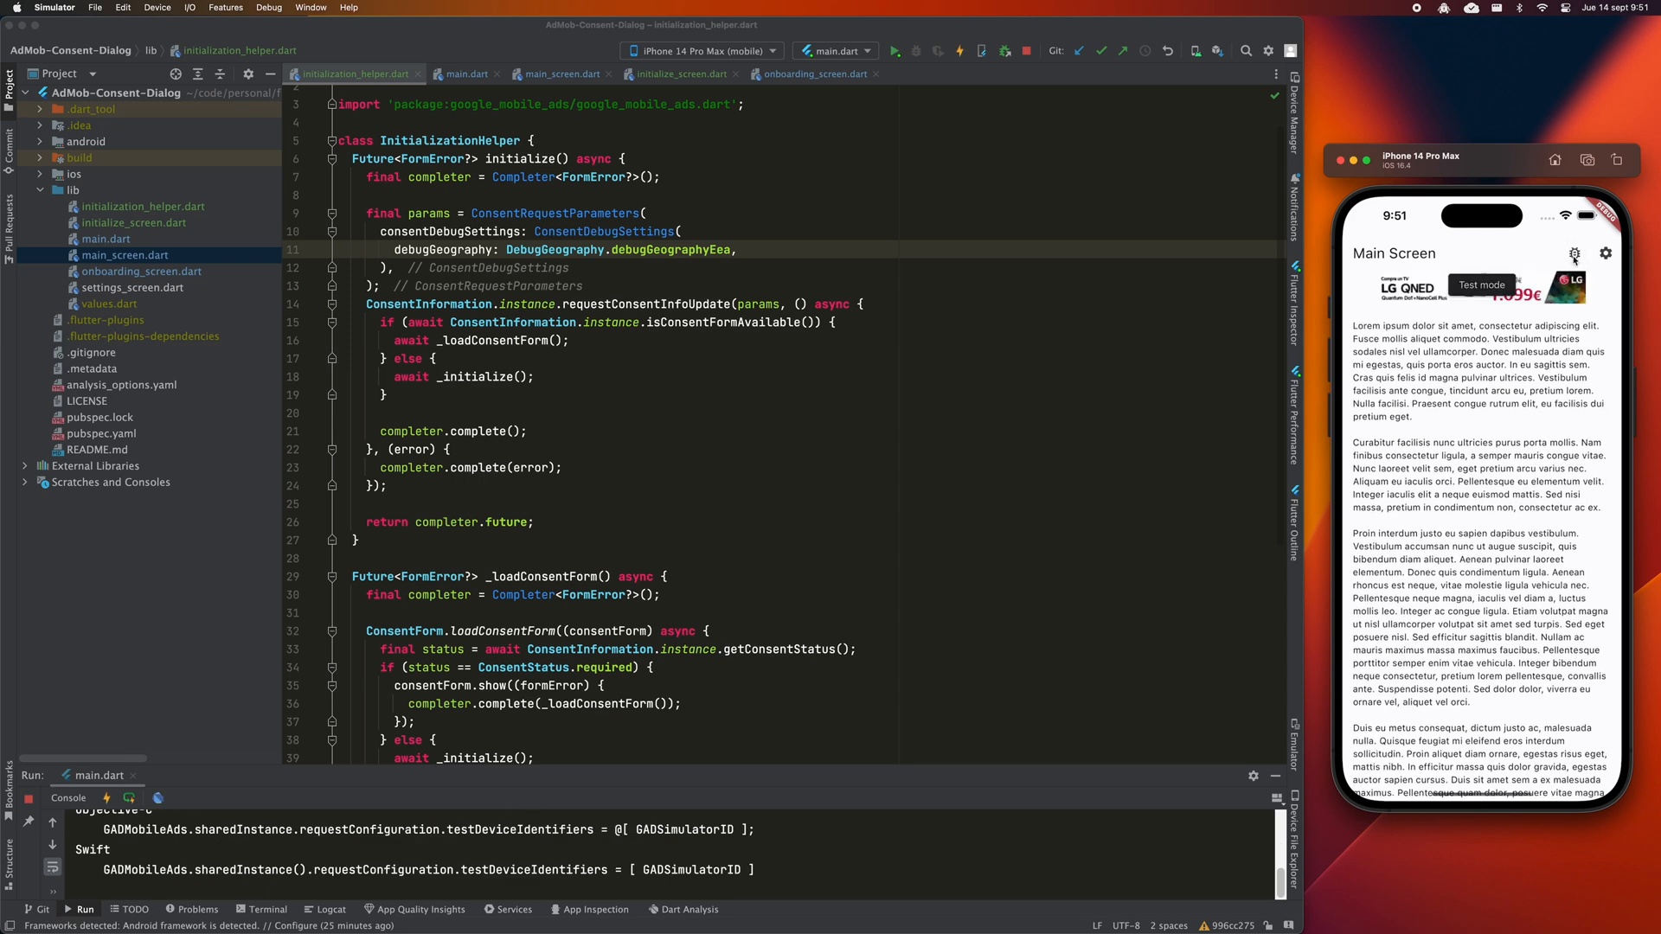
left_click(1025, 51)
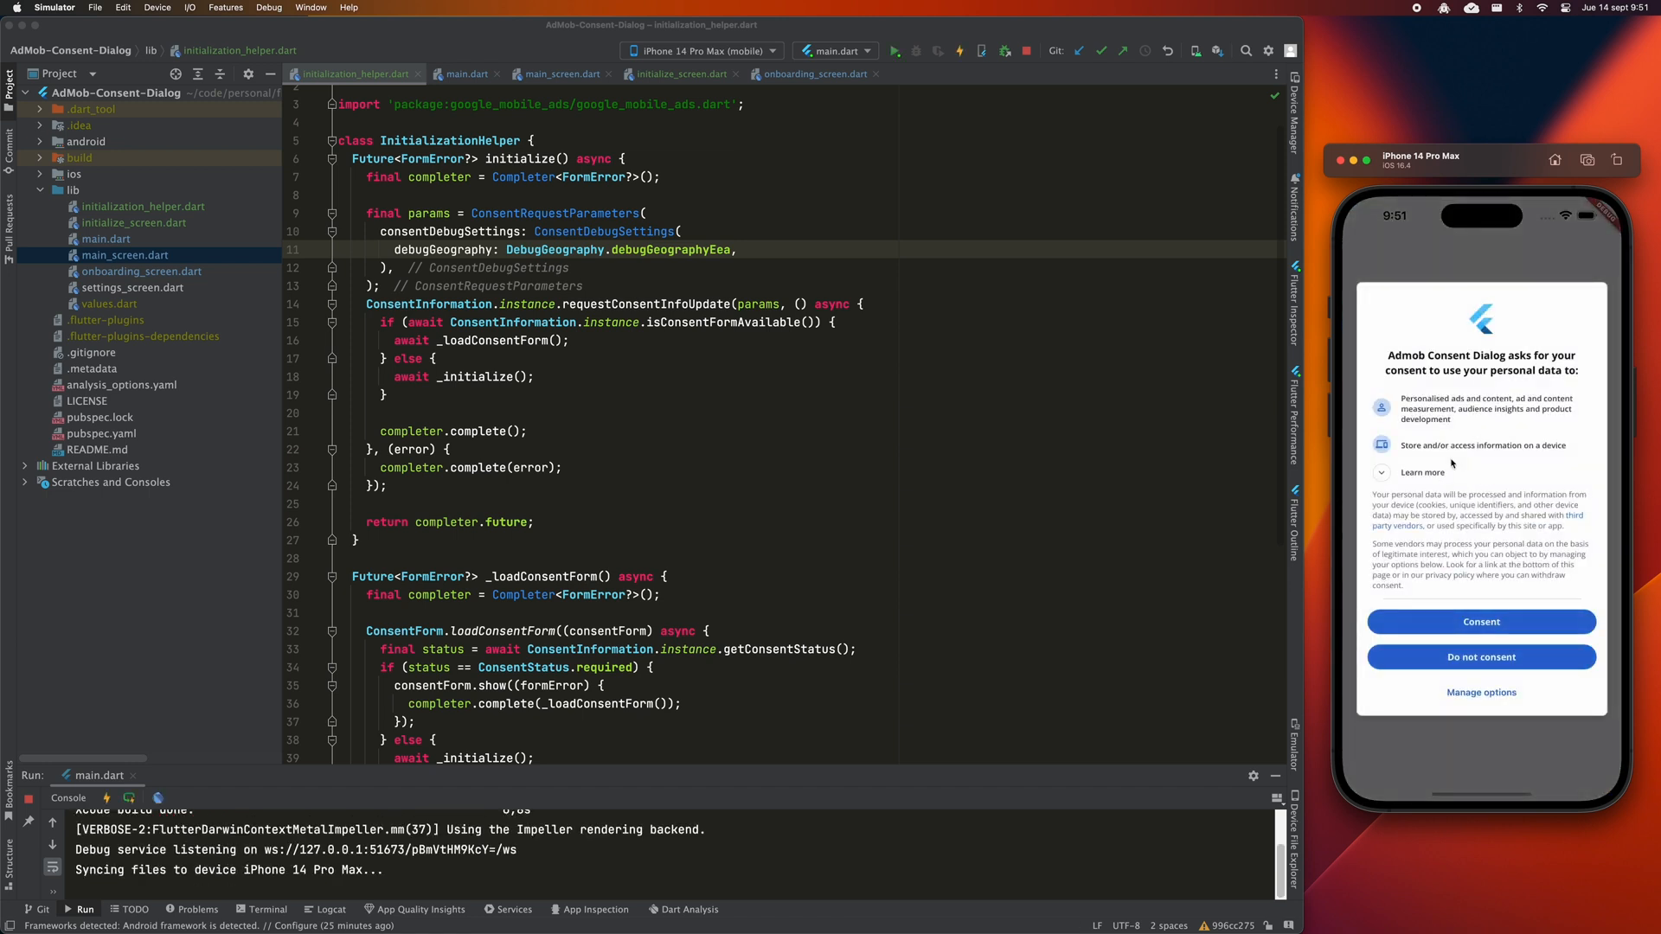
left_click(1481, 622)
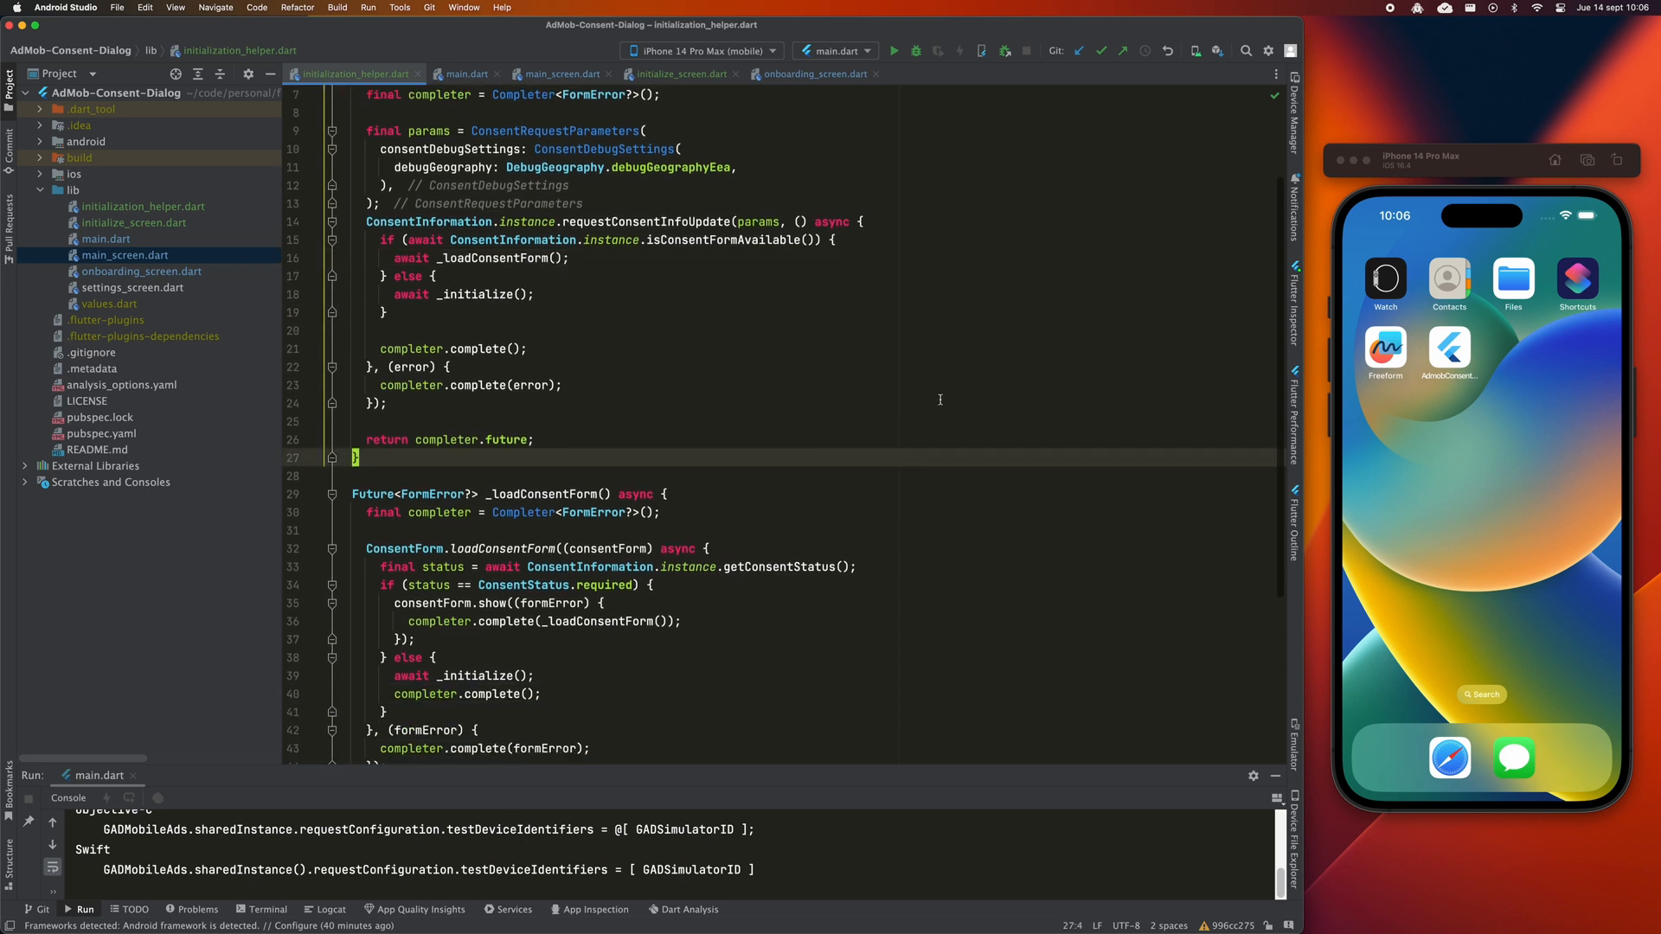
Write Future<bool> changePrivacyPreferences() calling requestConsentInfoUpdate with a Completer<bool>.
type("Future<bool> changePrivacyPreferences() async {")
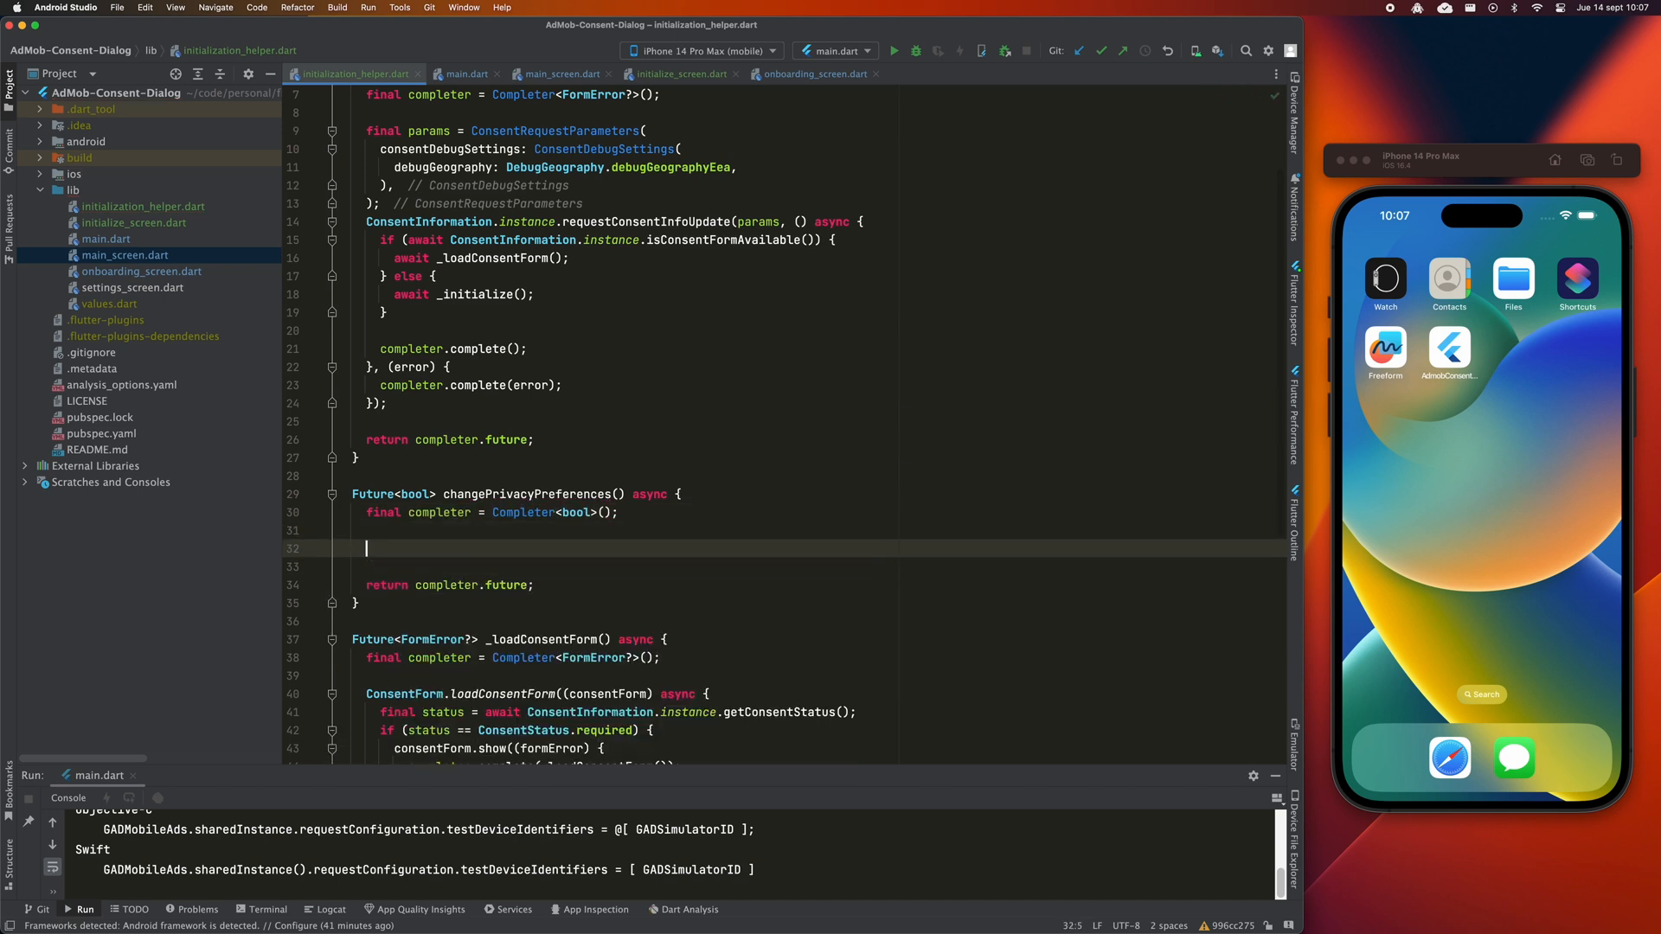
type("ConsentInformation.instance.requestConsentInfoUpdate(ConsentRequestParameters(), () {}, (error) {})")
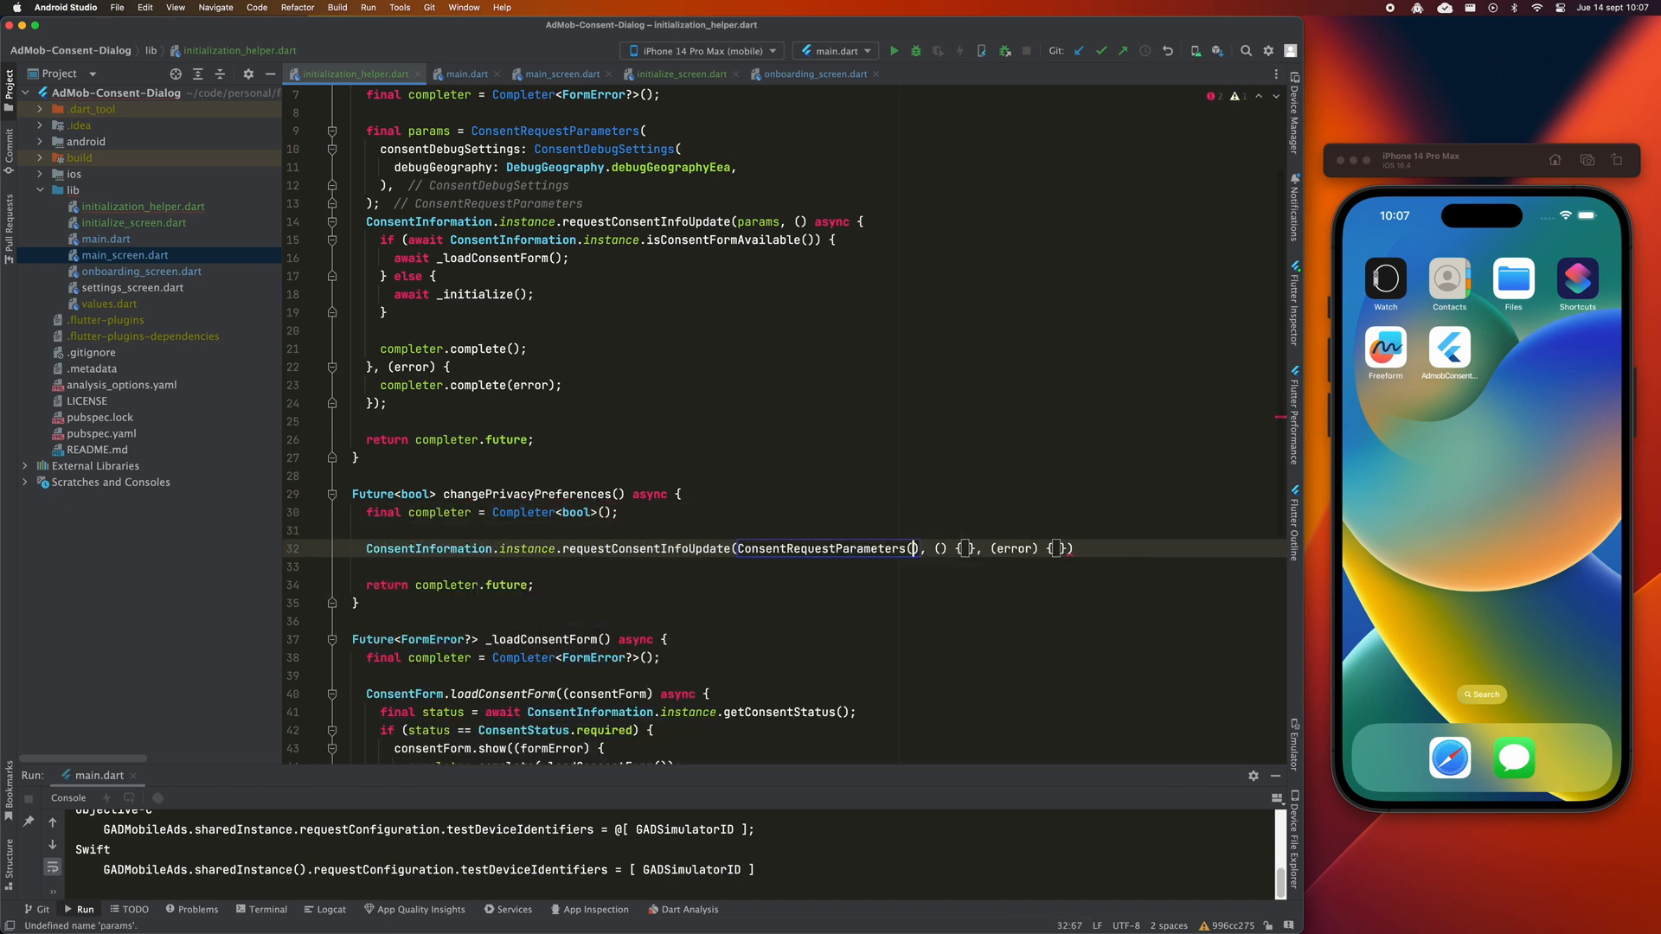
type("completer.complete(false);")
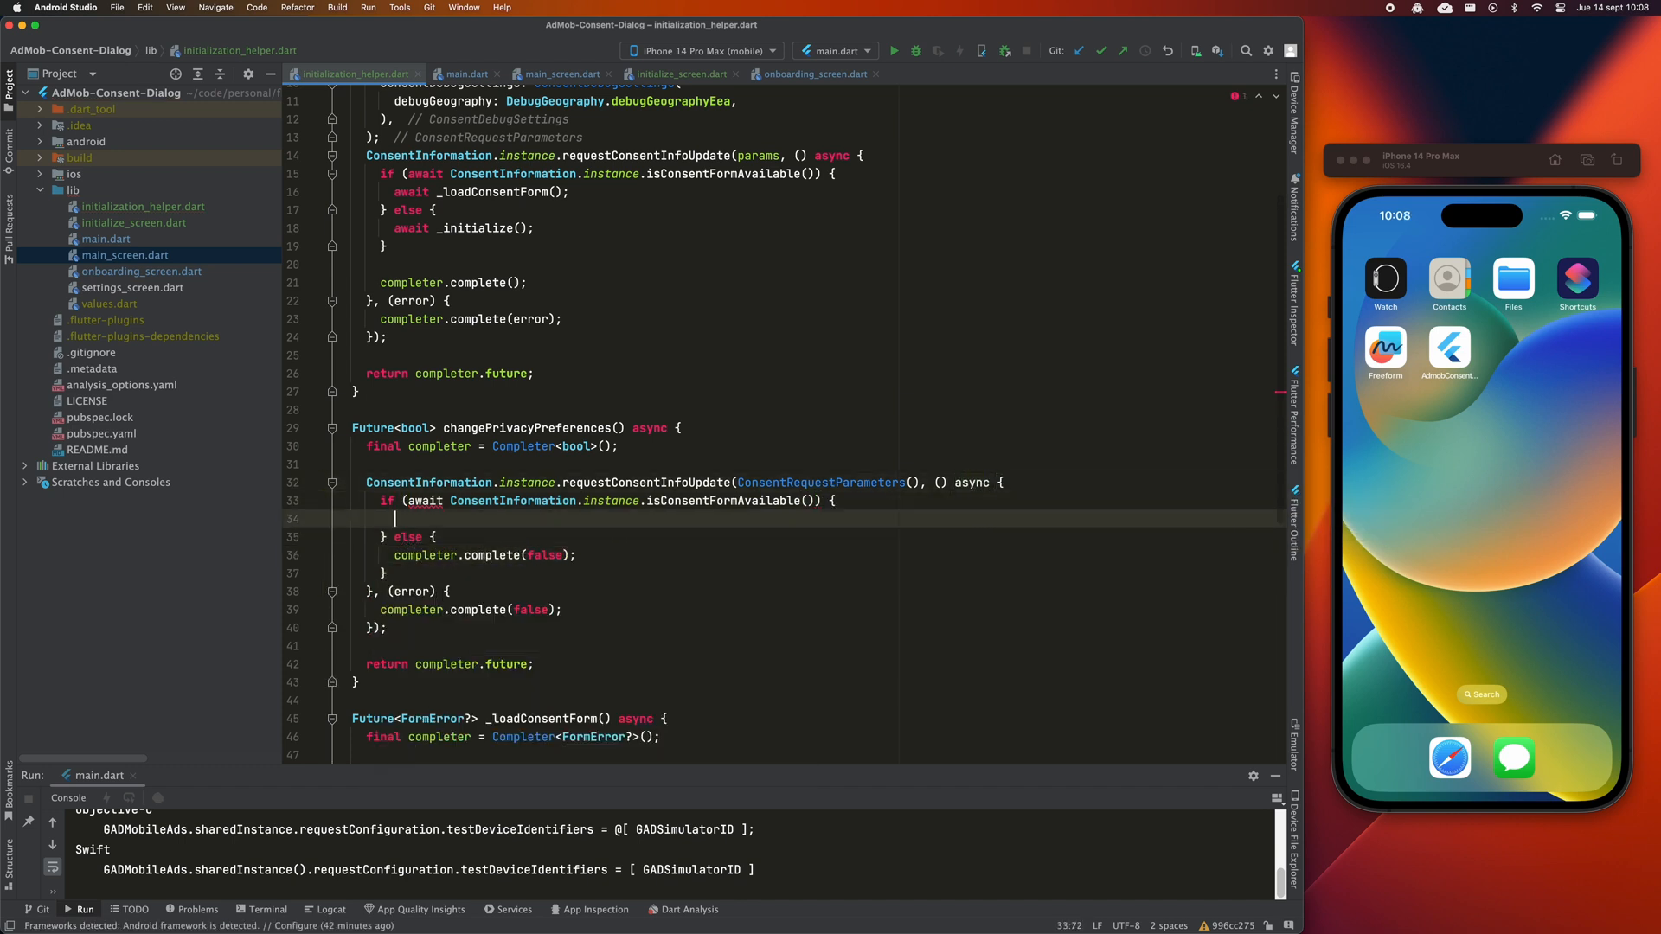
Load the consent form with ConsentForm.loadConsentForm and show it via consentForm.show with an async error callback.
type("ConsentForm.loadConsentForm((consentForm) { }, (formError) { });")
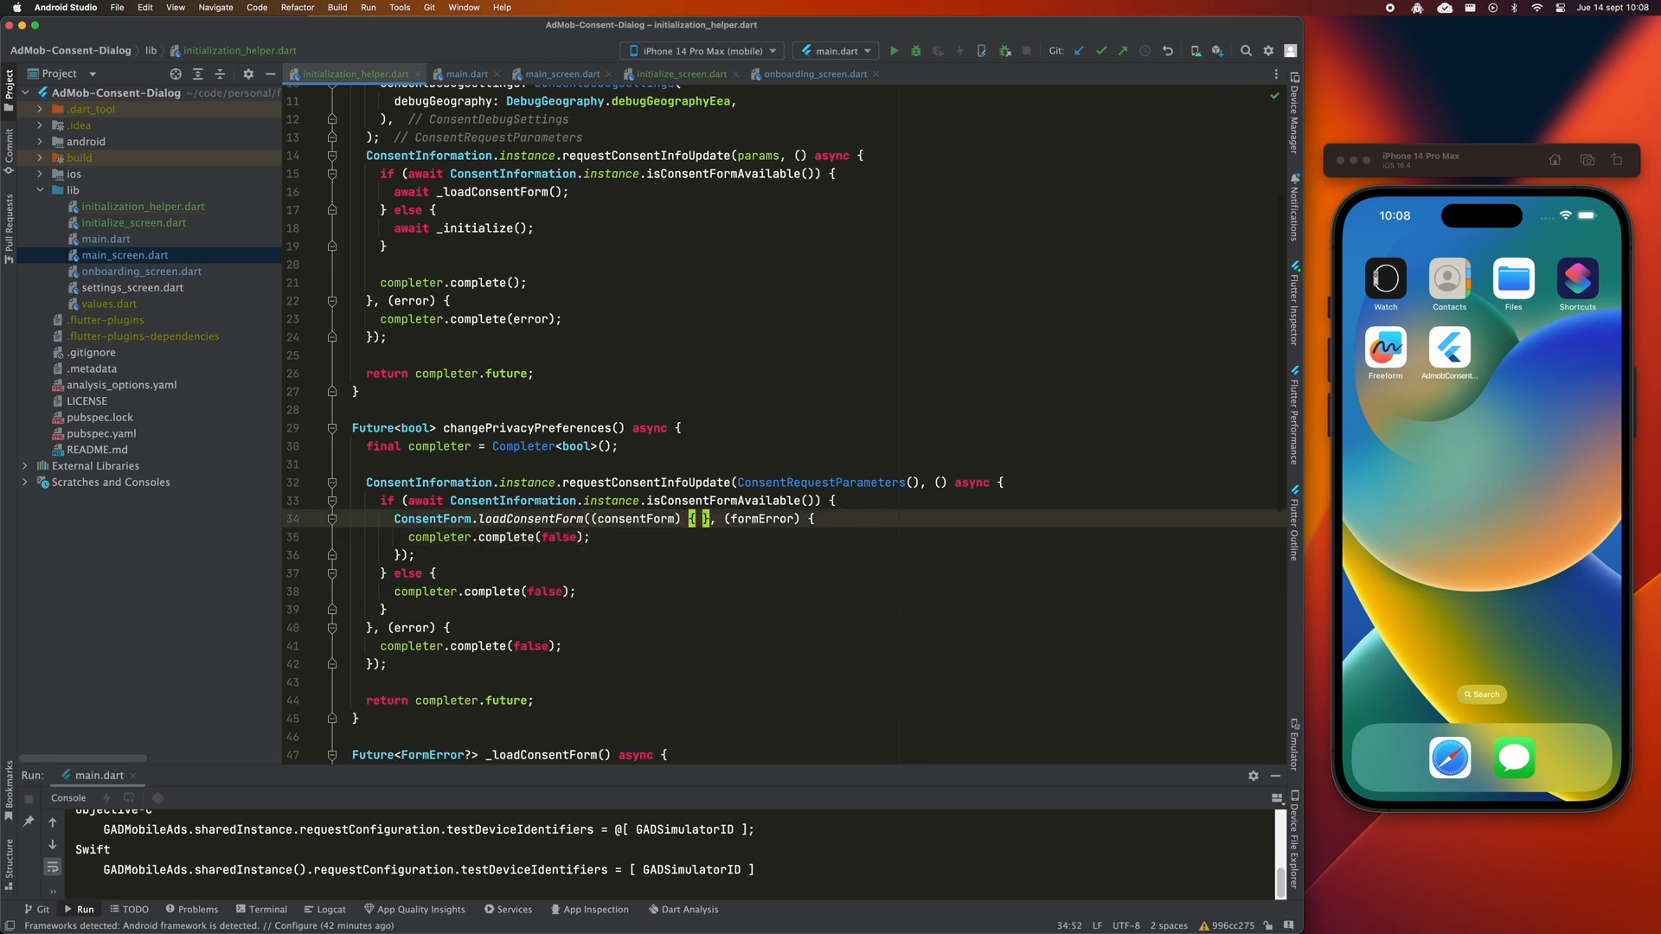
type("consentForm.show((formError) async {")
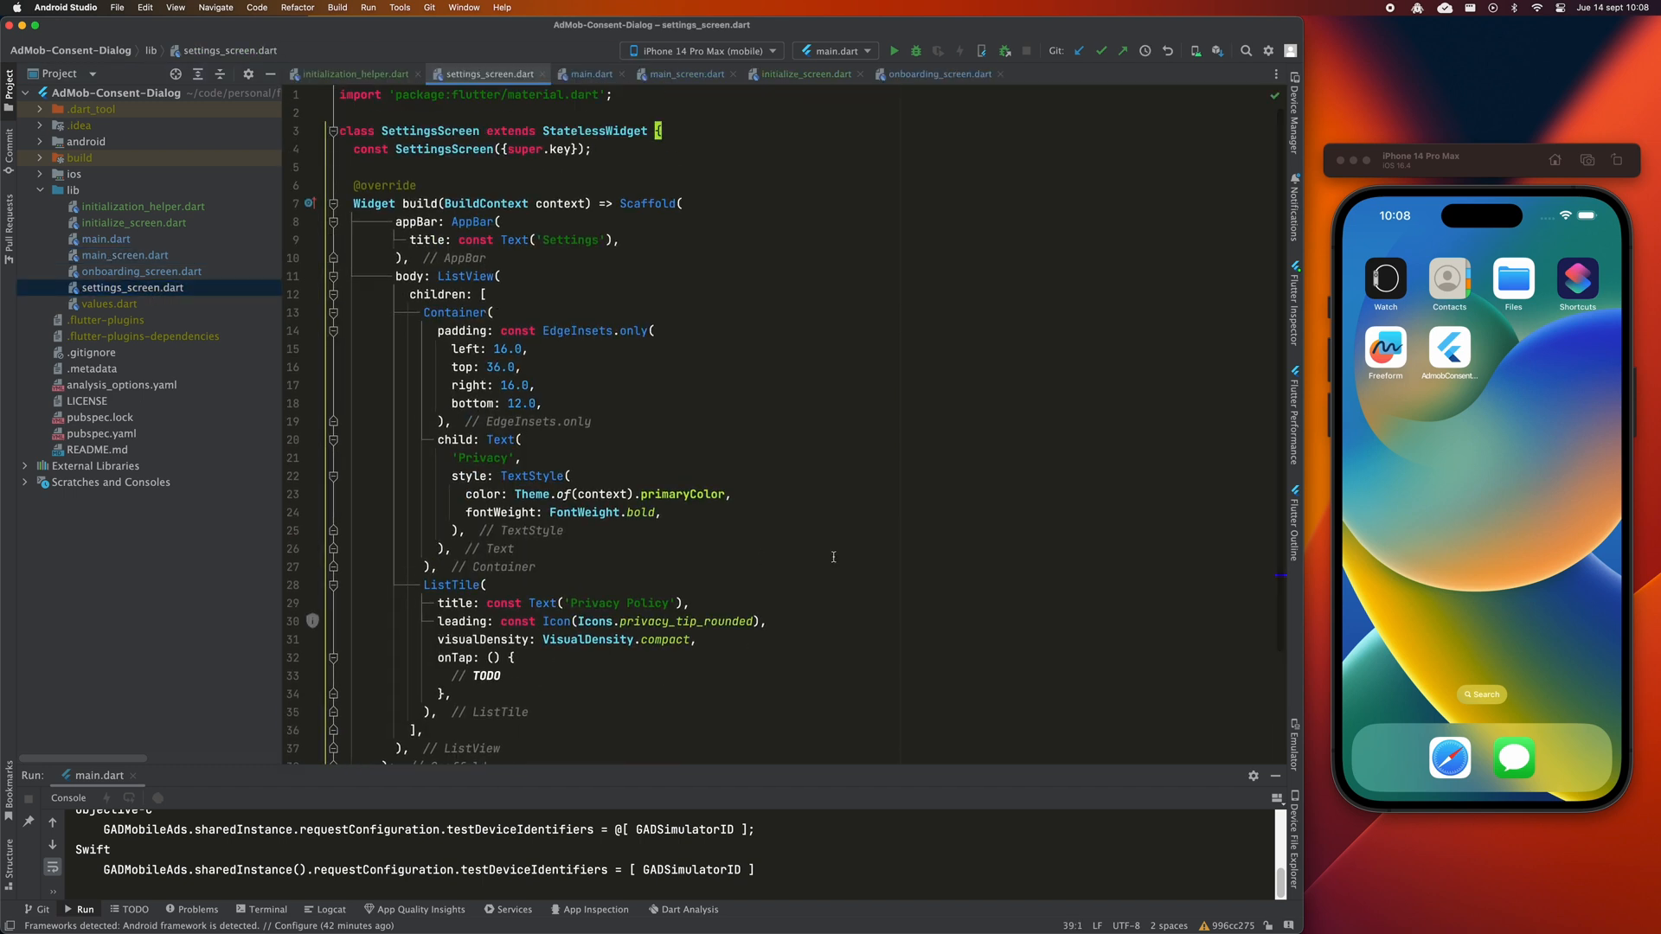
Convert SettingsScreen to a stateful widget holding a final _initializationHelper = InitializationHelper().
double_click(429, 131)
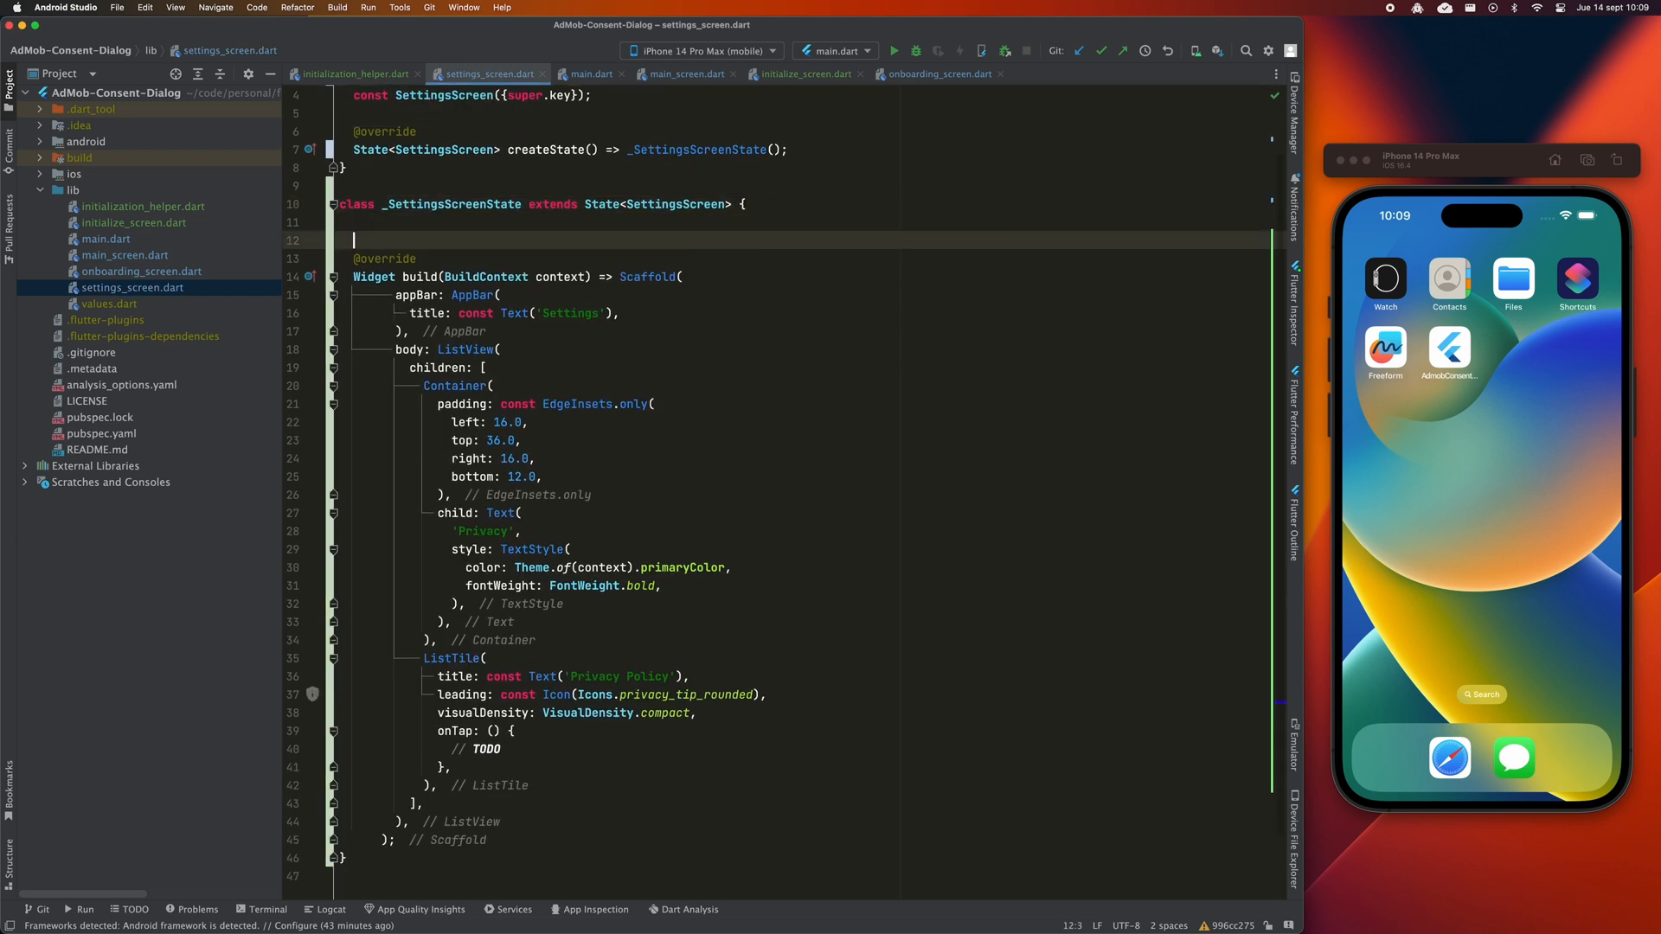
type("final _initialization")
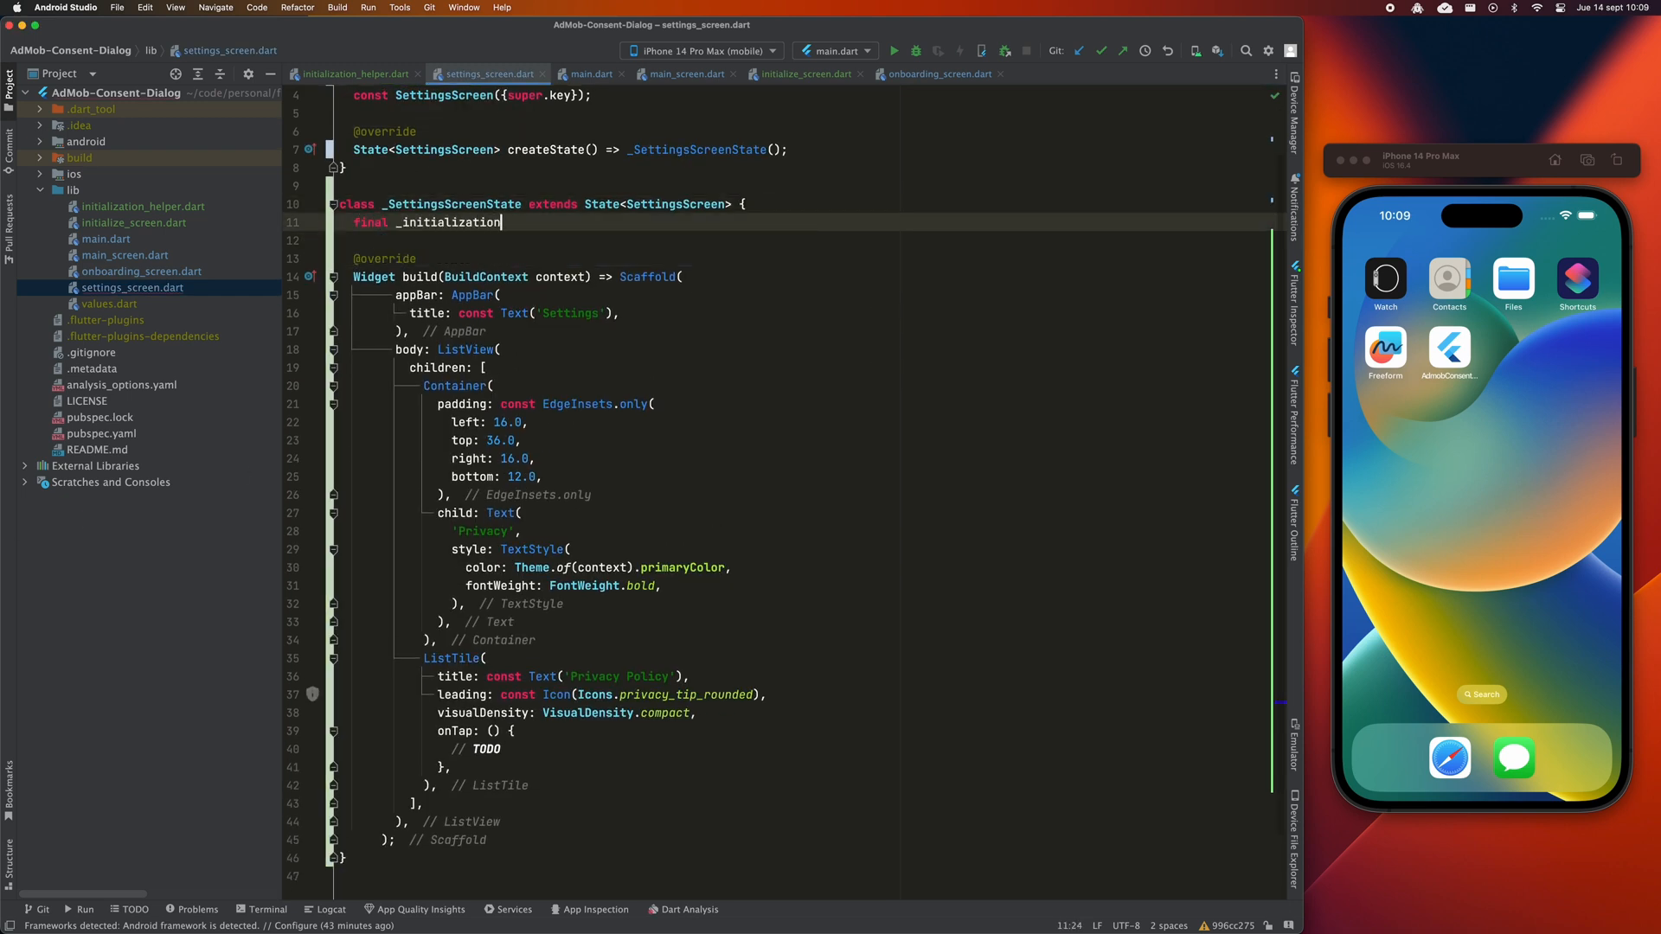
type("Helper = InitializationHelper()(")
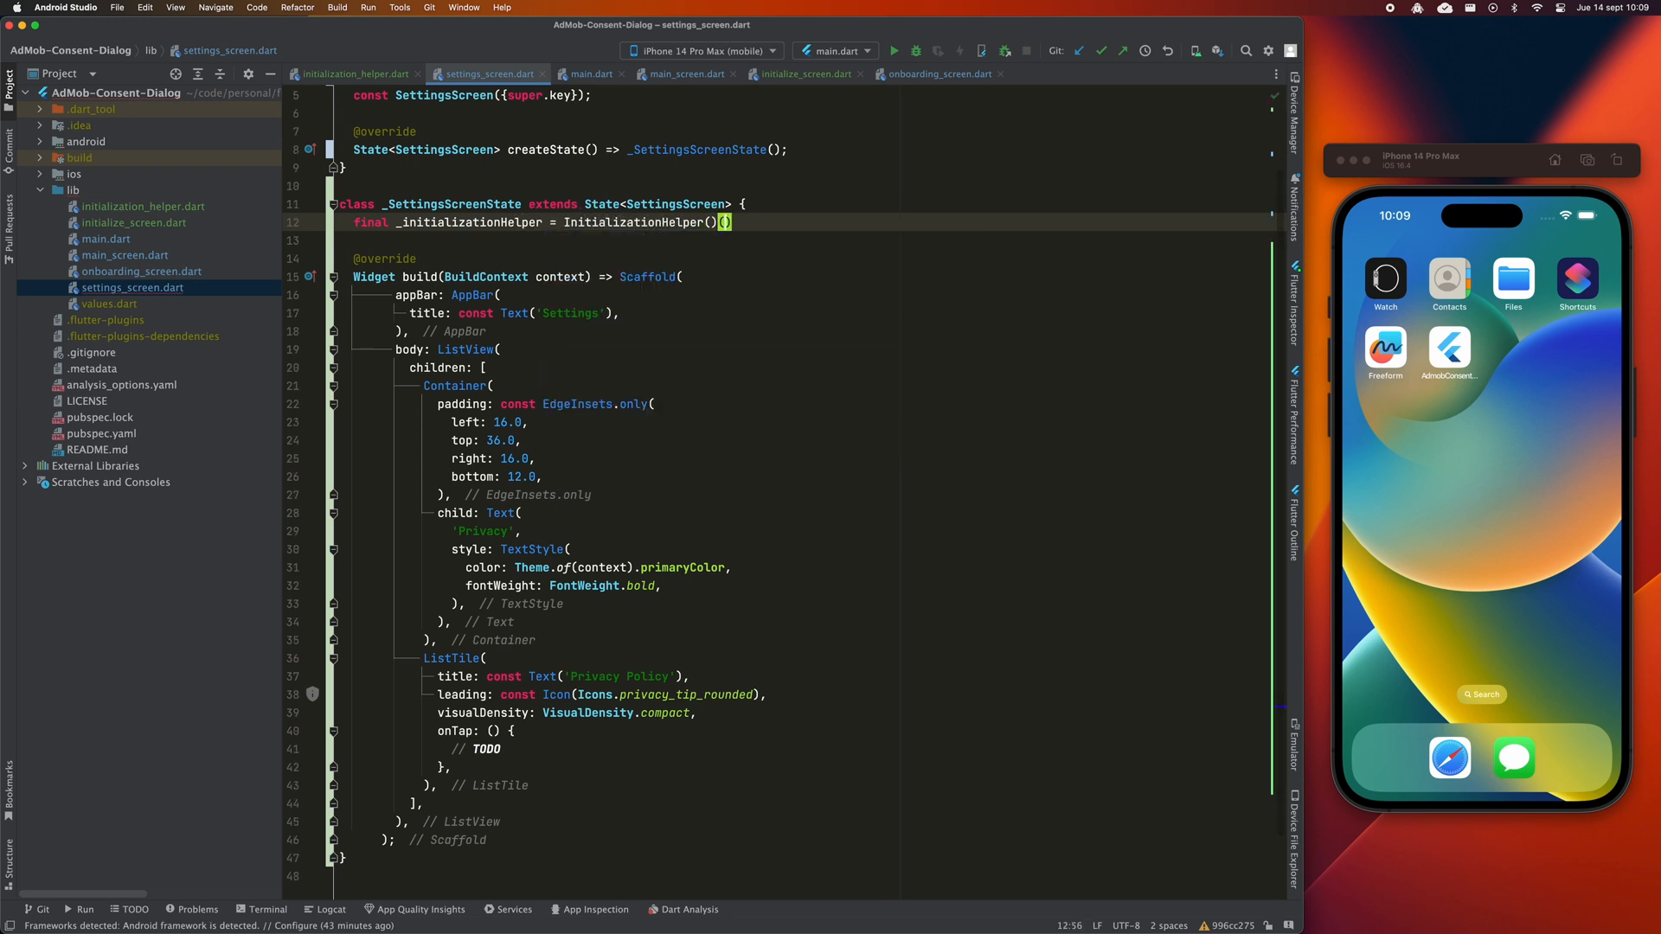
Declare 'late final Future<bool> _future;' and begin 'Future<bool> _isUnderGdpr() async {'.
type("late final F")
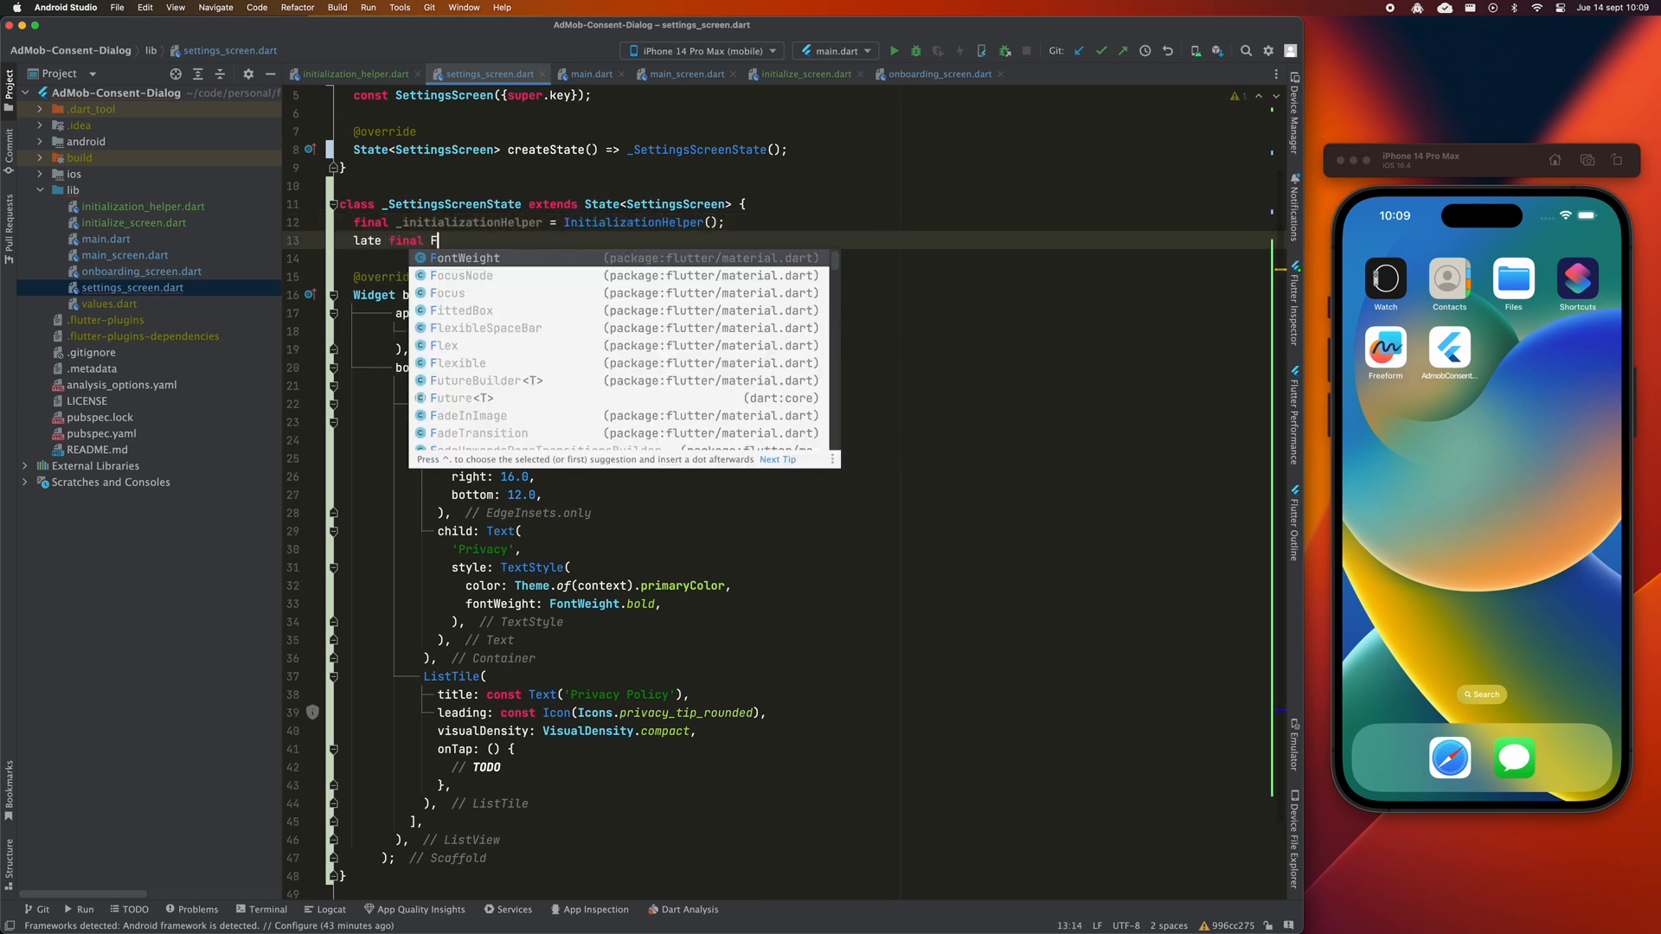
type("Future<bool> _future;")
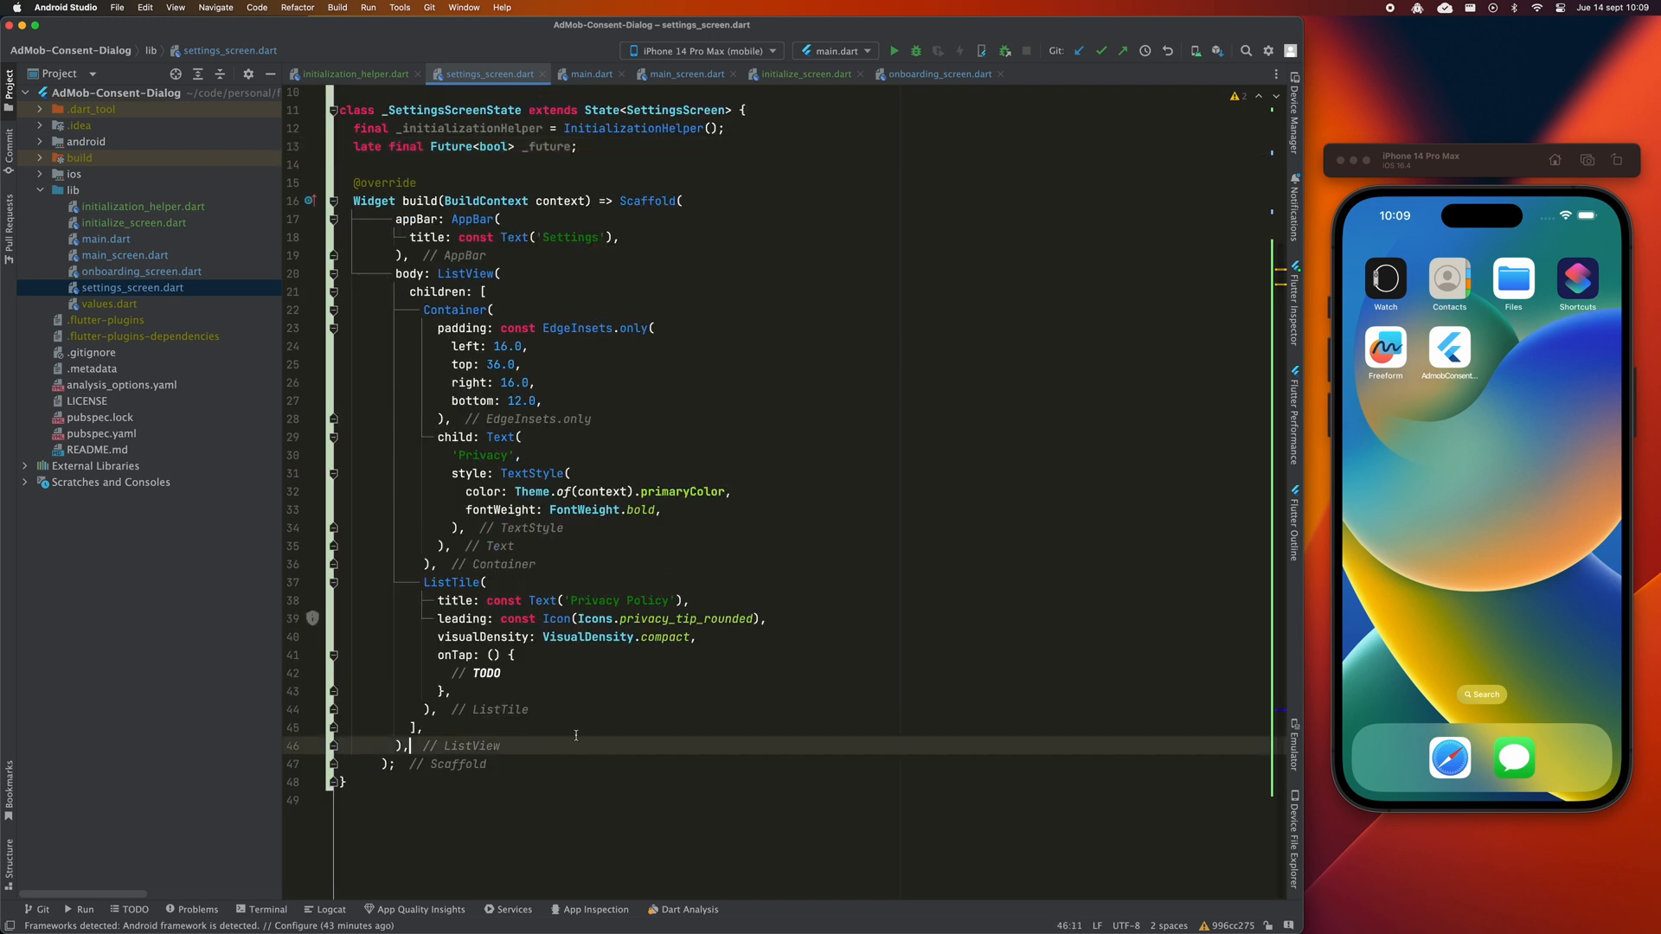
type("Future<bool>")
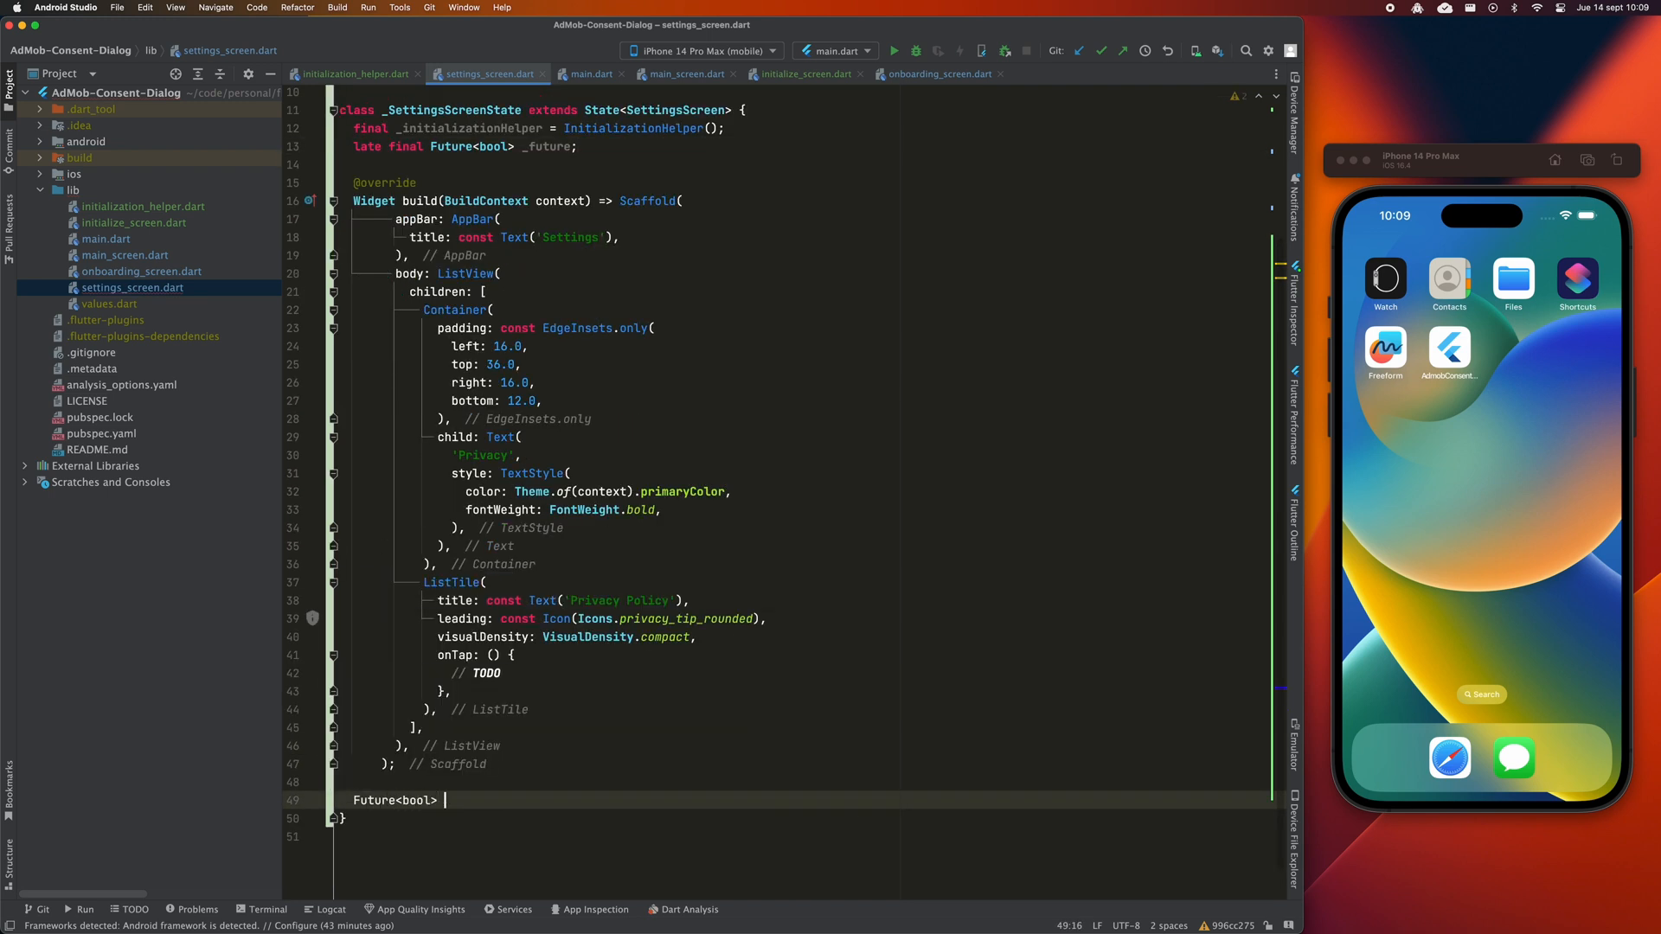
type("_isUnderGdpr() async {")
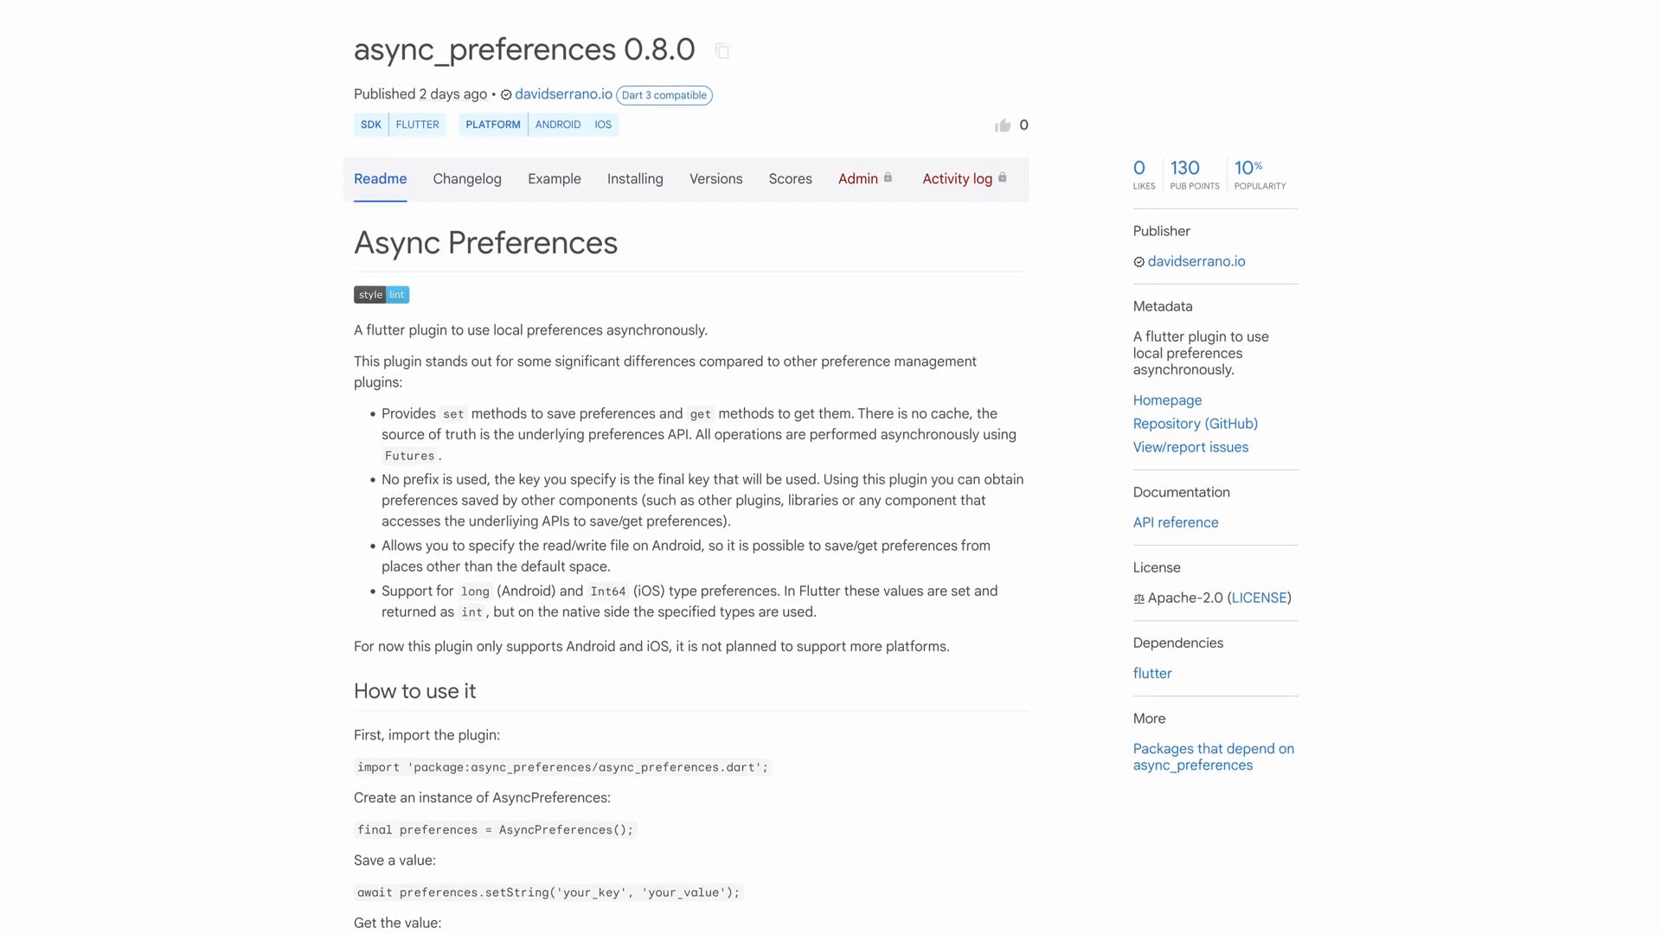
Review the async_preferences README on pub.dev, then place the cursor in the _isUnderGdpr body.
scroll("down", 3)
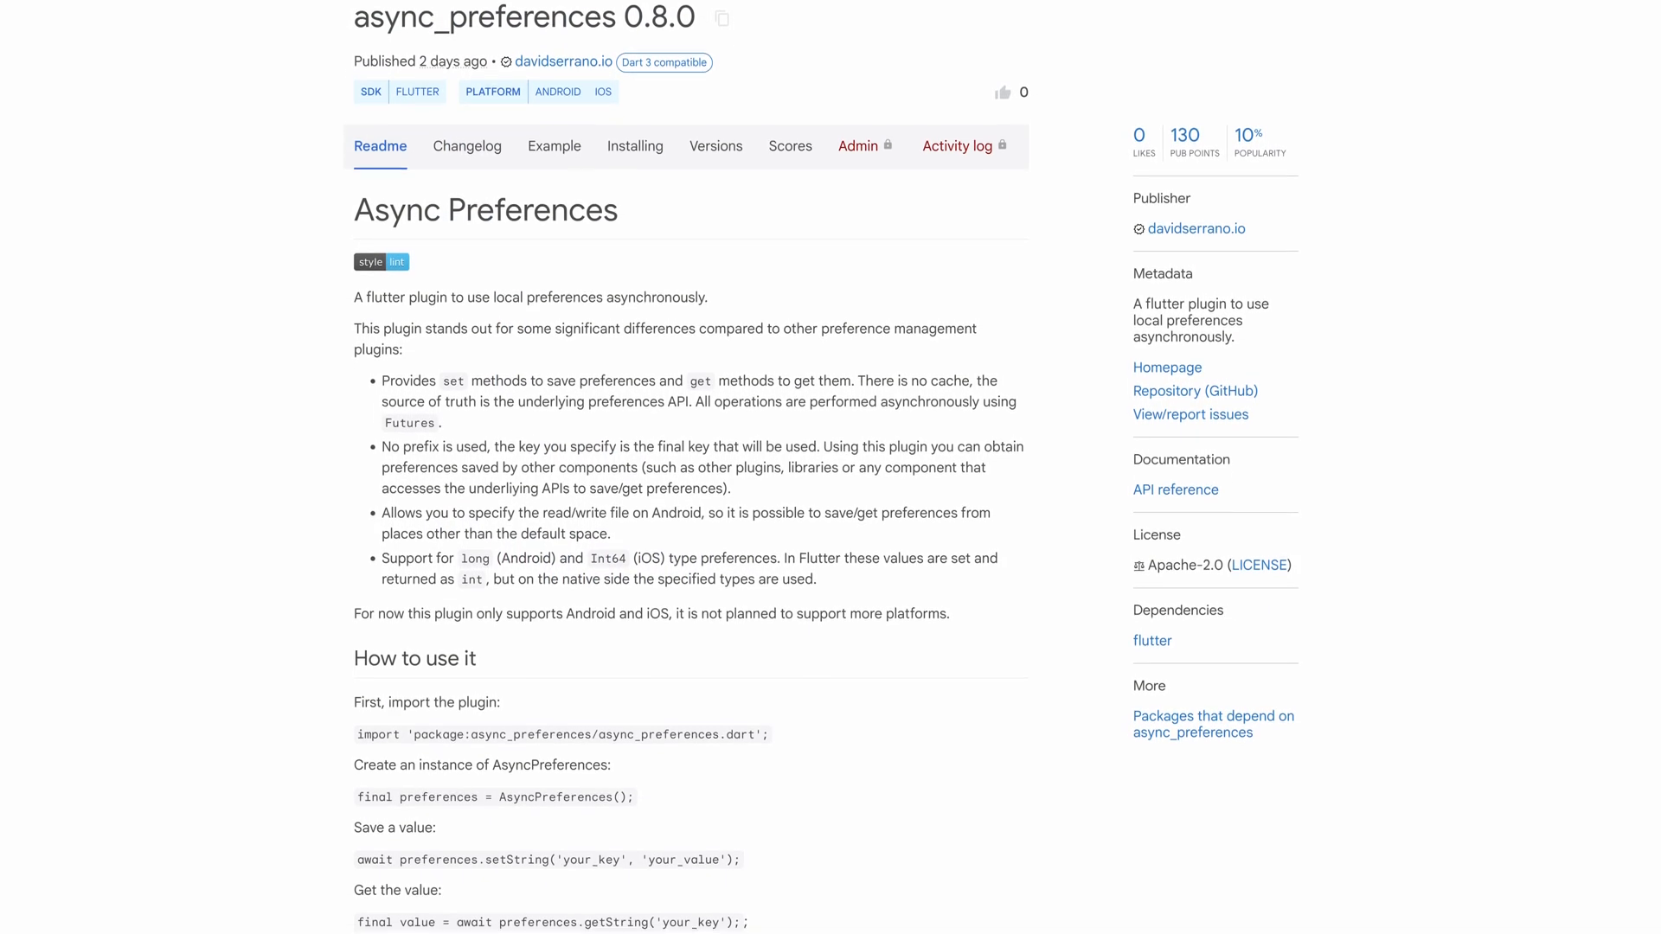
scroll("down", 3)
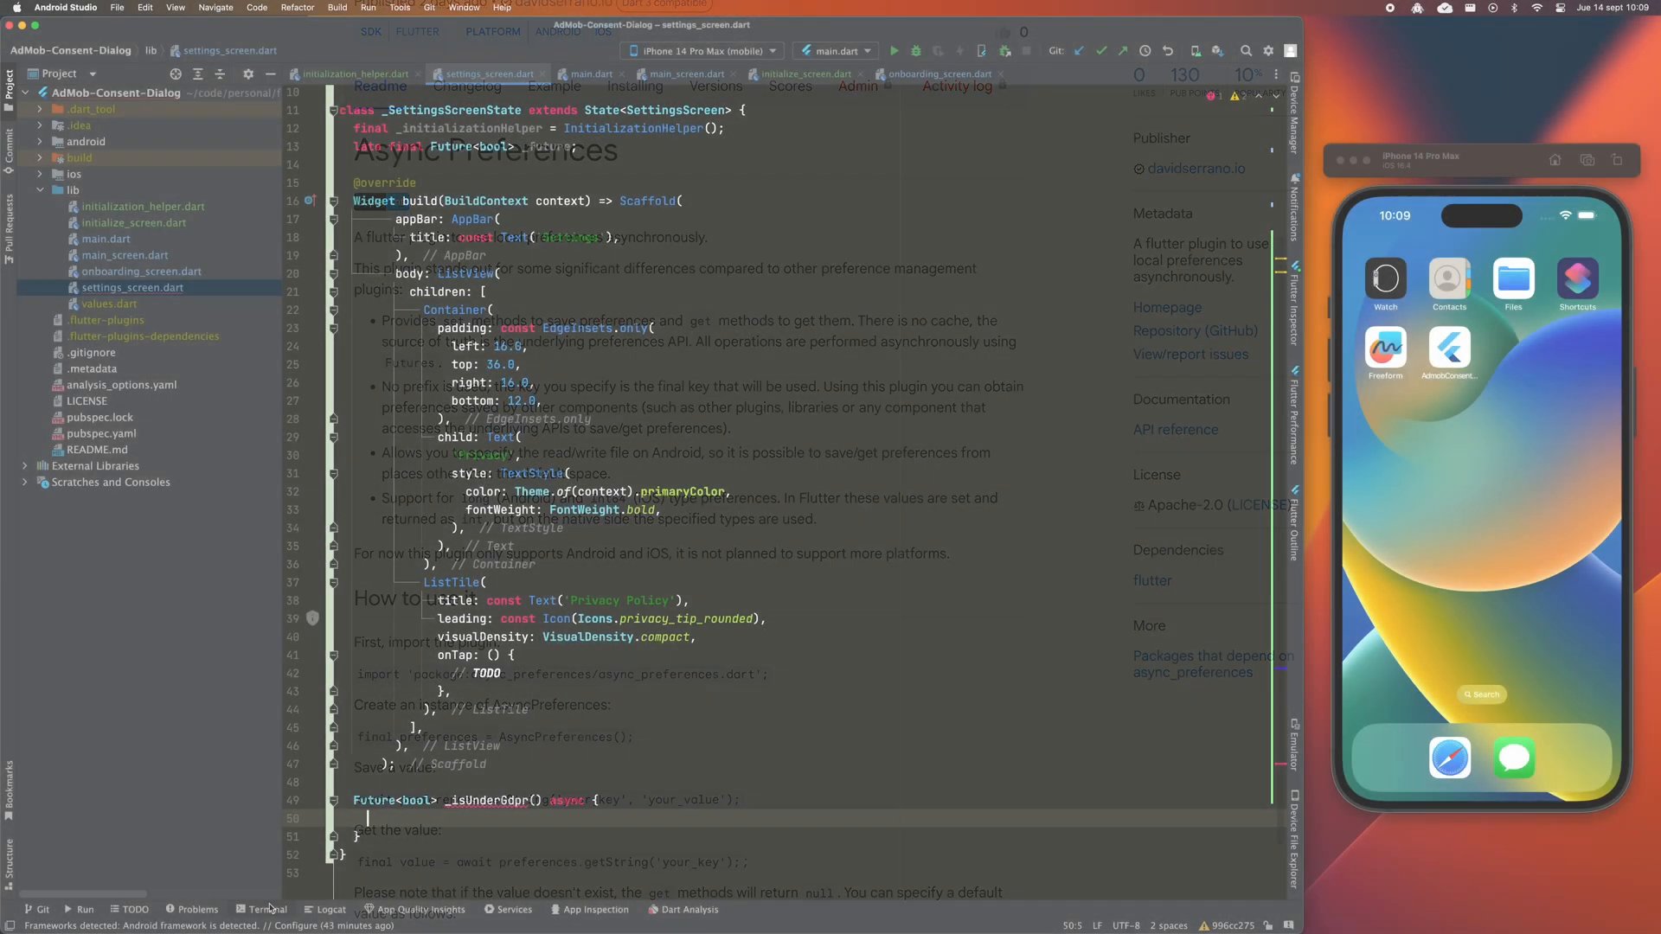
left_click(268, 909)
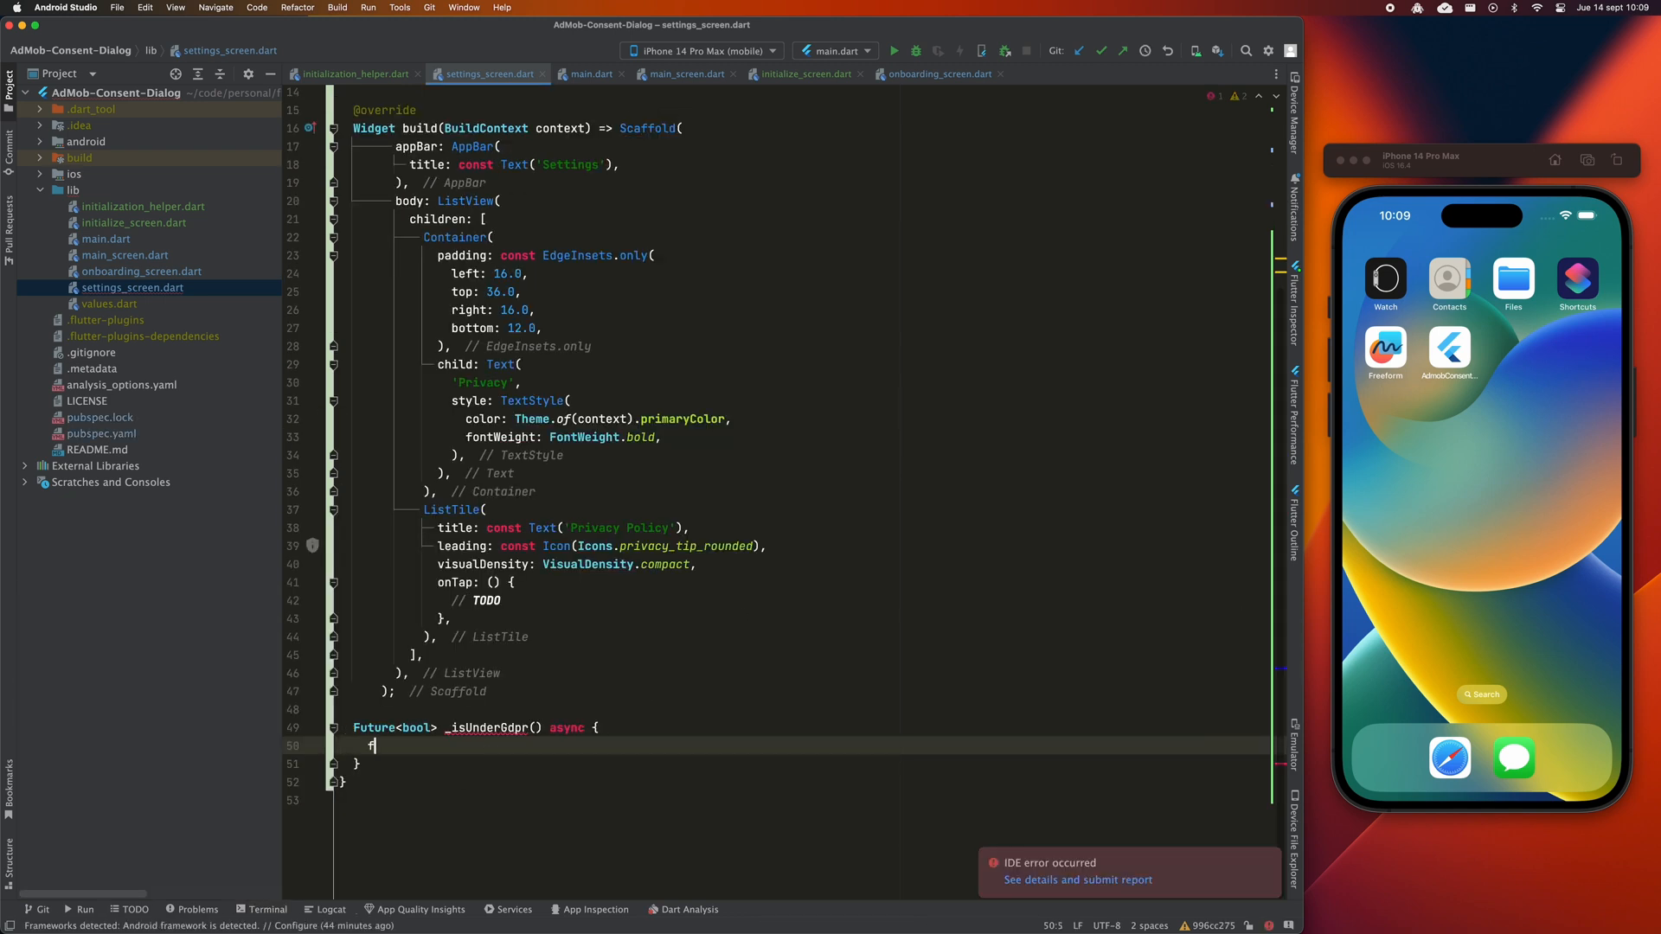
Implement _isUnderGdpr as AsyncPreferences getInt('IABTCF_gdprApplies') == 1.
type("inal preferences = AsyncPreferences();")
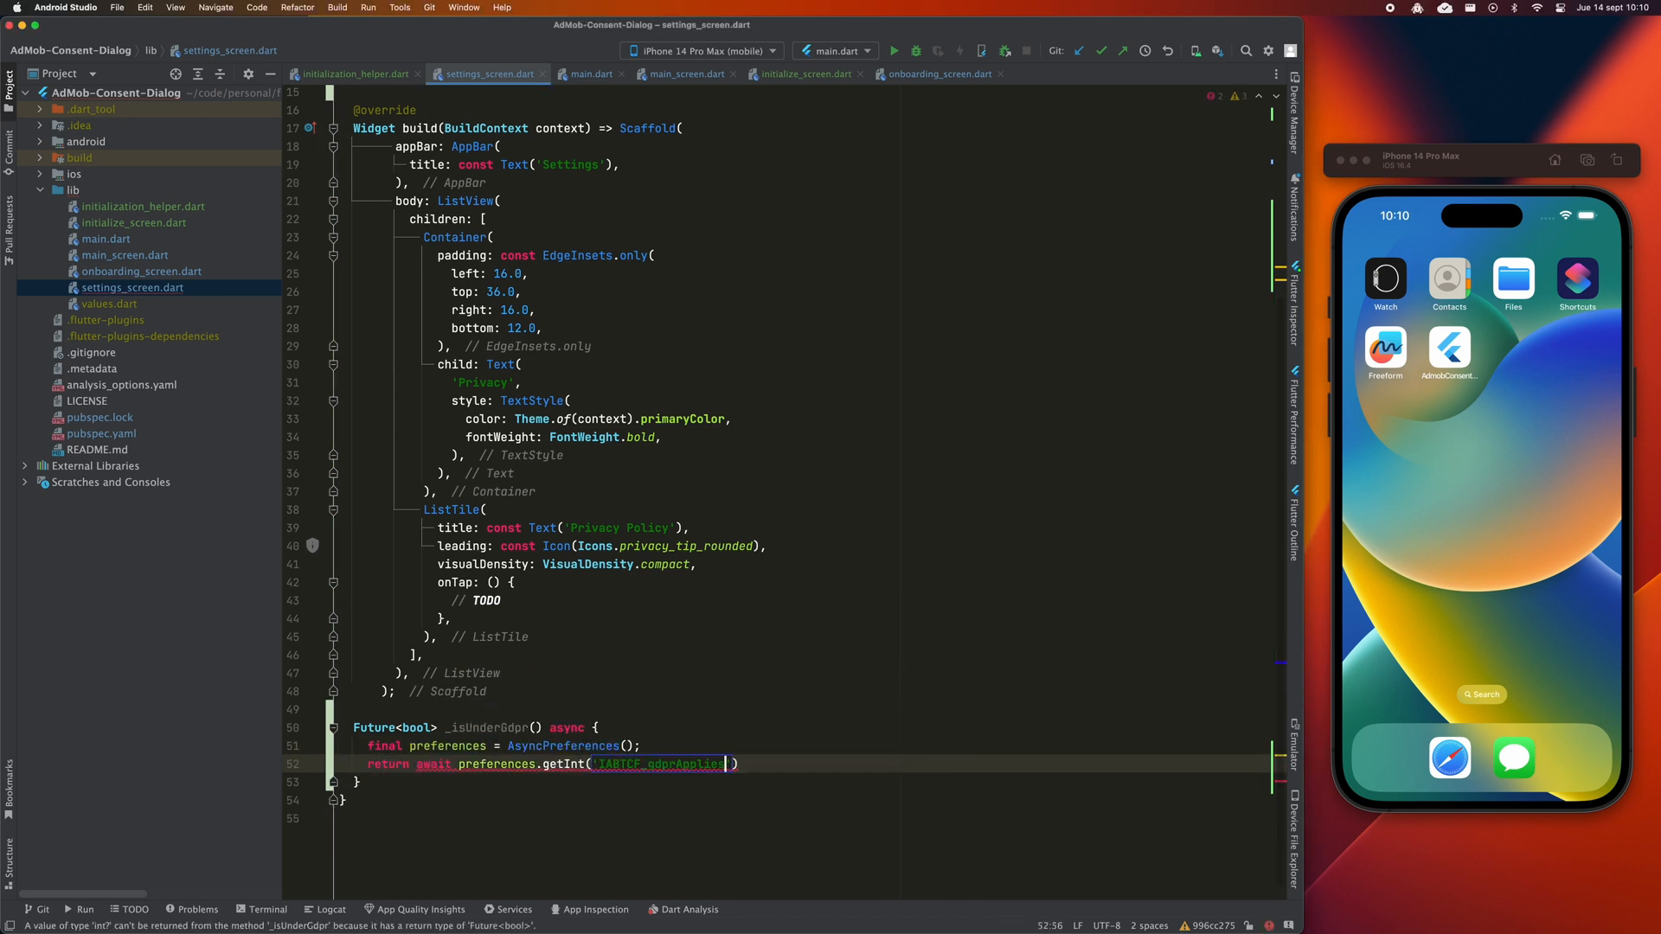
type("== 1")
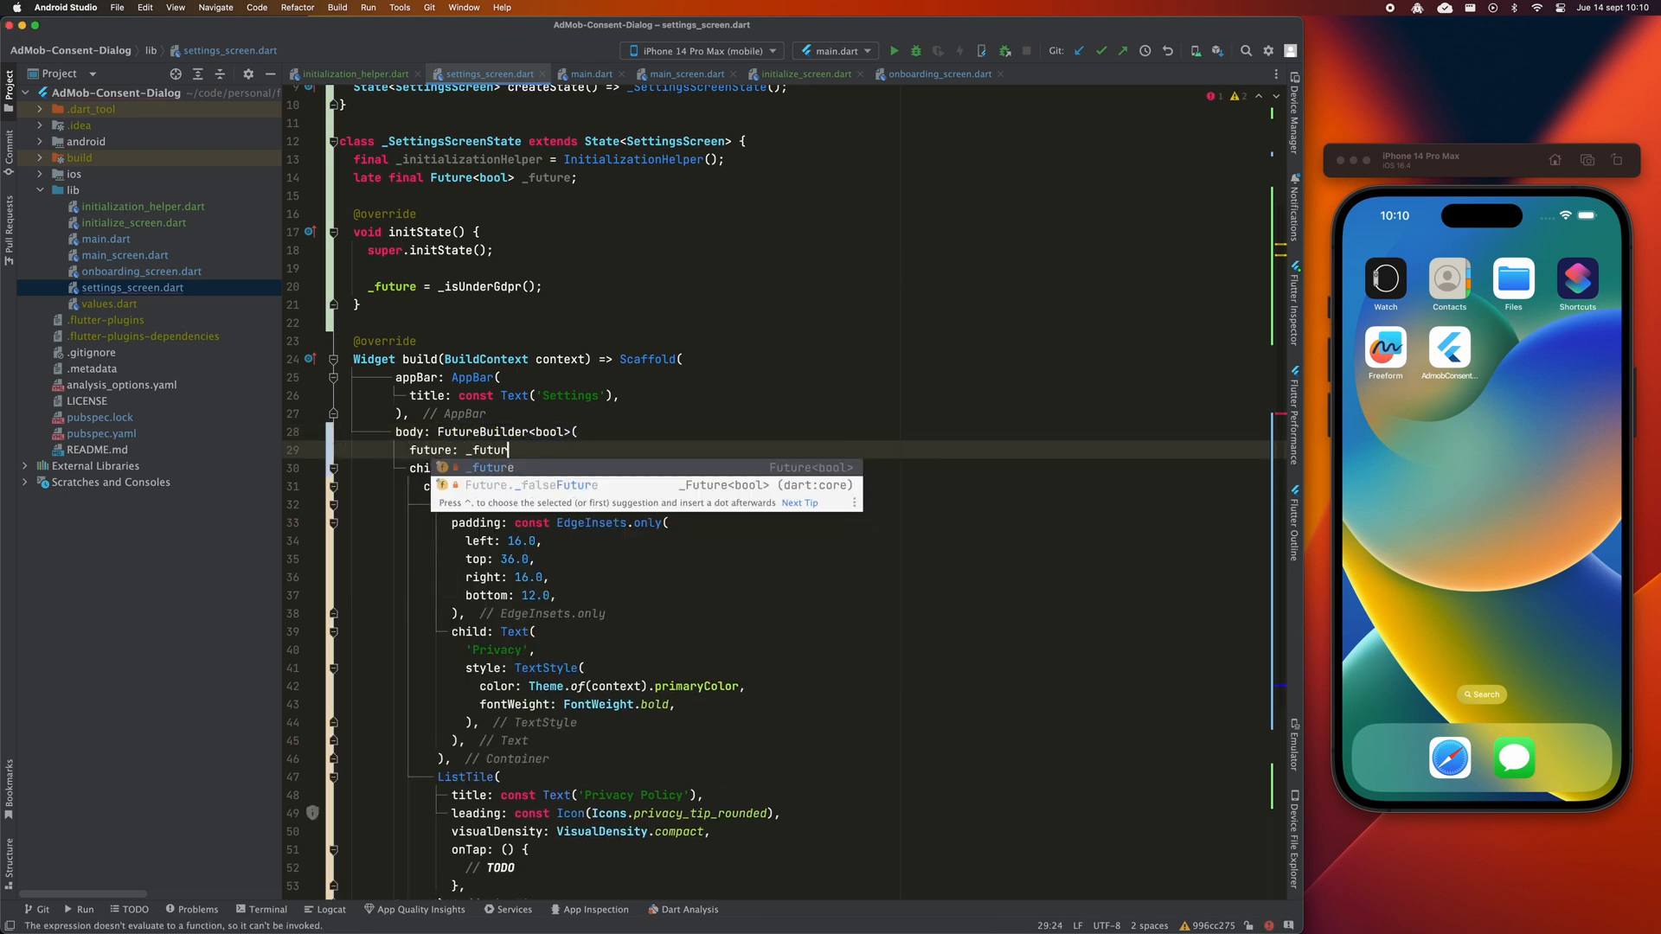
Wrap the ListView in a FutureBuilder and add a conditional Divider and 'Change privacy preferences' ListTile.
type("child: ListView(")
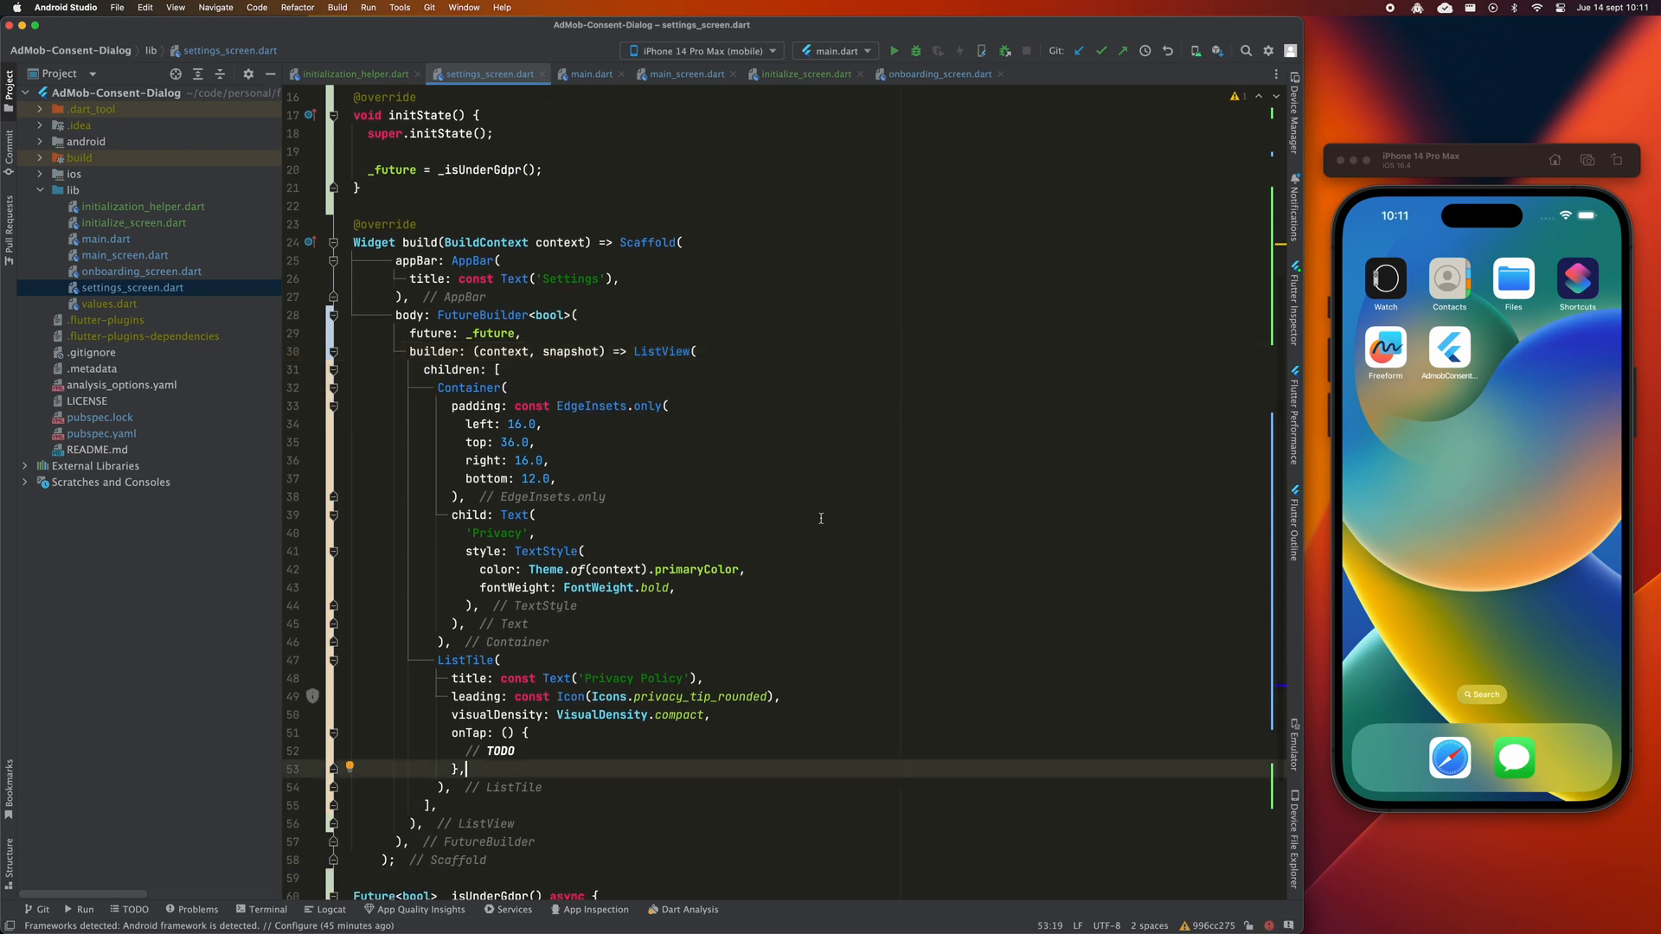
type("if (snapshot.hasData && snapshot.data == true")
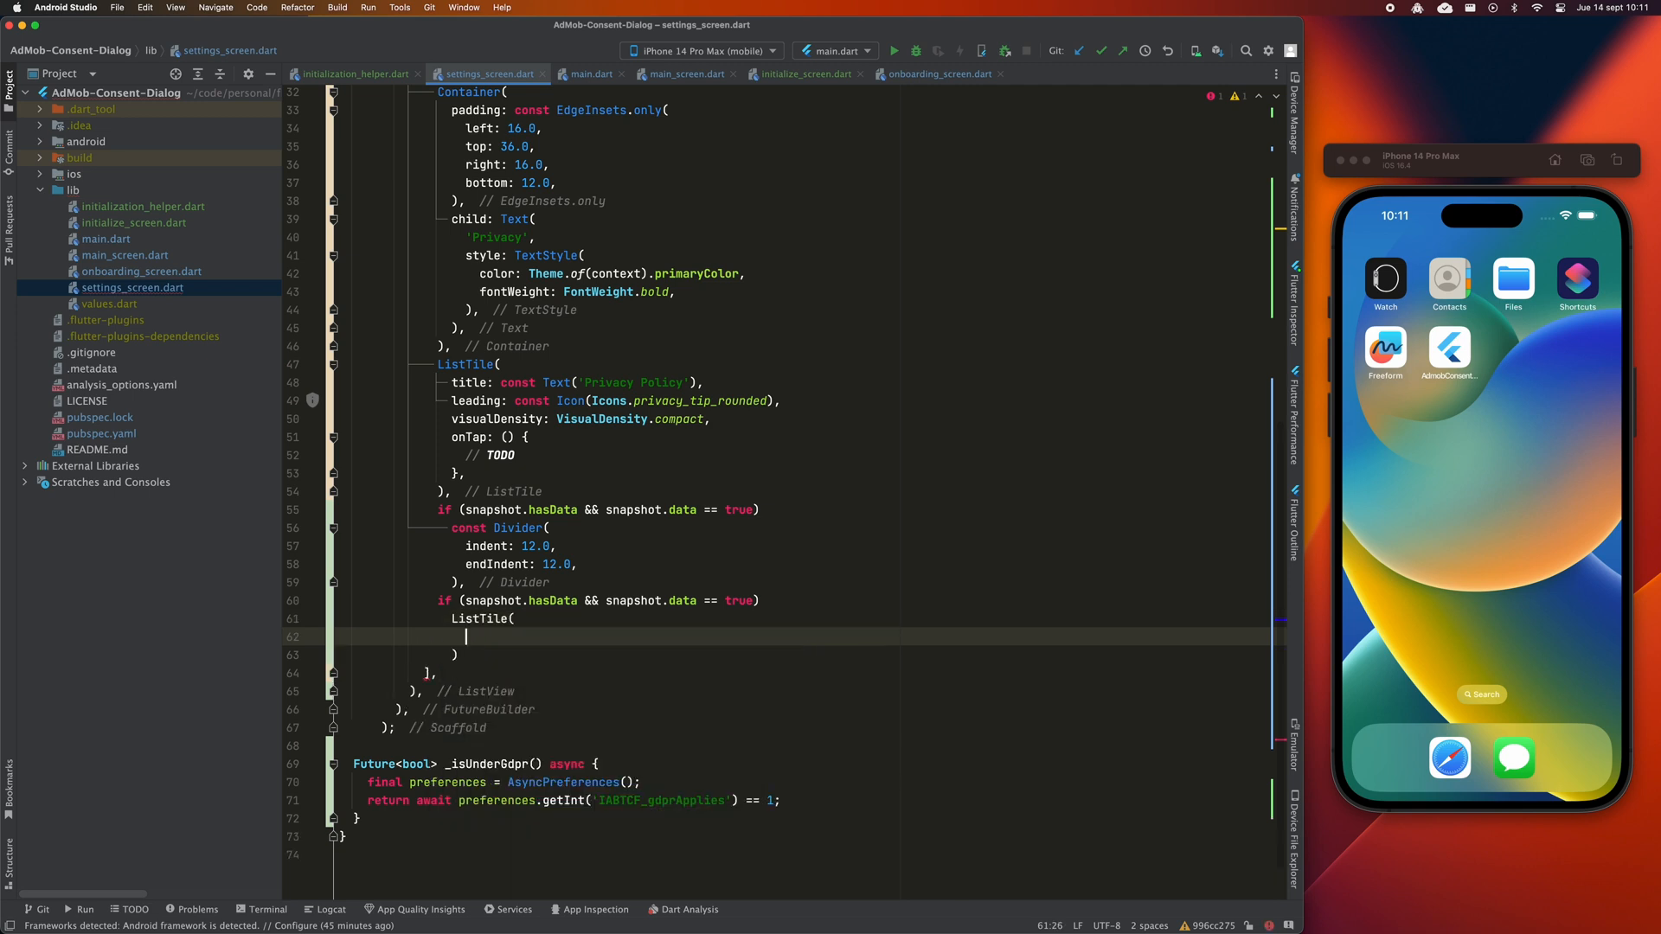
type("title: const Text('Change'),")
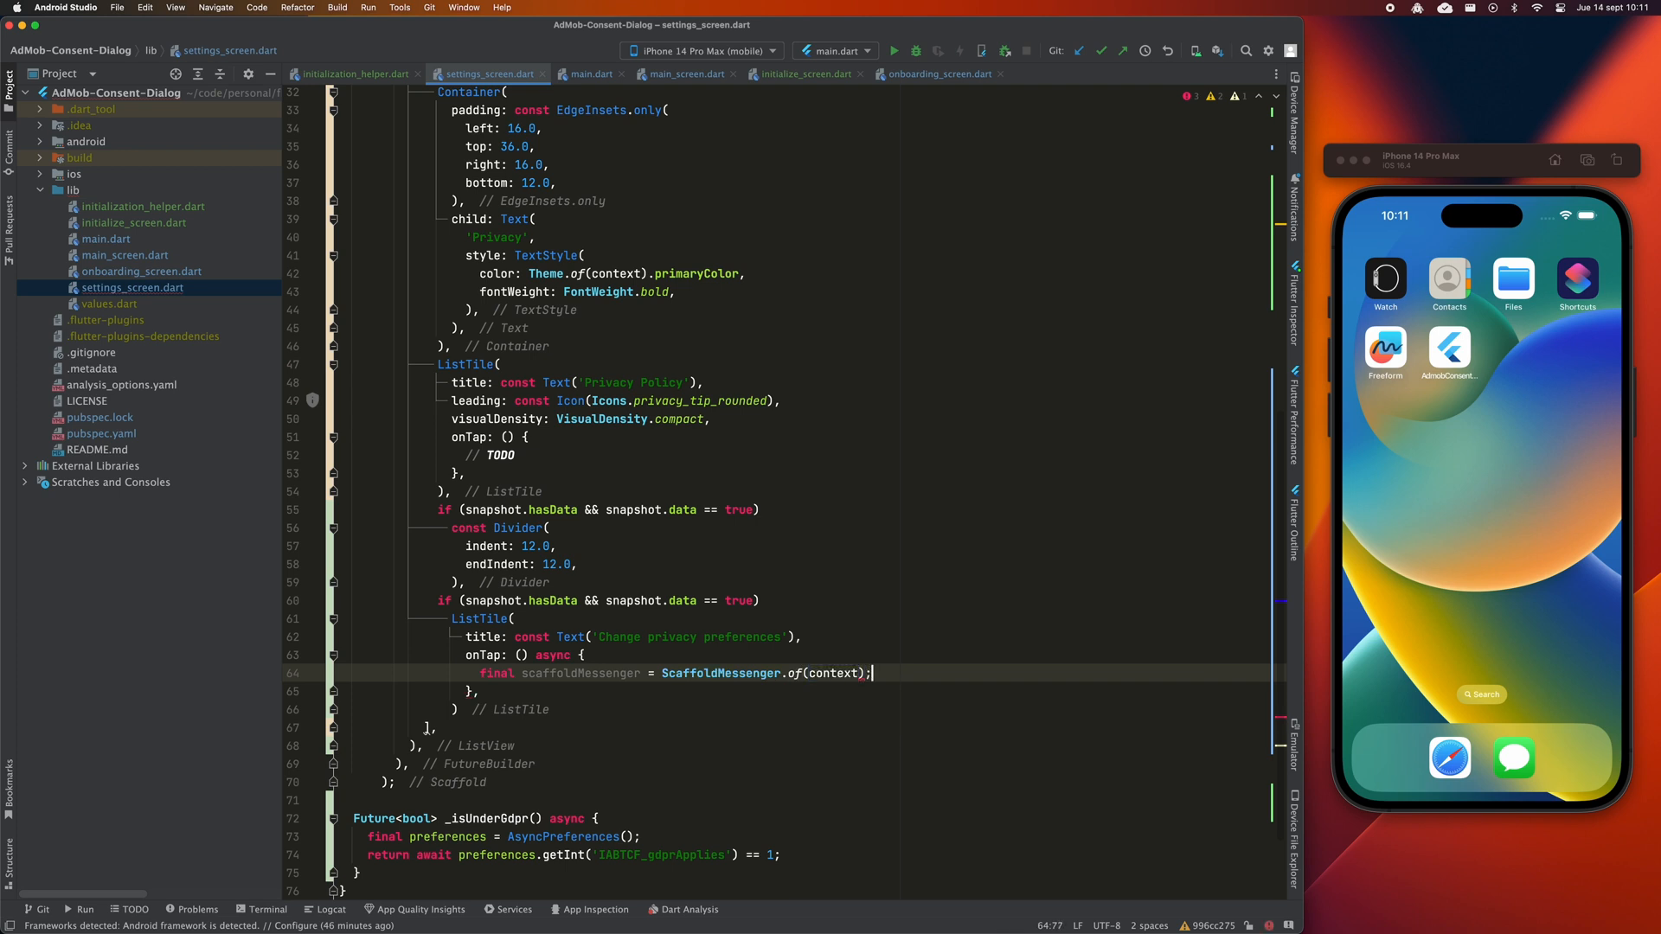
In onTap await changePrivacyPreferences() and show a SnackBar with success or 'An error occurred', then reformat the file.
type("final didChangePreferences =")
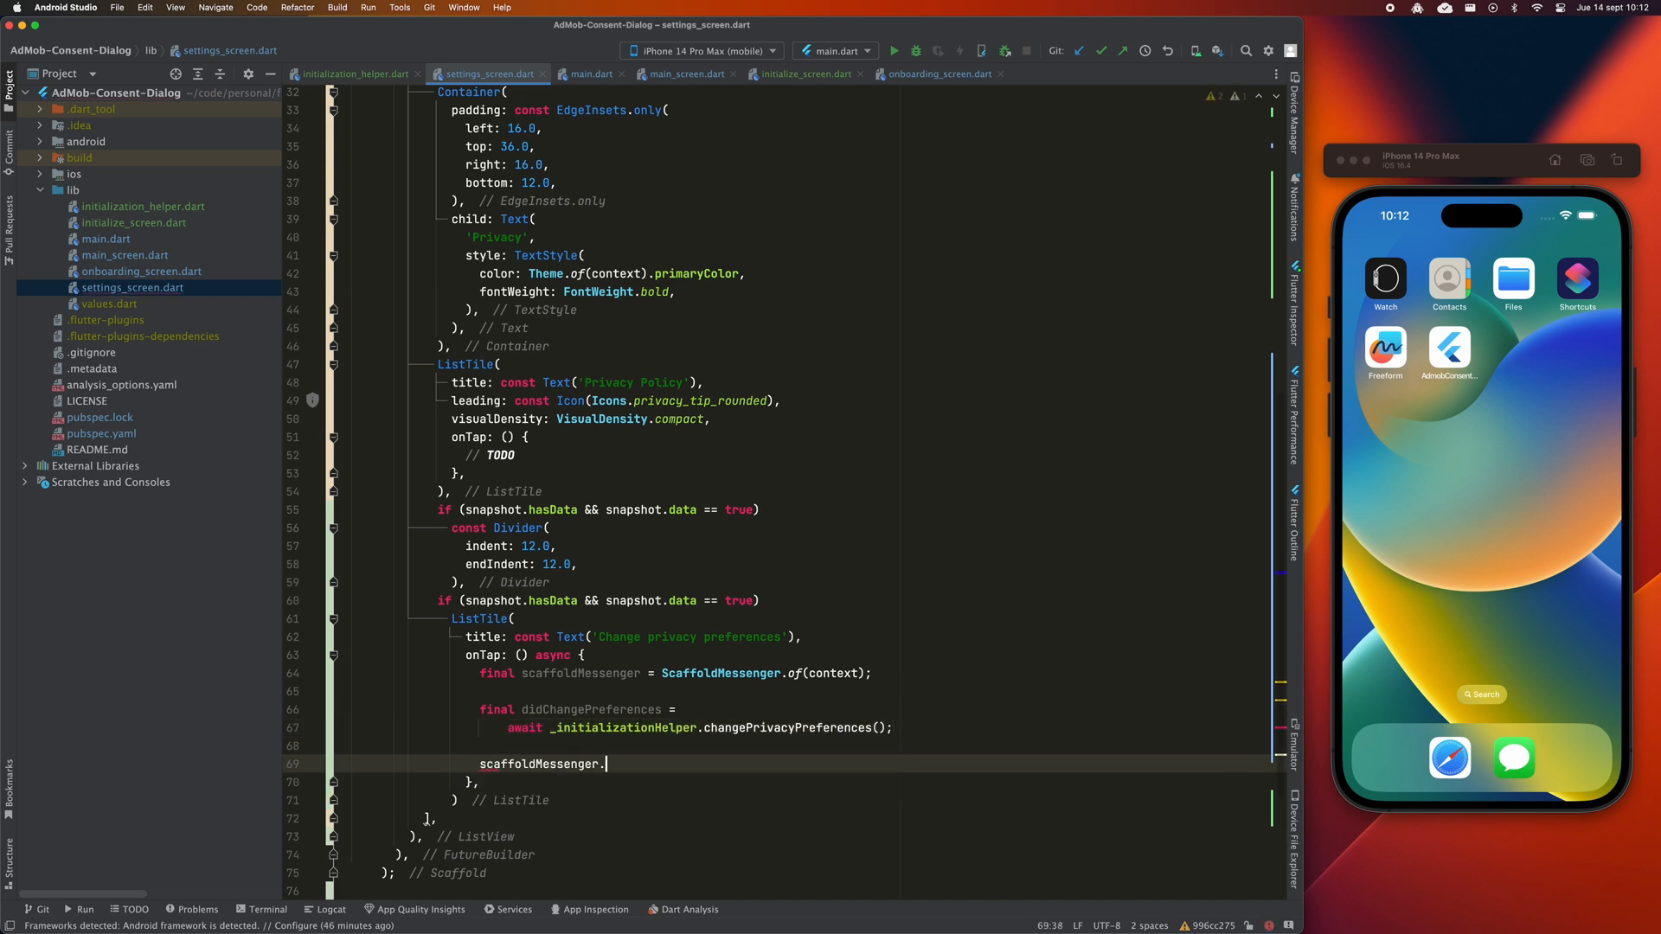
type("showSnackBar(SnackBar(content: Text(")
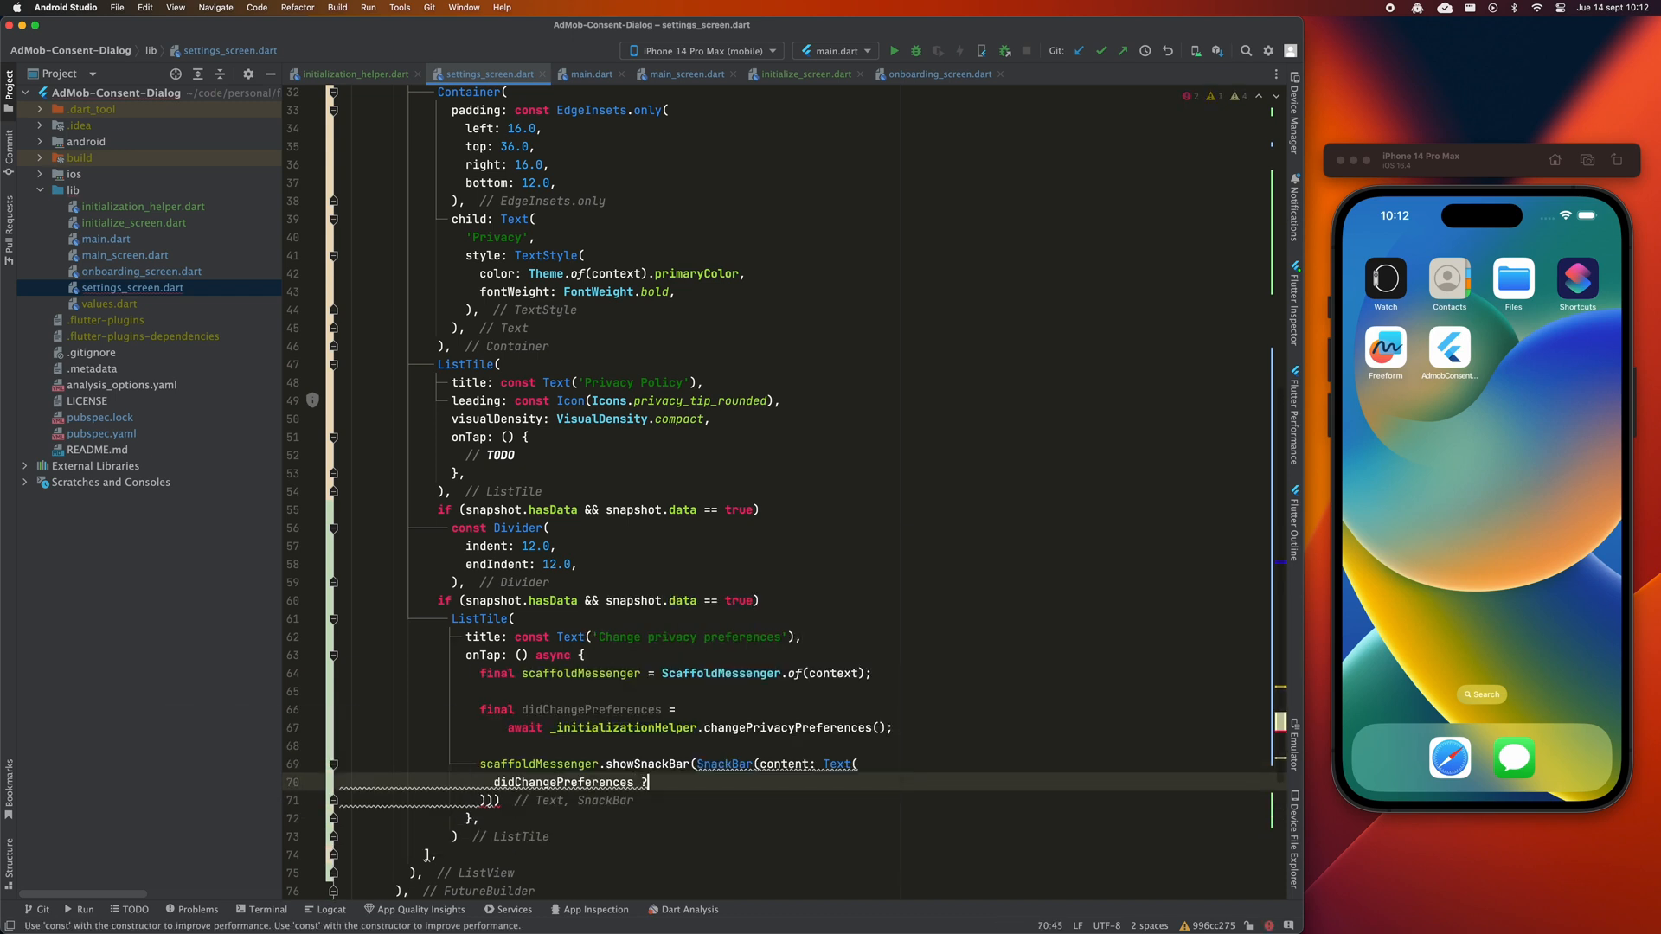
type("'Your privacy choices have been updated")
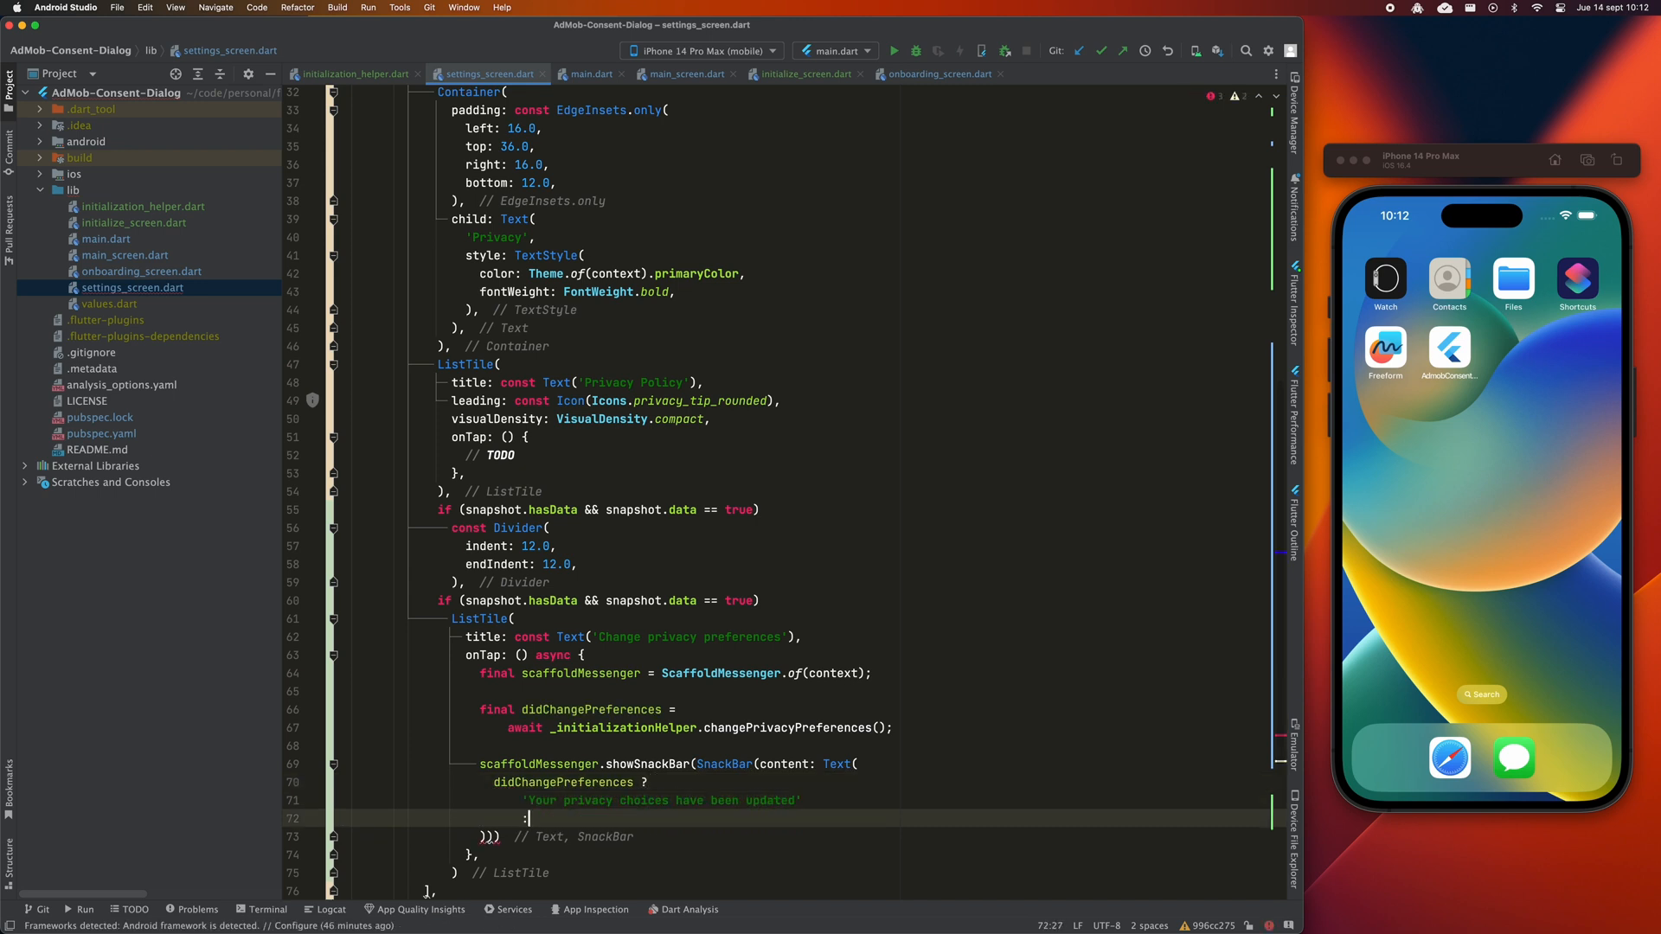
type(": 'An error occurred'")
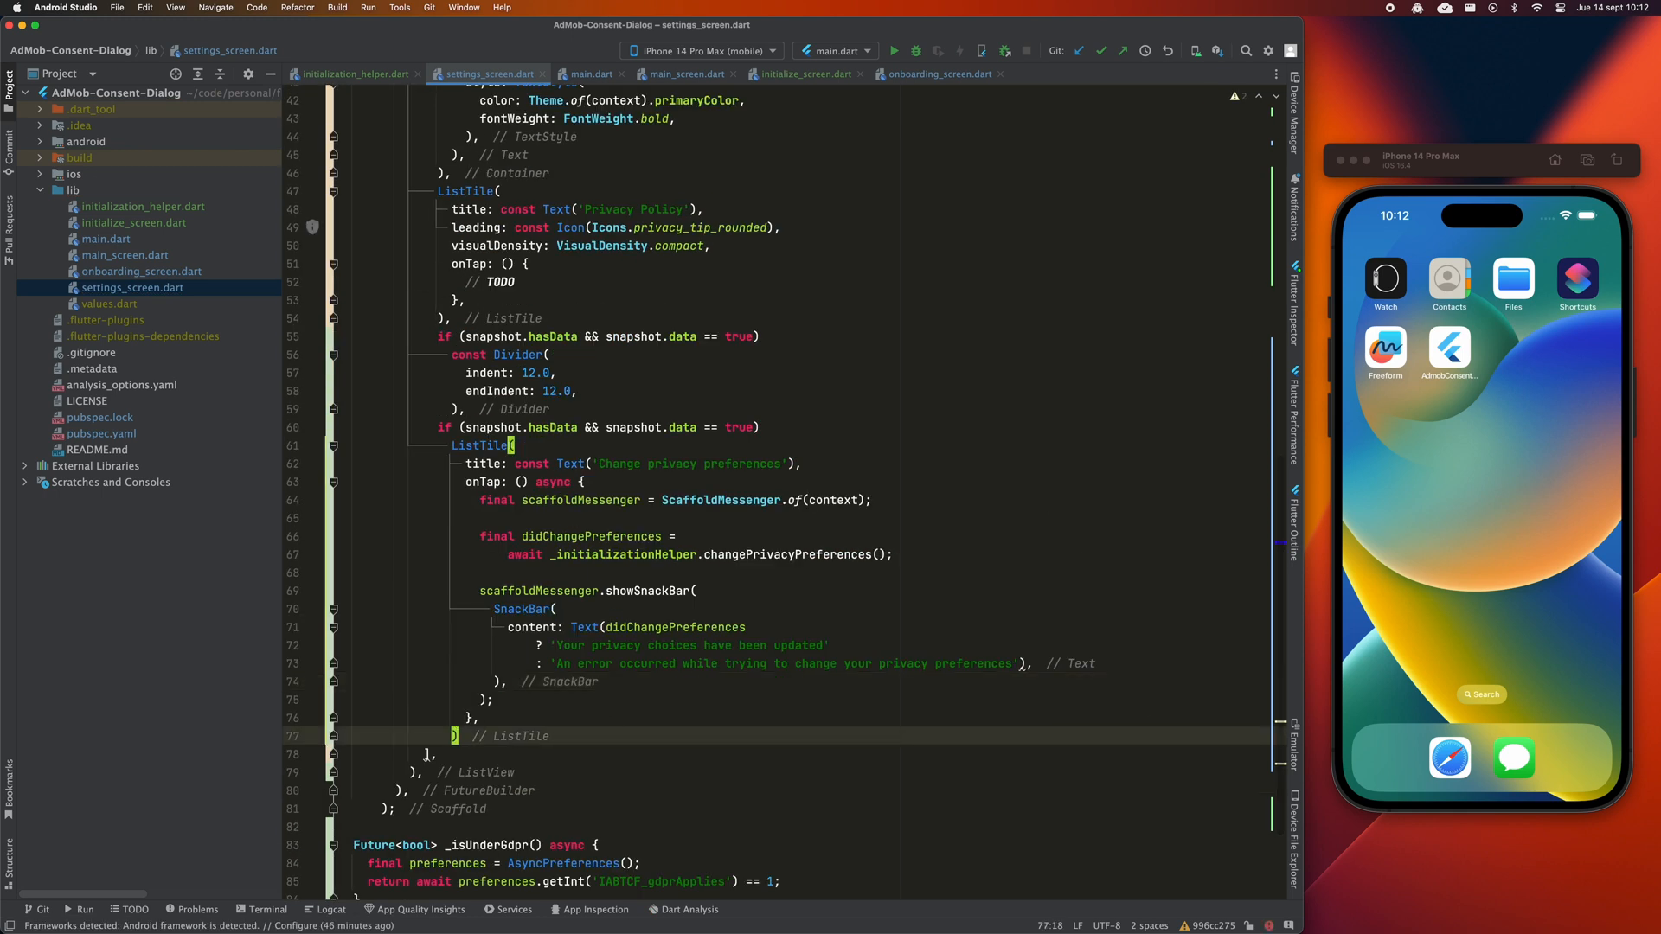
key("cmd+alt+l")
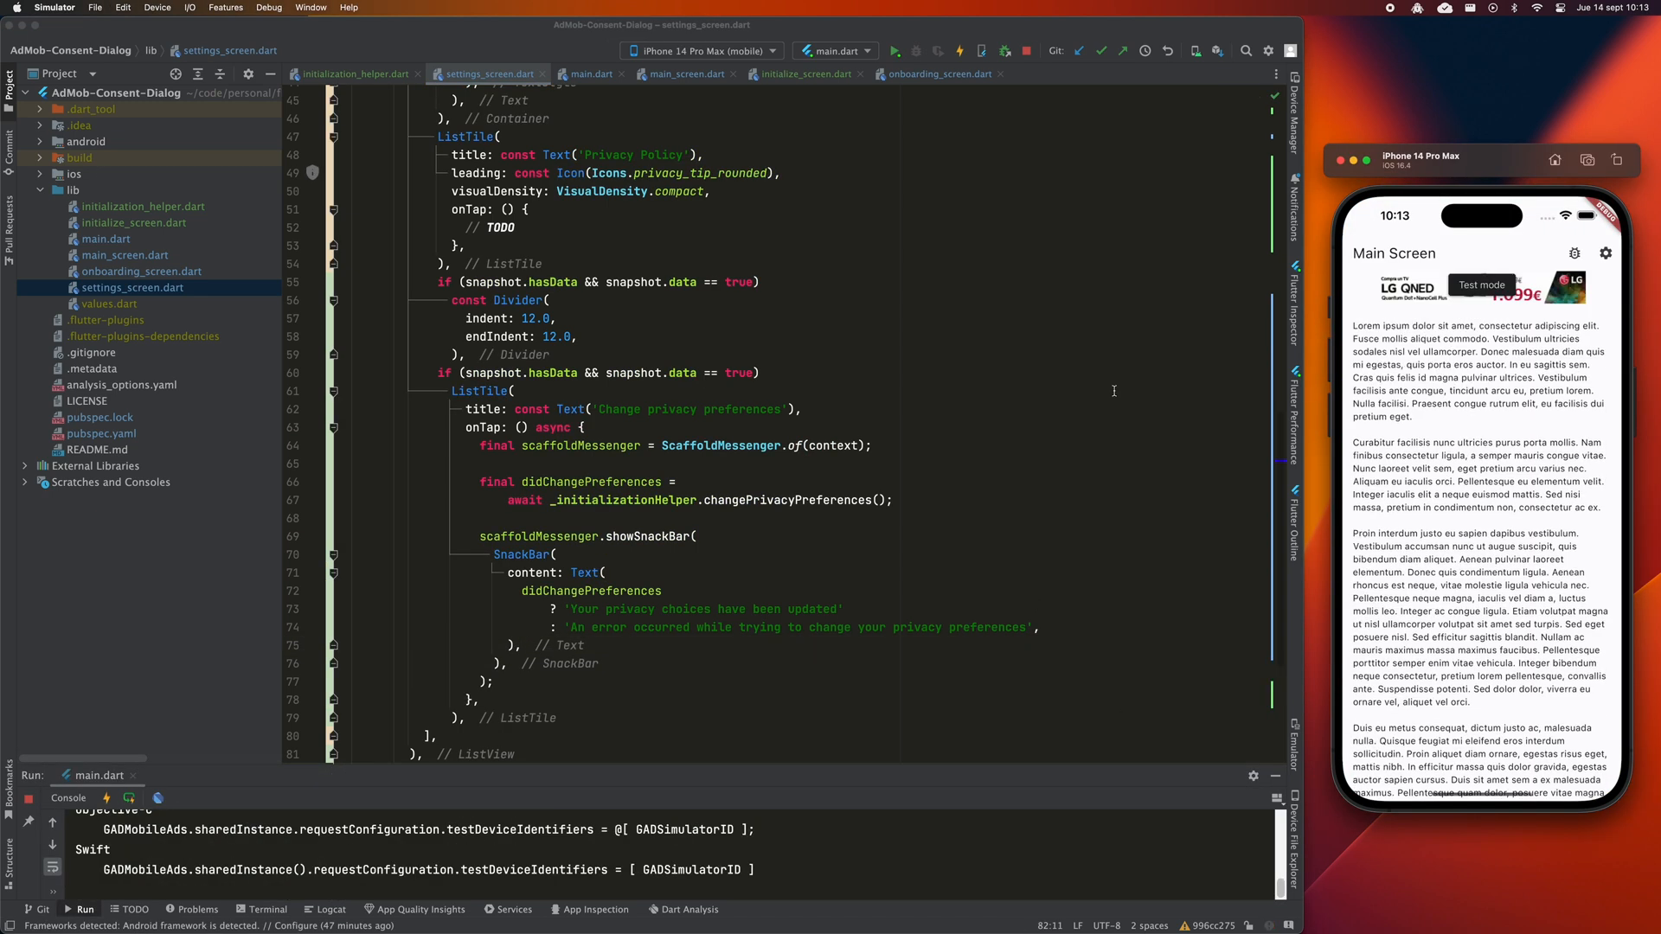
Open Settings in the running simulator app, where Change privacy preferences now appears.
left_click(1606, 253)
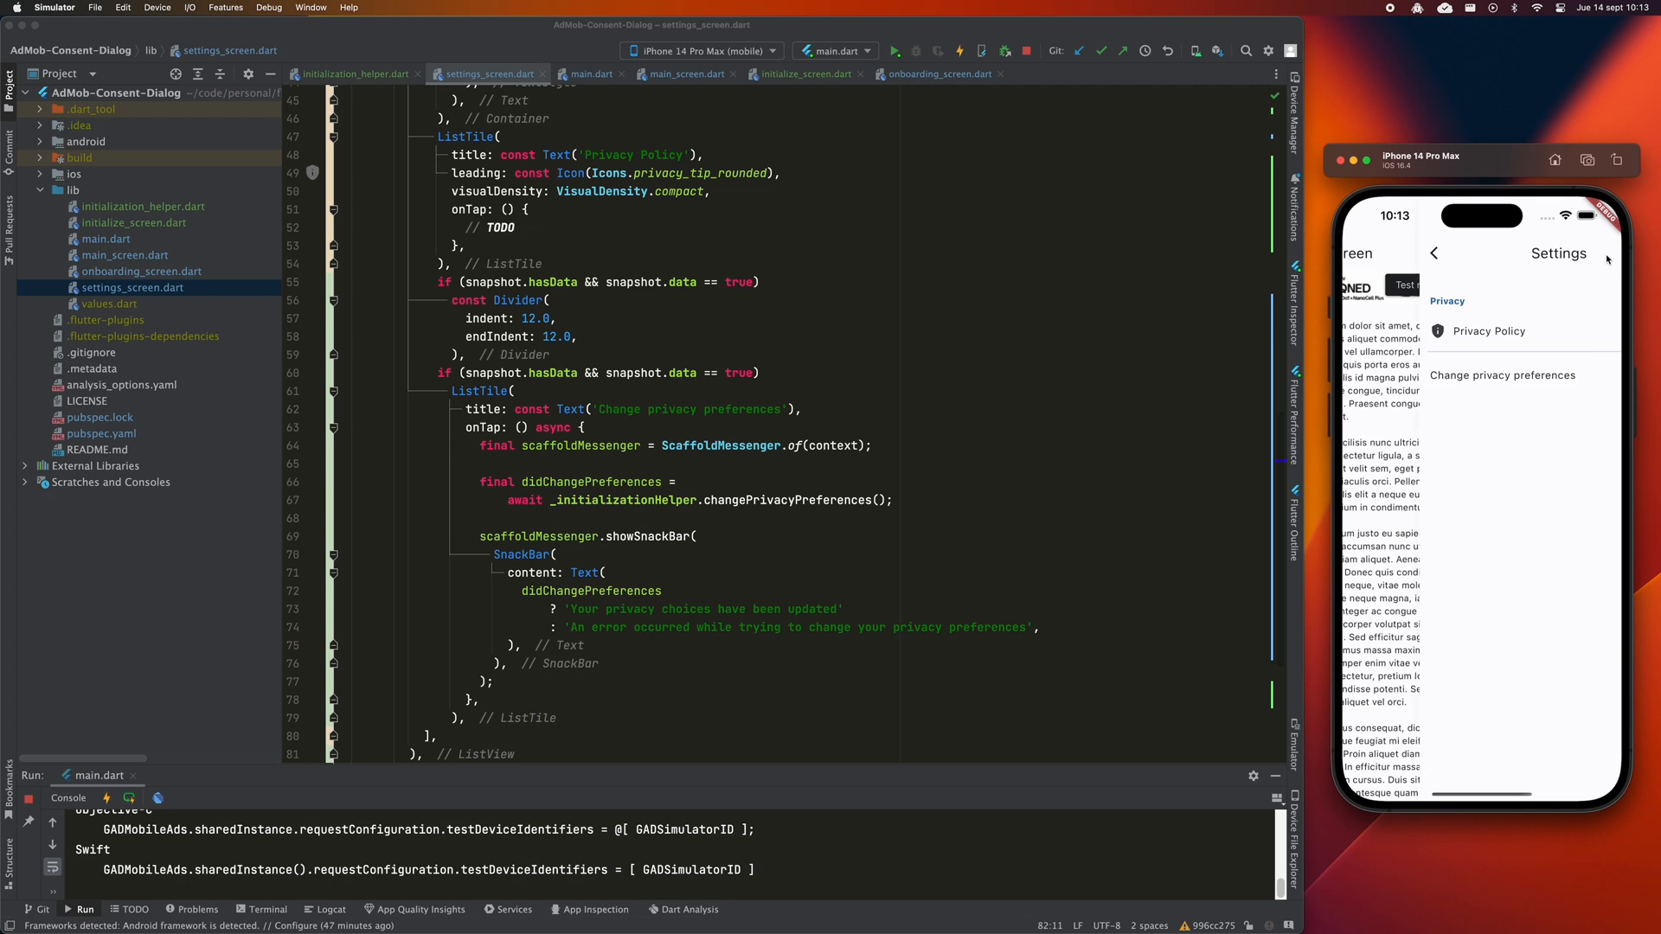
left_click(1502, 374)
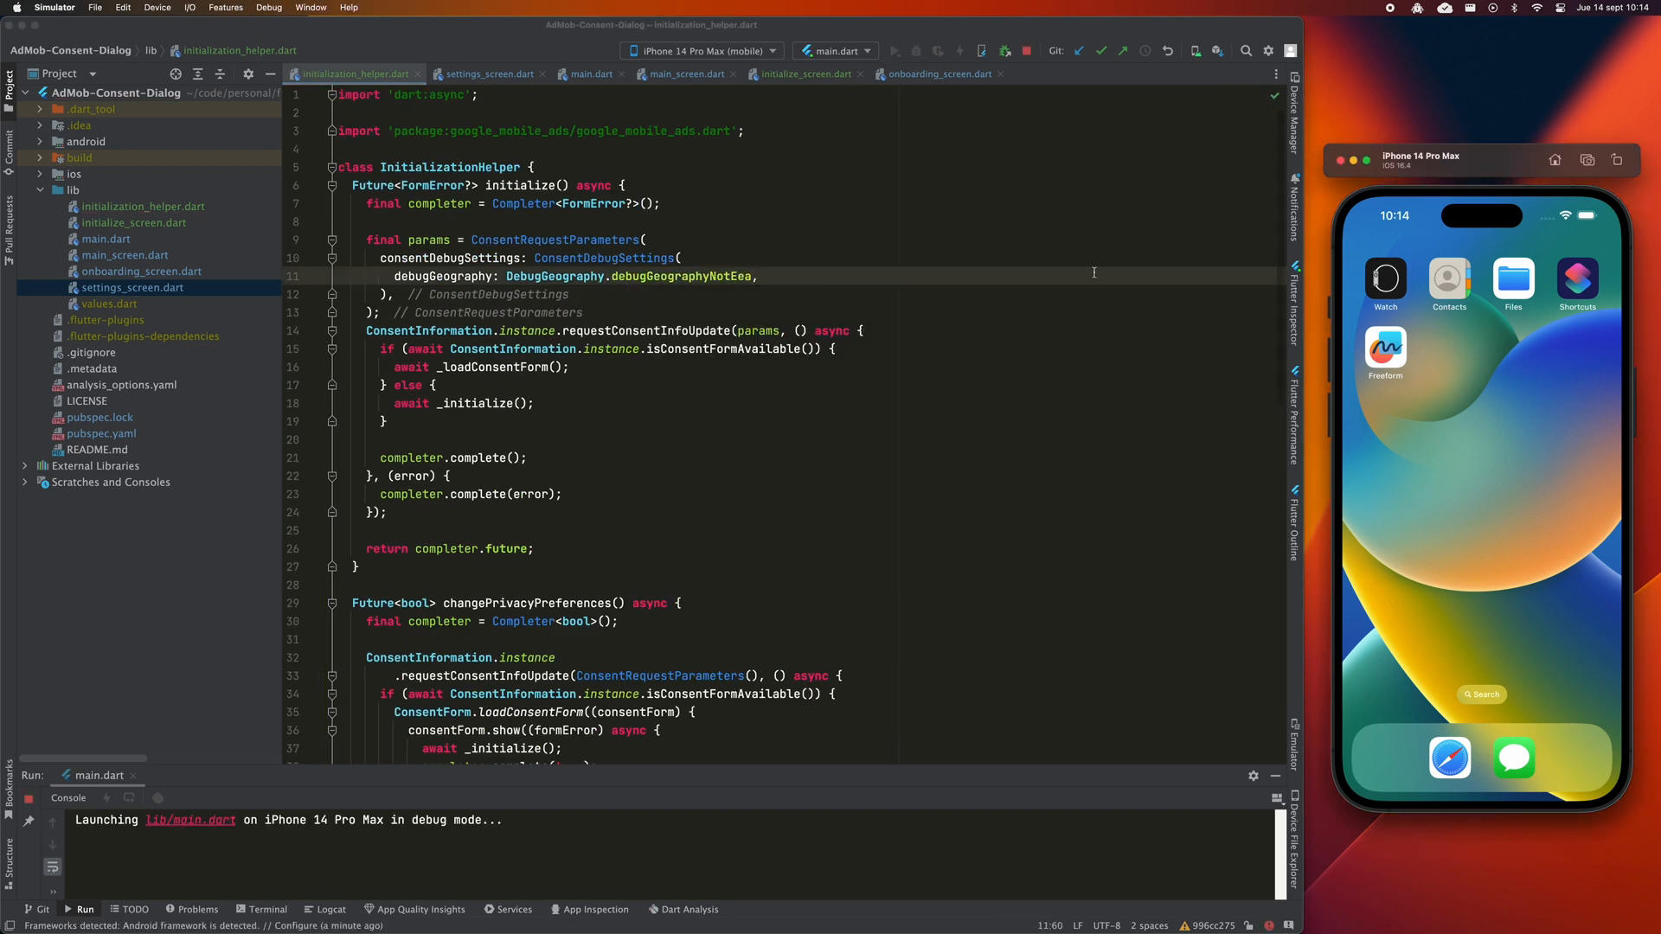
Relaunch with non-EEA geography, pass onboarding, check Settings shows only Privacy Policy, and go back.
left_click(894, 50)
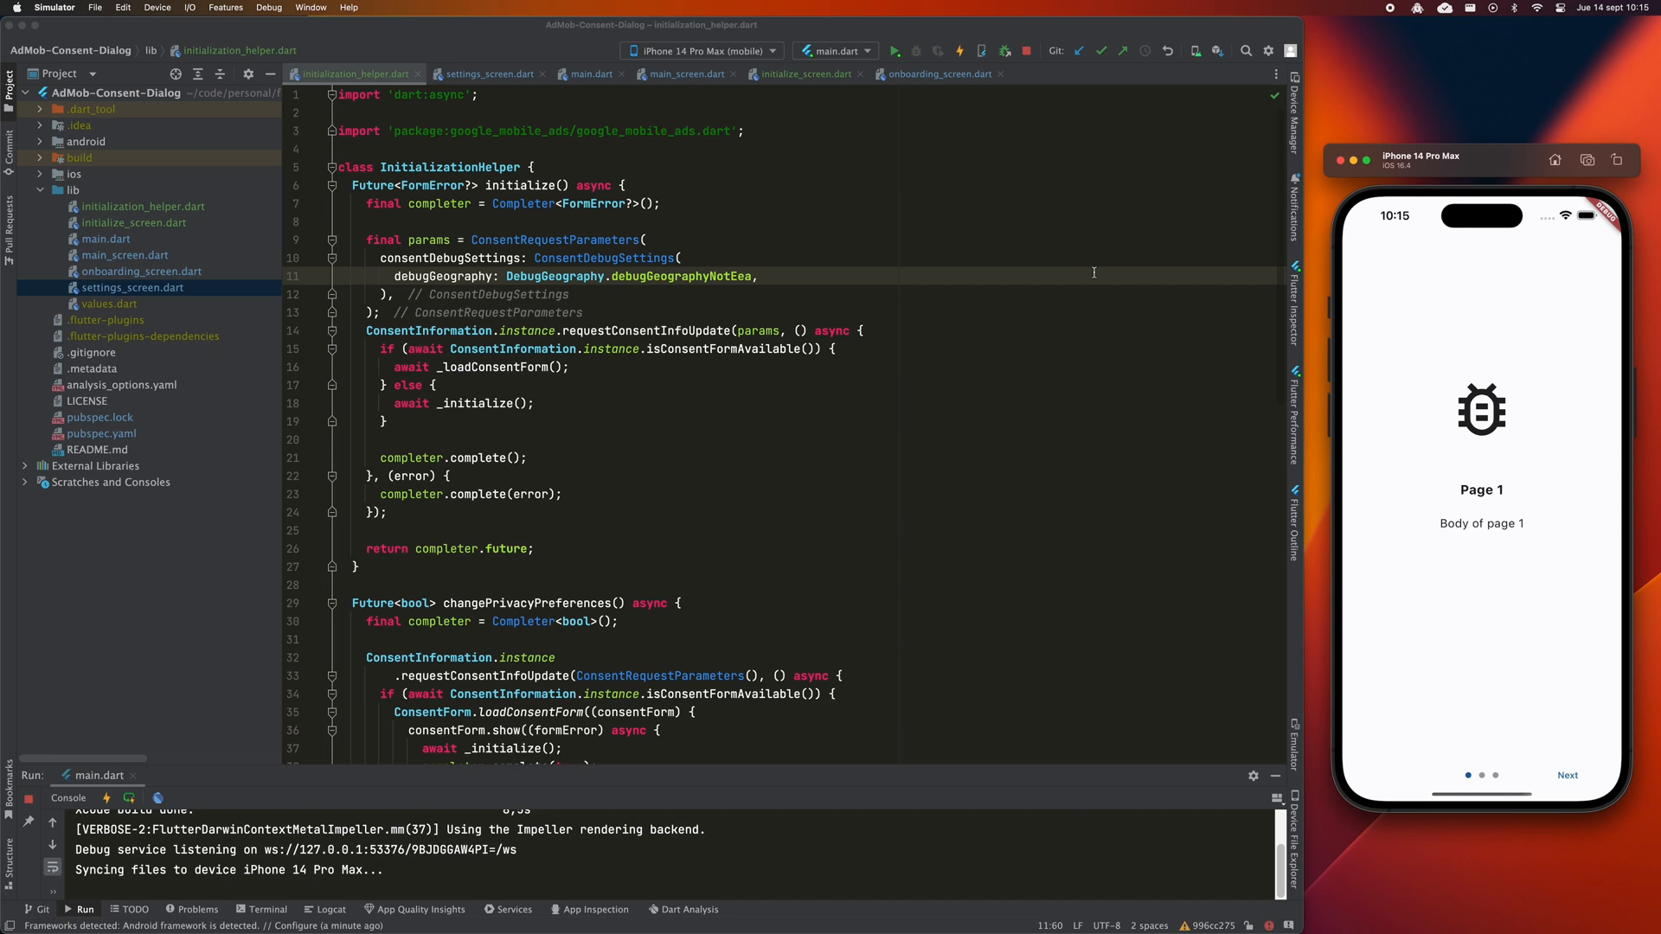
left_click(1568, 774)
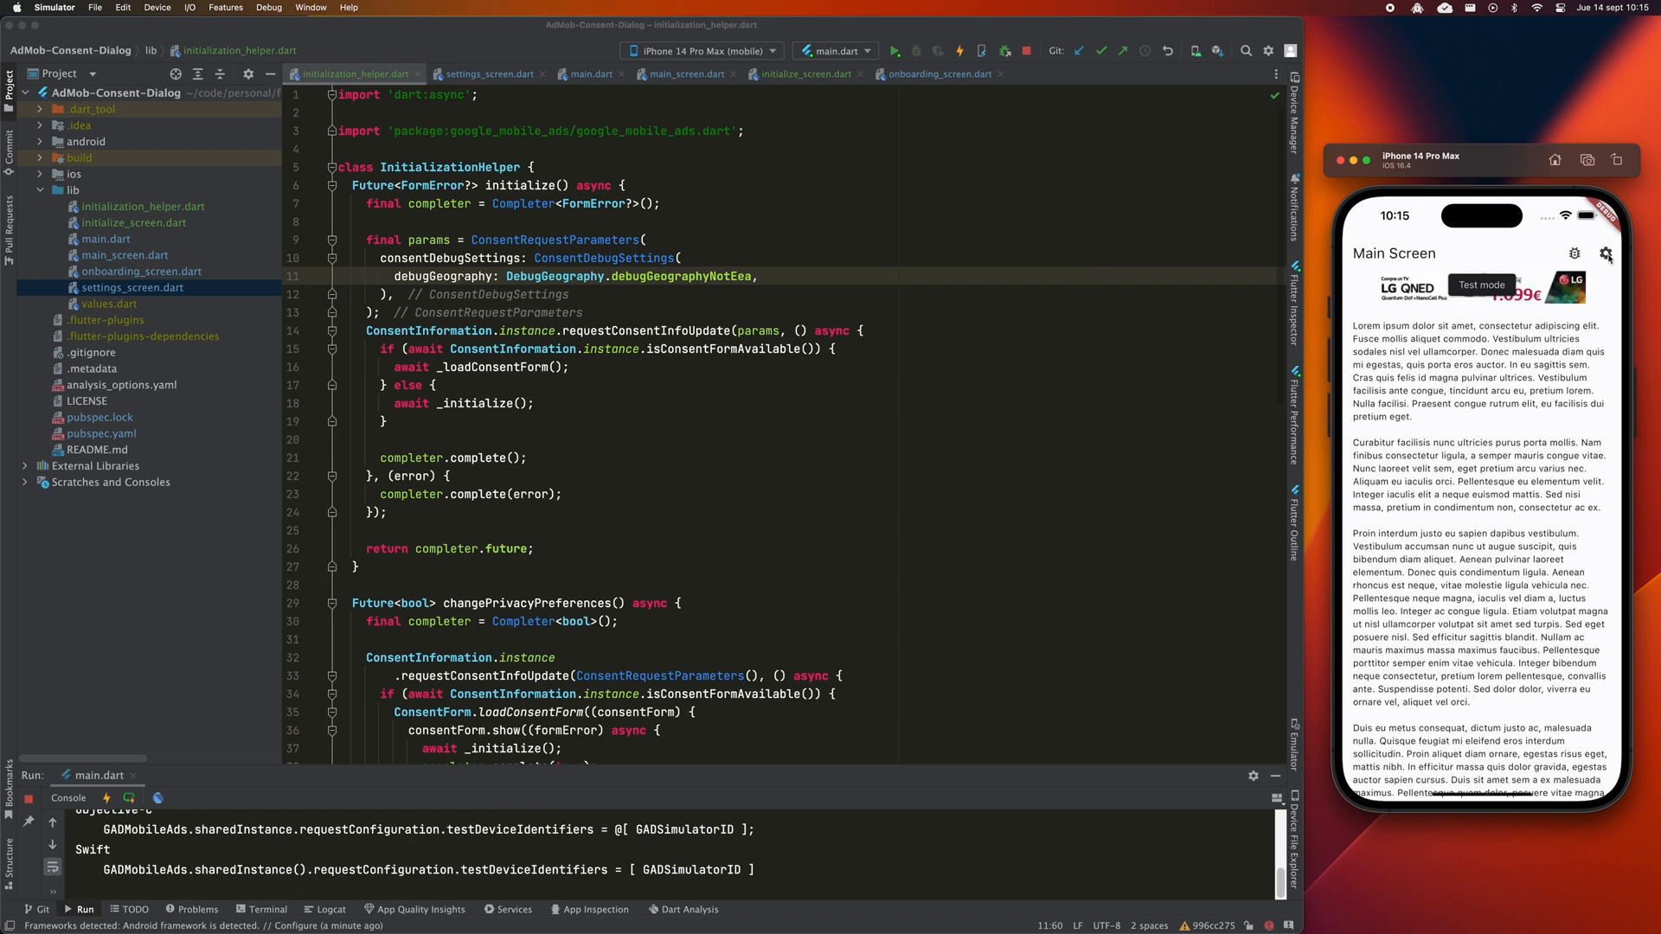
left_click(1574, 253)
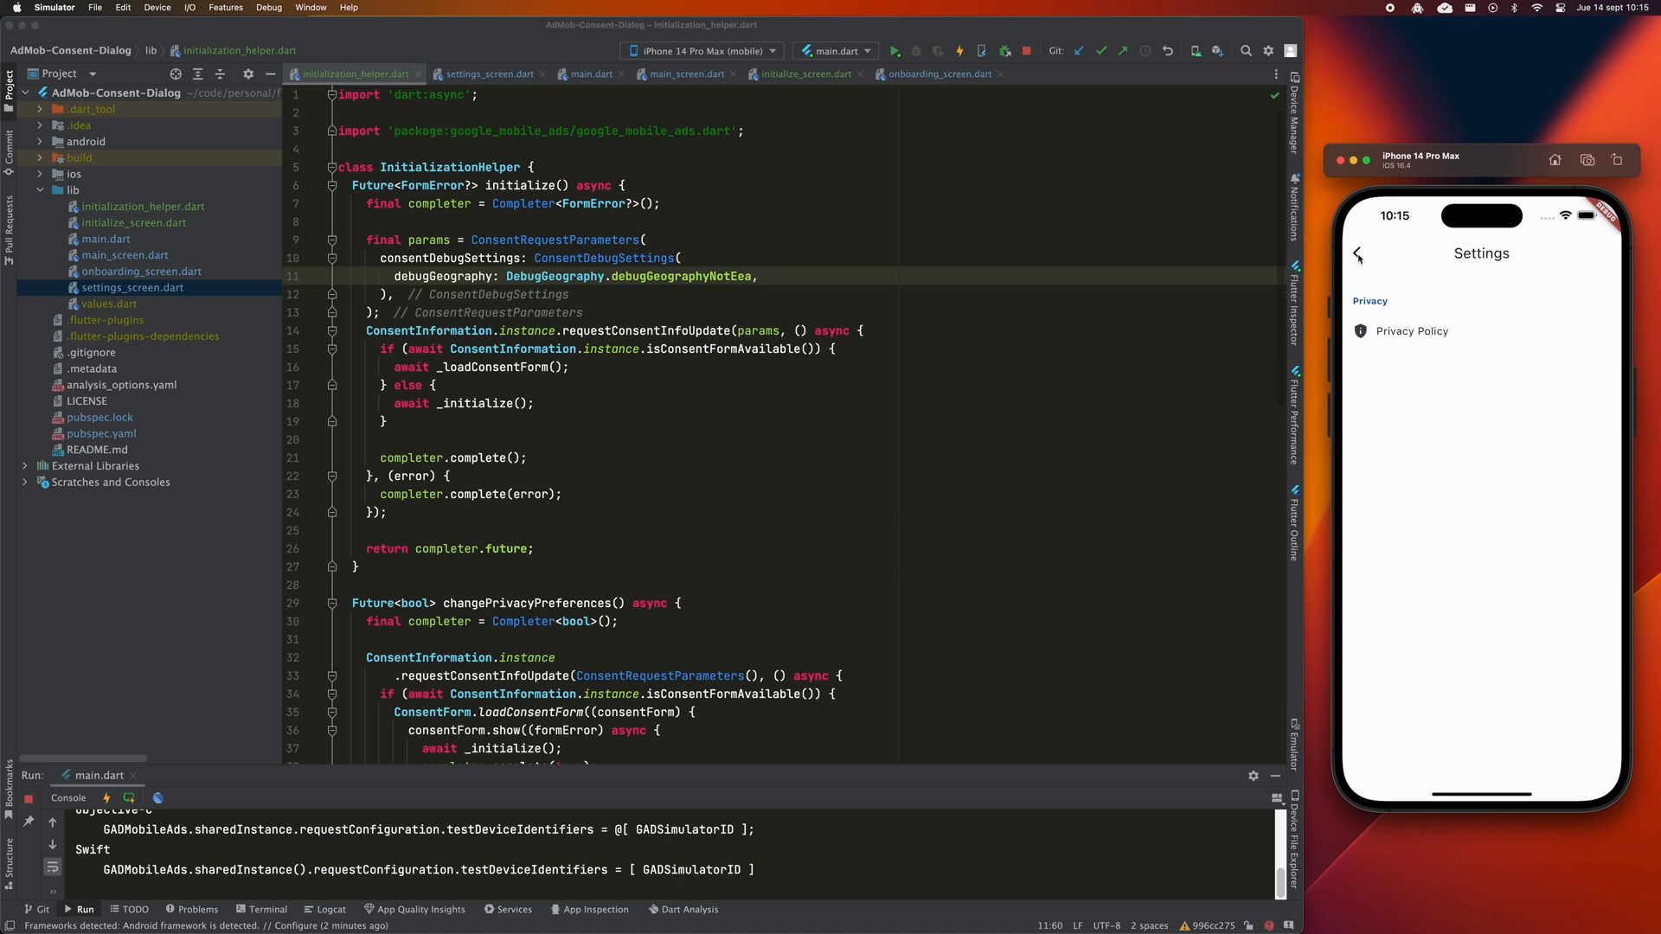
left_click(1359, 255)
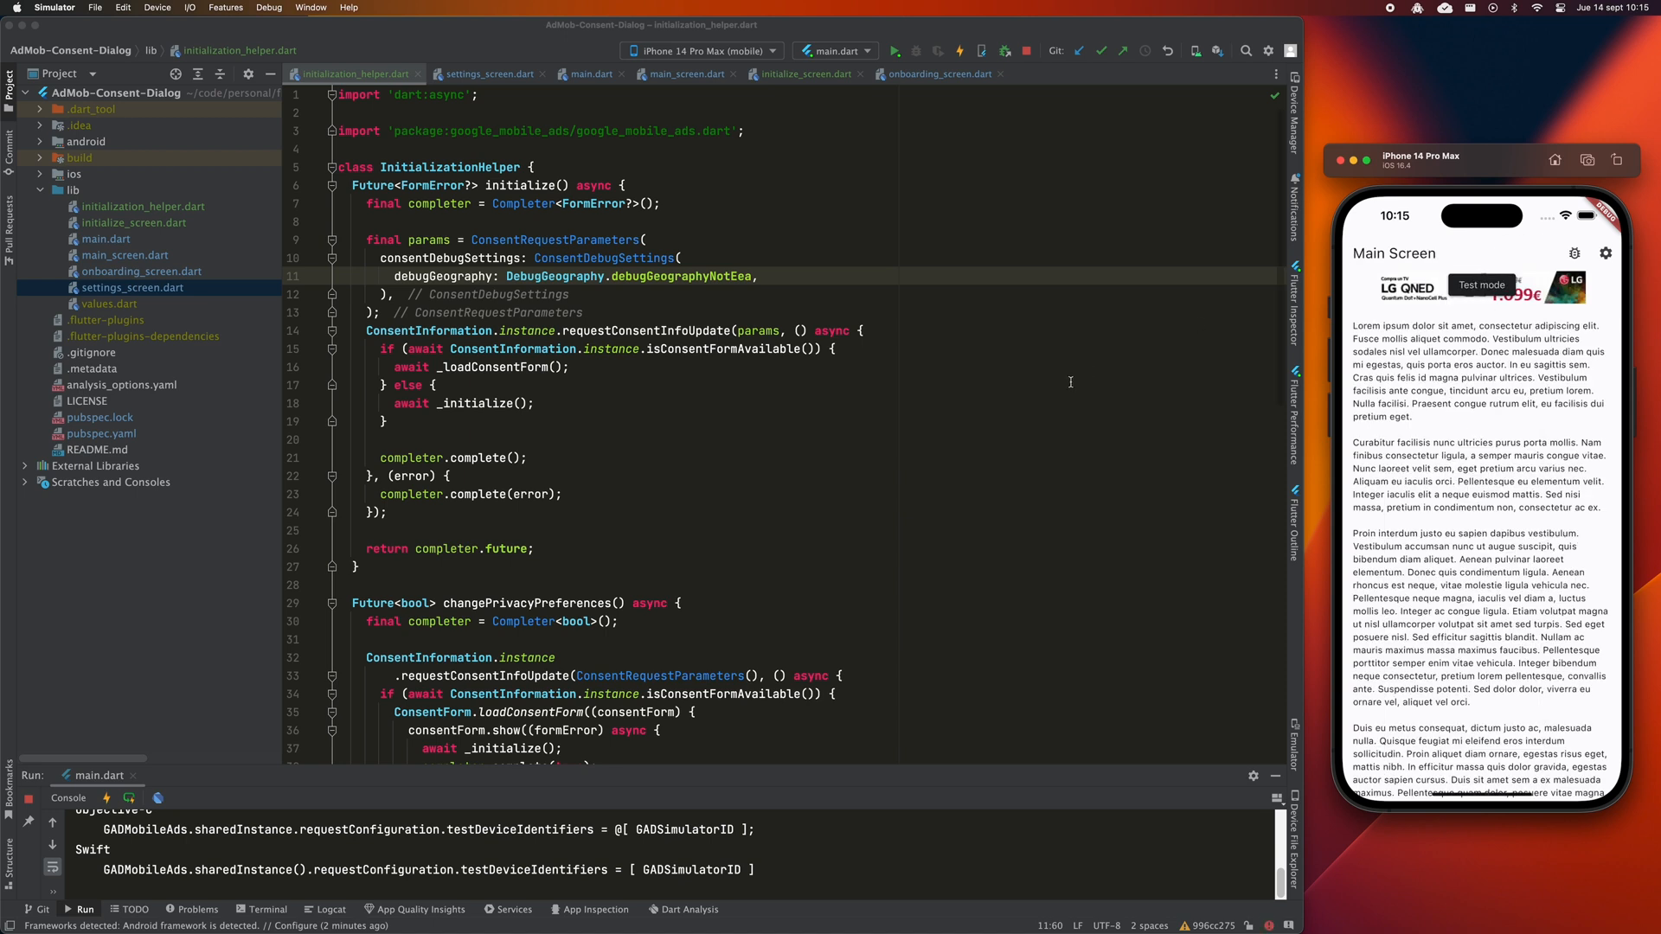